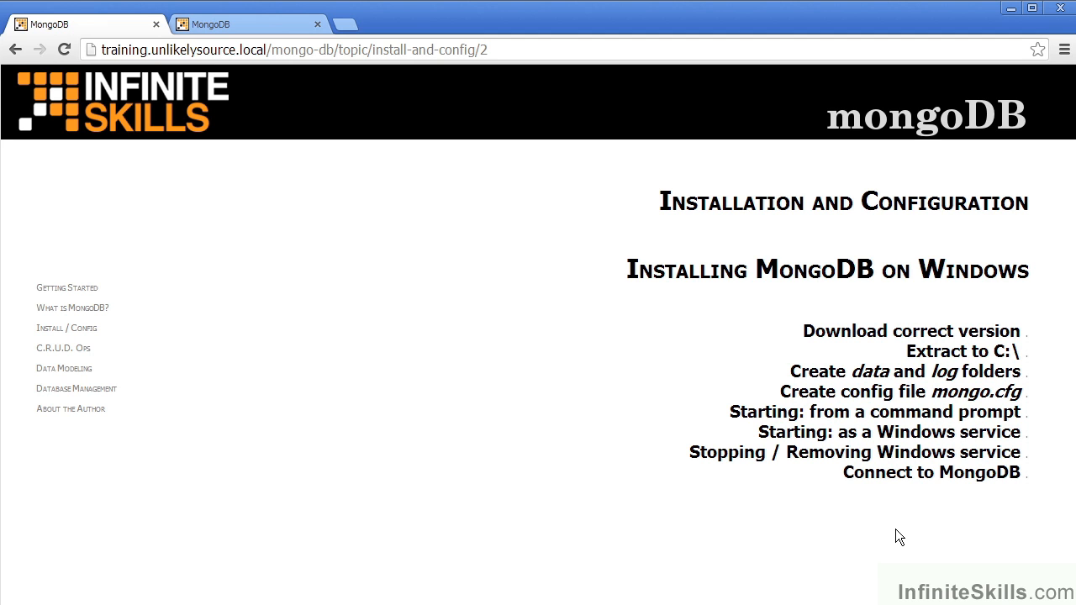
mouse_move(770, 444)
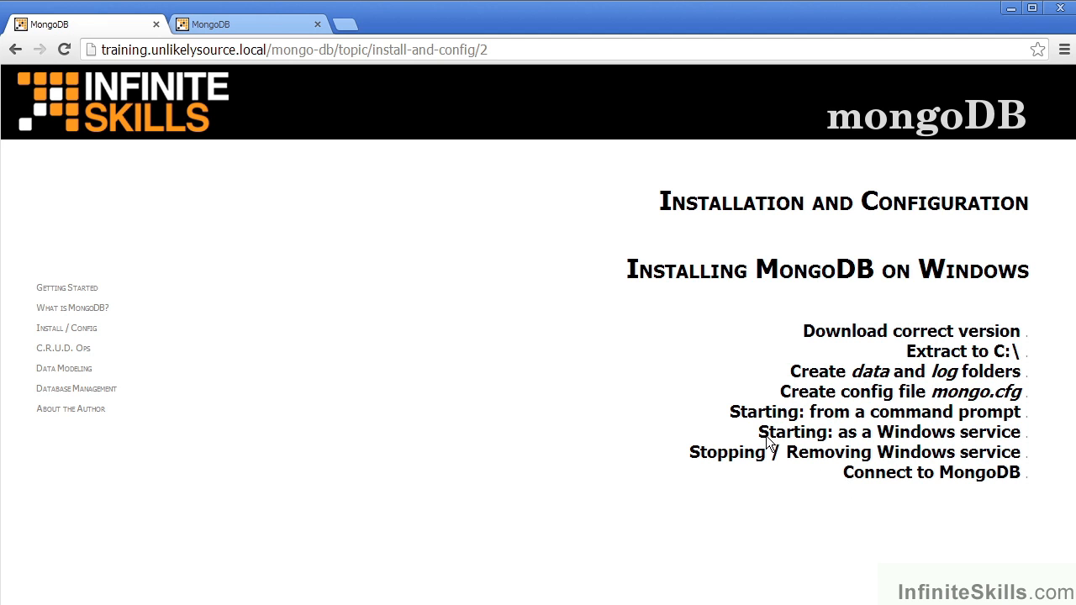
Highlight the 'Starting: as a Windows service' line in the course outline.
double_click(889, 433)
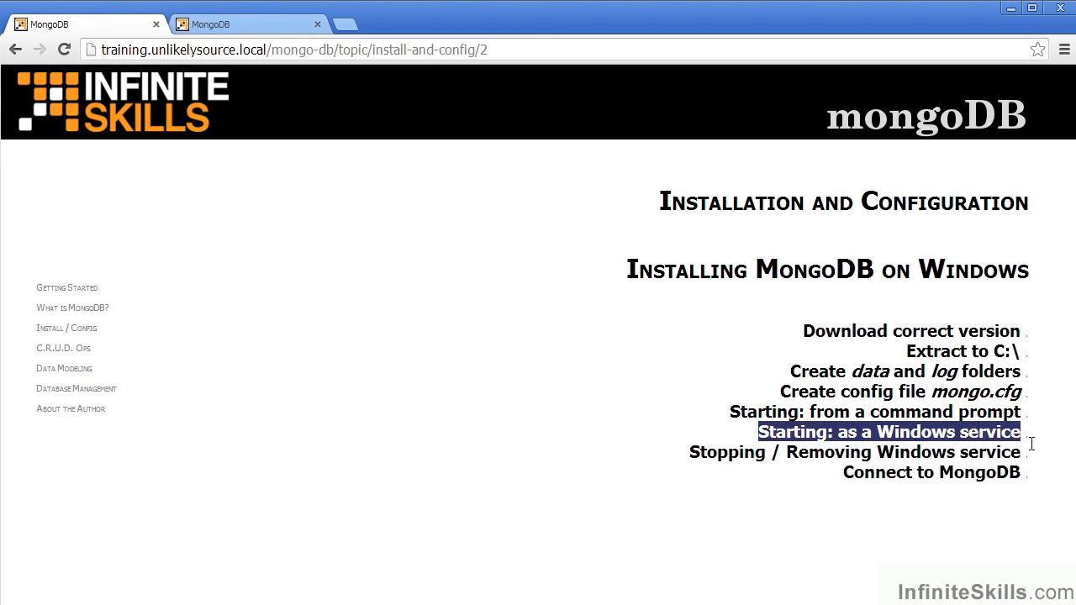
mouse_move(891, 524)
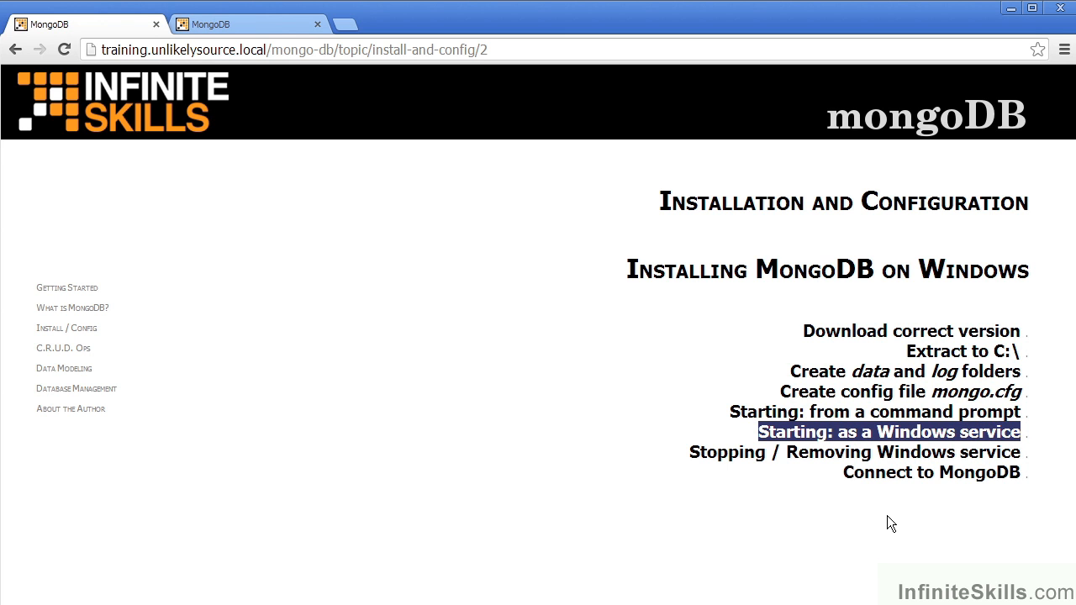
mouse_move(938, 515)
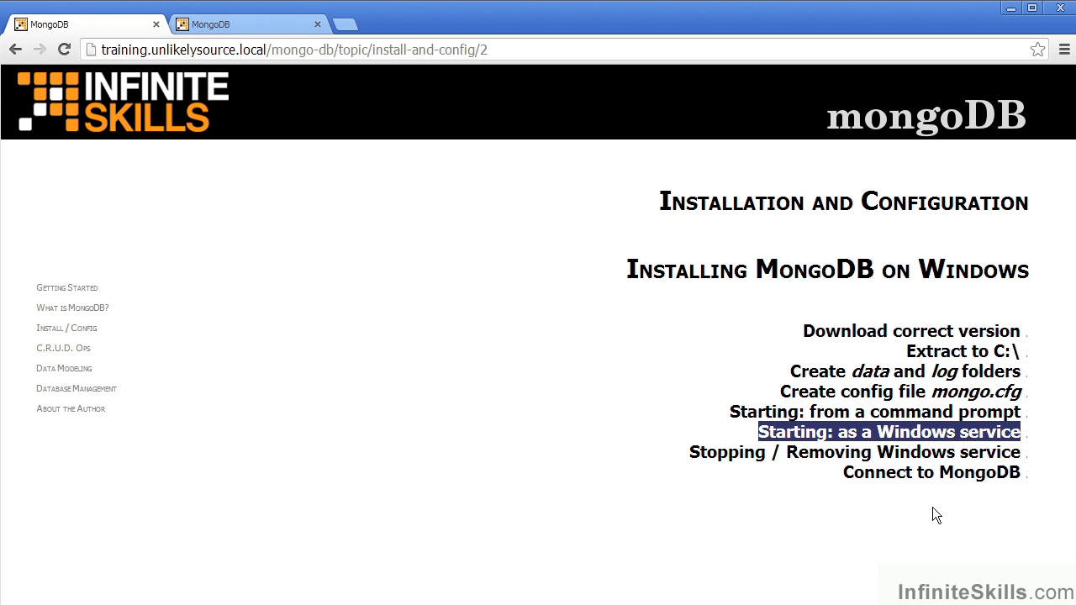
mouse_move(940, 439)
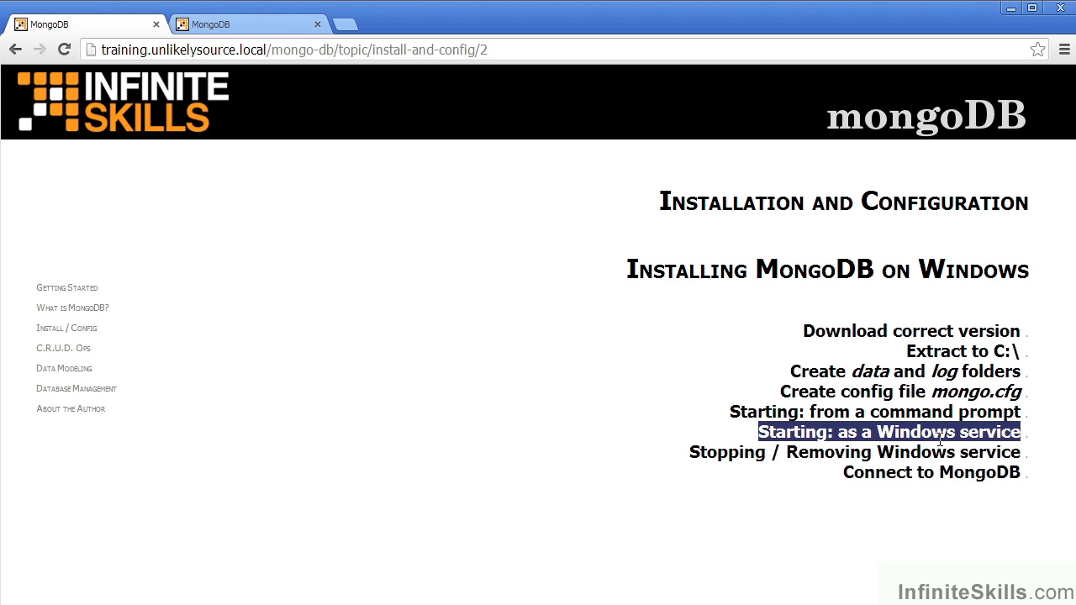
mouse_move(954, 539)
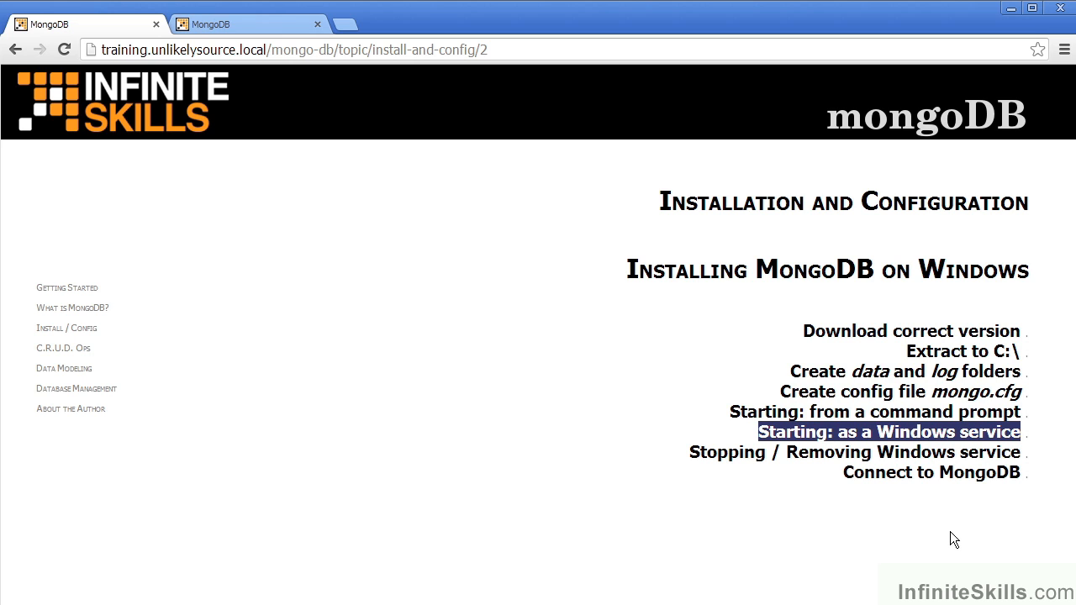
mouse_move(972, 485)
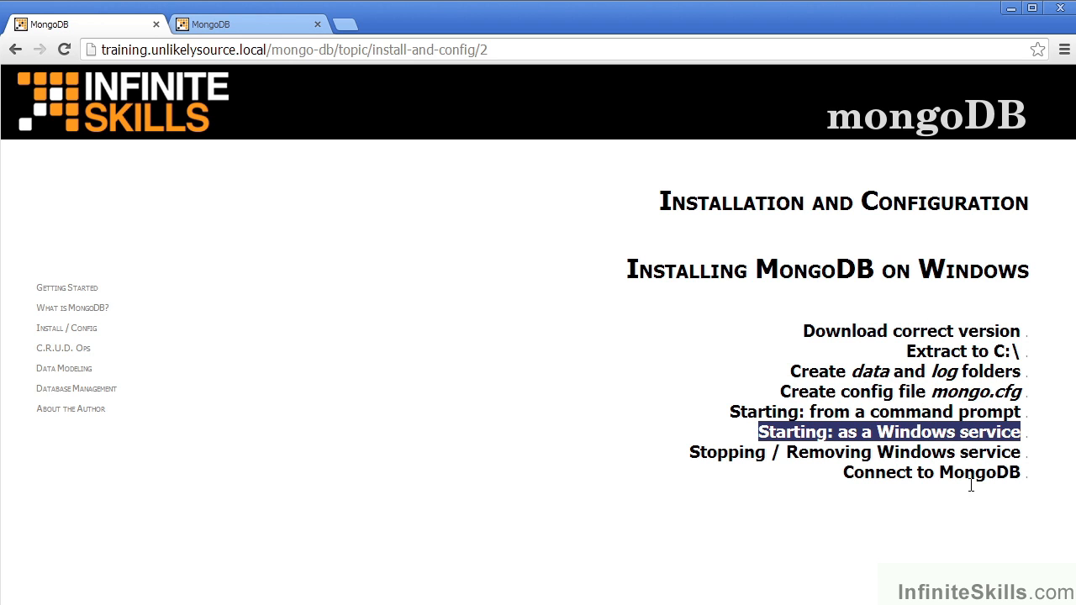
mouse_move(925, 470)
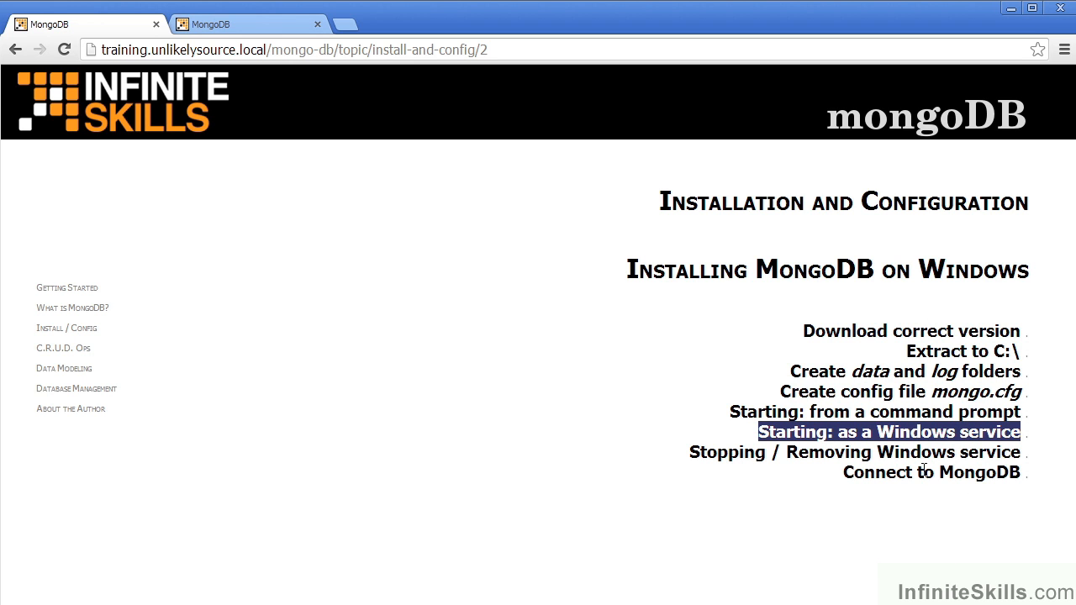
mouse_move(965, 528)
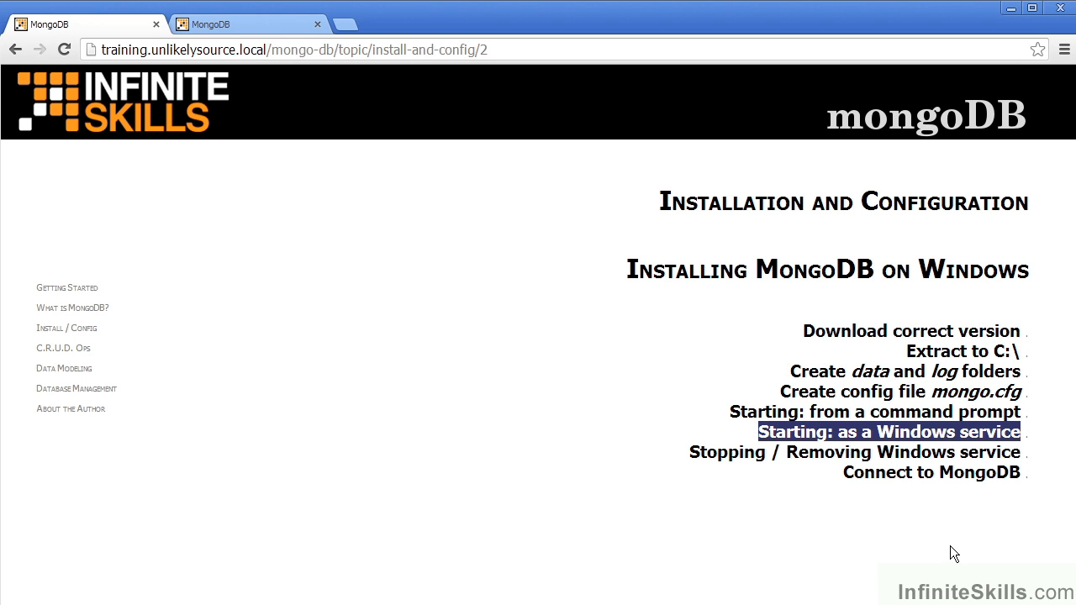
mouse_move(958, 542)
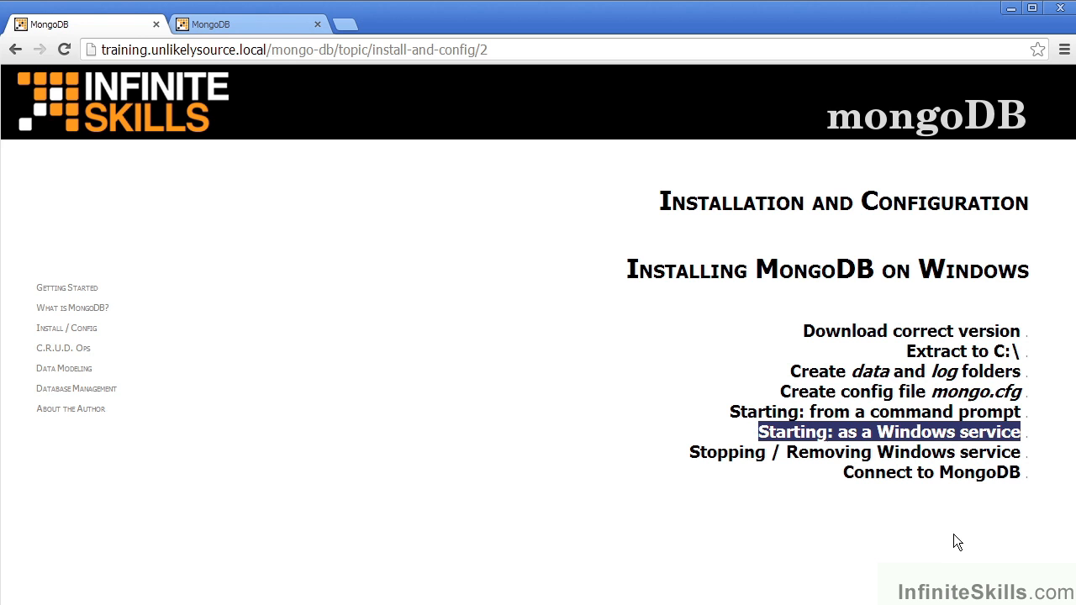
mouse_move(953, 539)
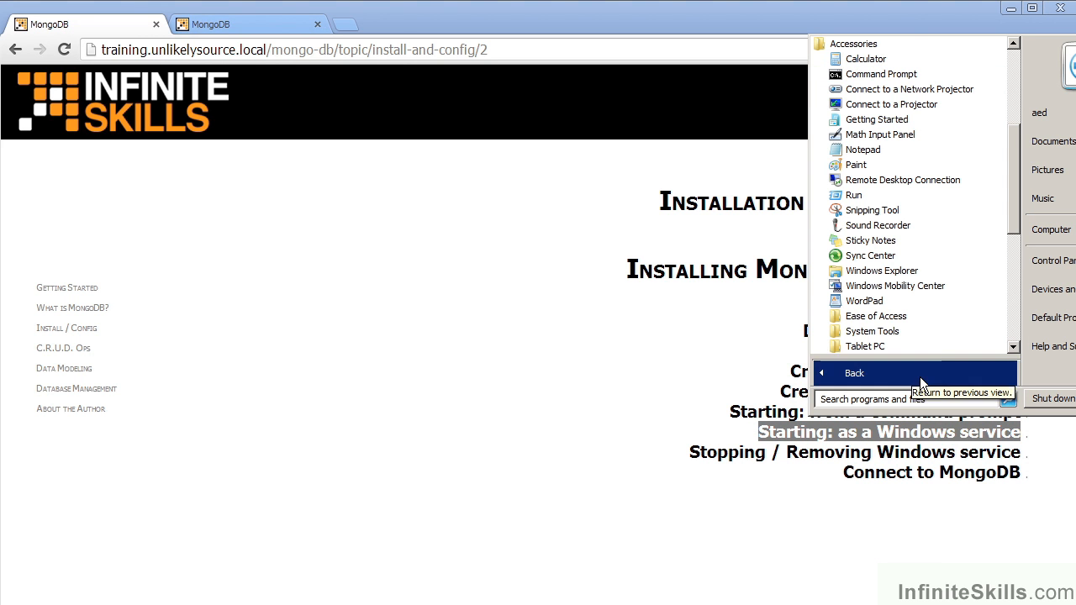
mouse_move(909, 89)
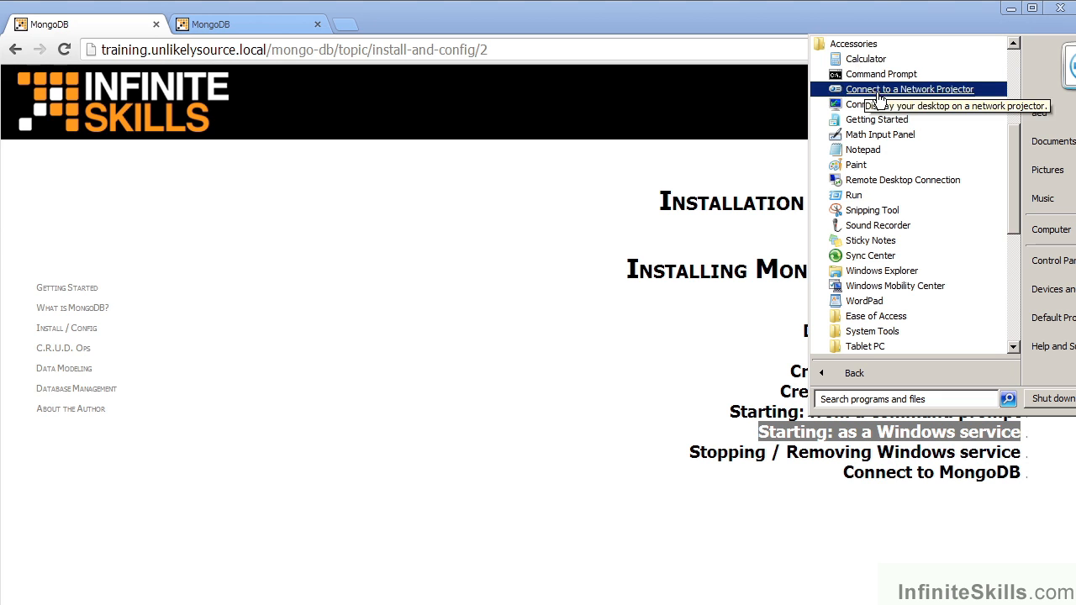
mouse_move(881, 74)
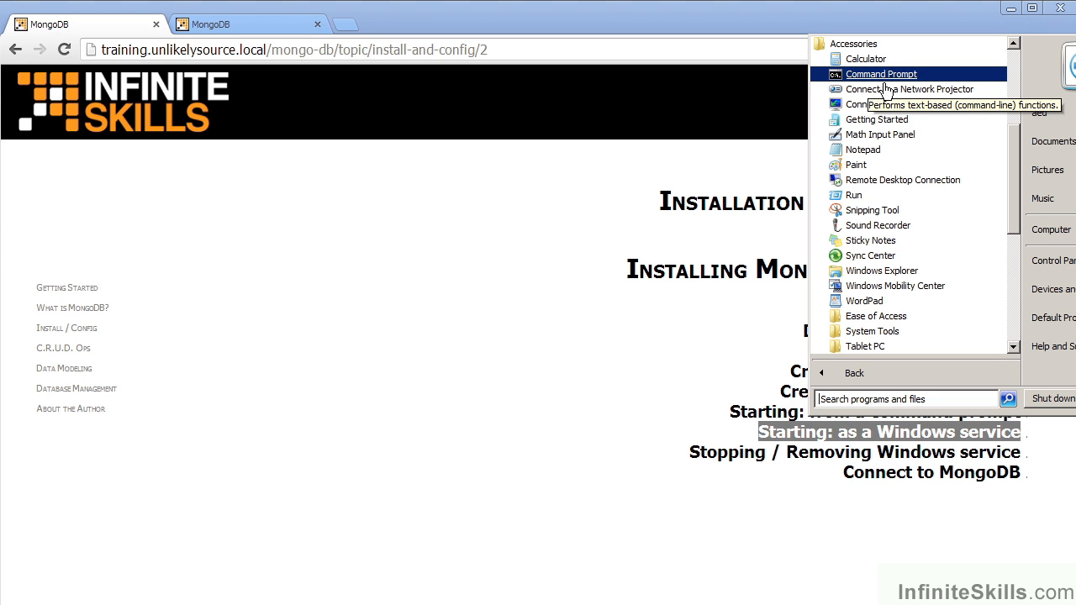
Show Command Prompt's context menu with the run-as-administrator option.
right_click(881, 74)
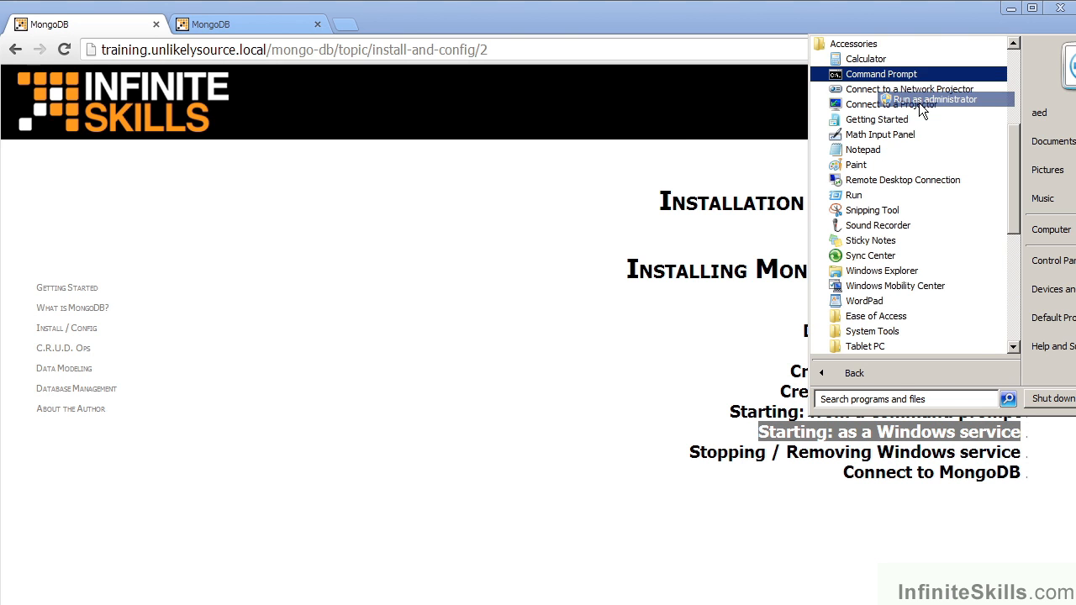
Run mongod.exe with --config c:\mongodb\mongod.cfg --install in an administrator Command Prompt.
click(935, 99)
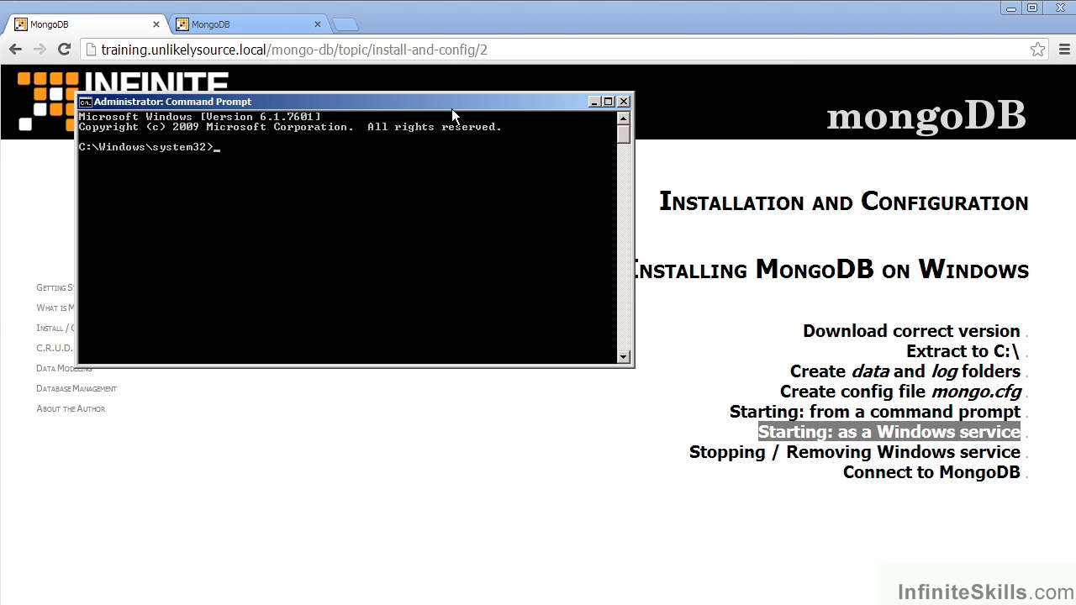
drag(353, 101, 281, 51)
text(c:\mongodb\bin\mongod.exe --config c:\mongodb\mongod.cfg --install)
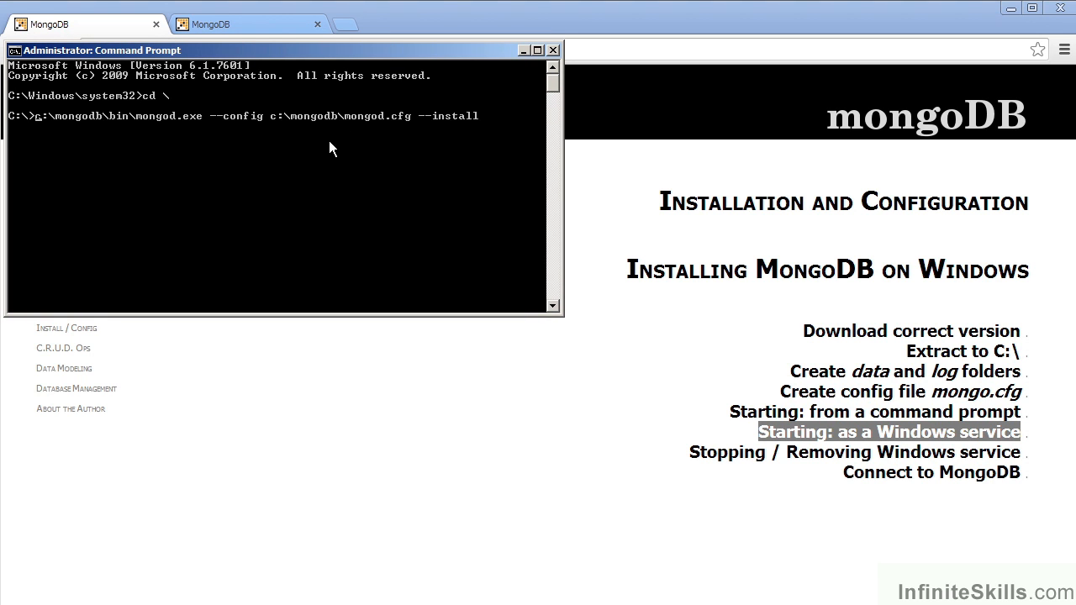
mouse_move(244, 179)
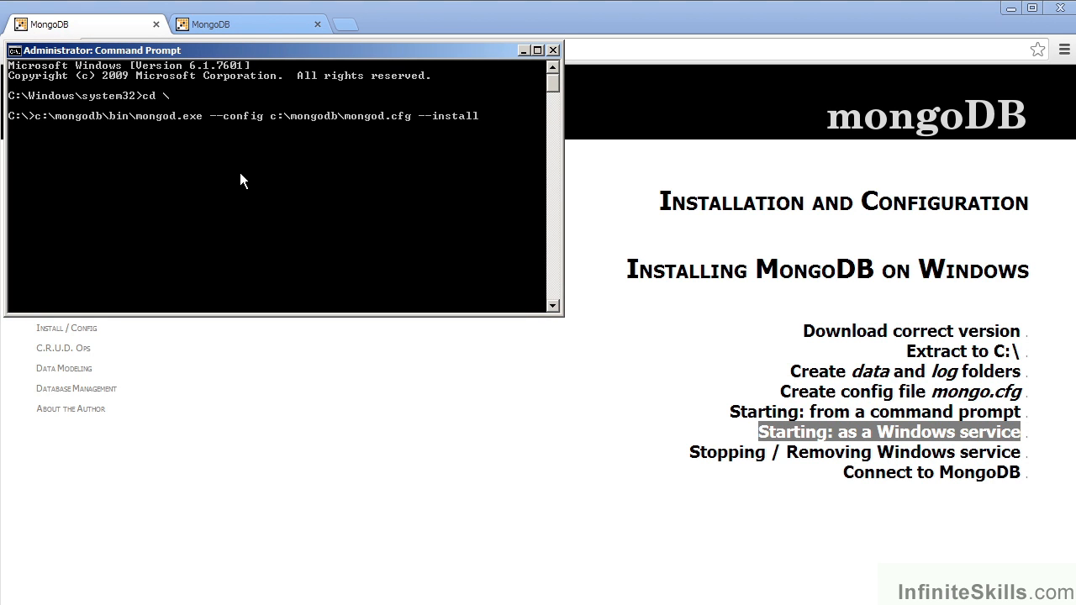
mouse_move(67, 145)
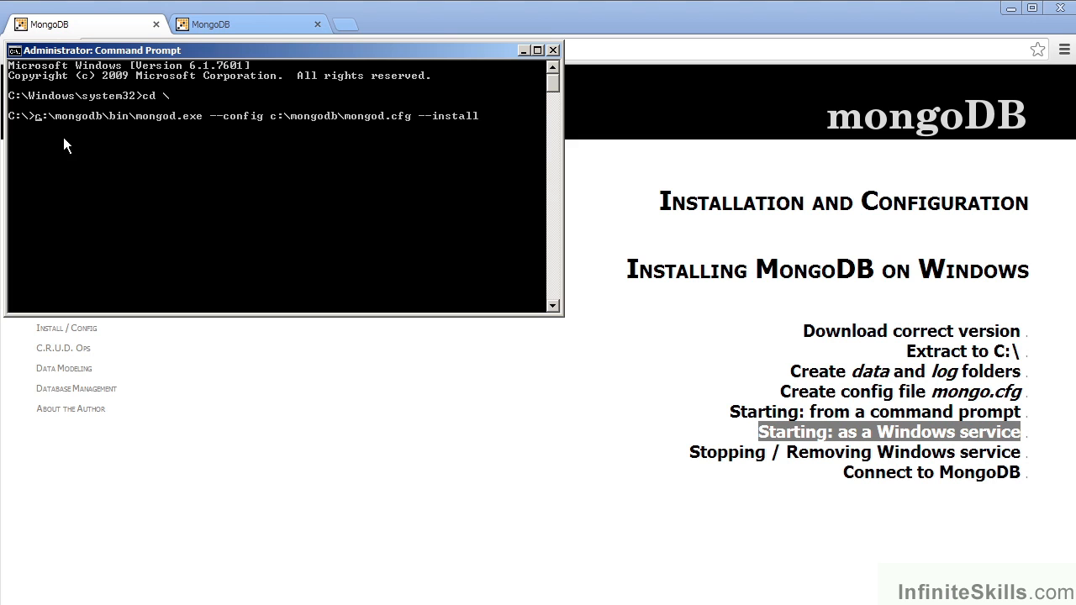
mouse_move(108, 143)
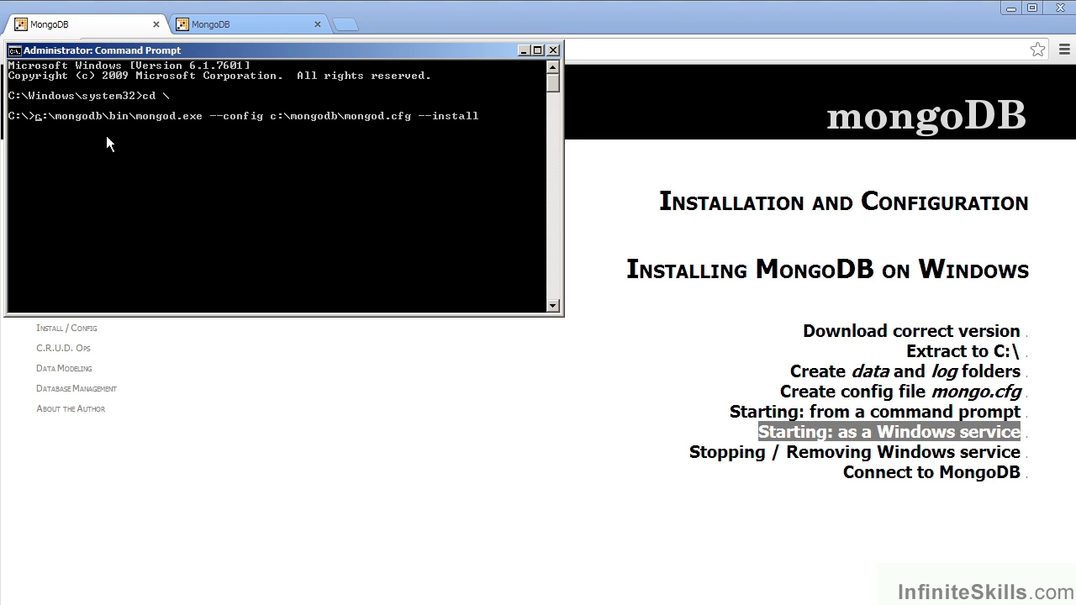
mouse_move(109, 151)
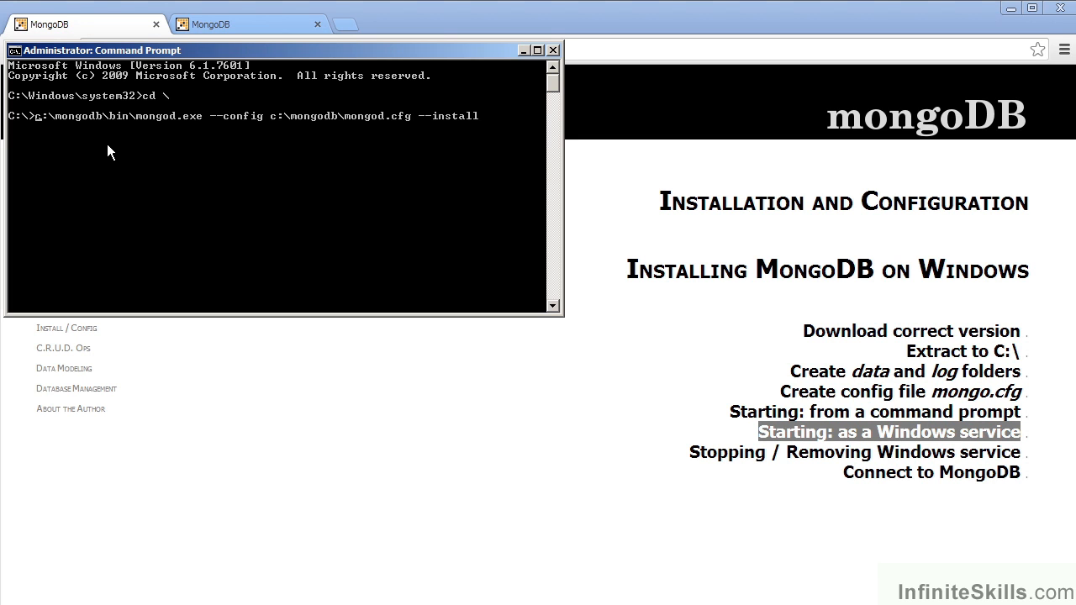
mouse_move(118, 161)
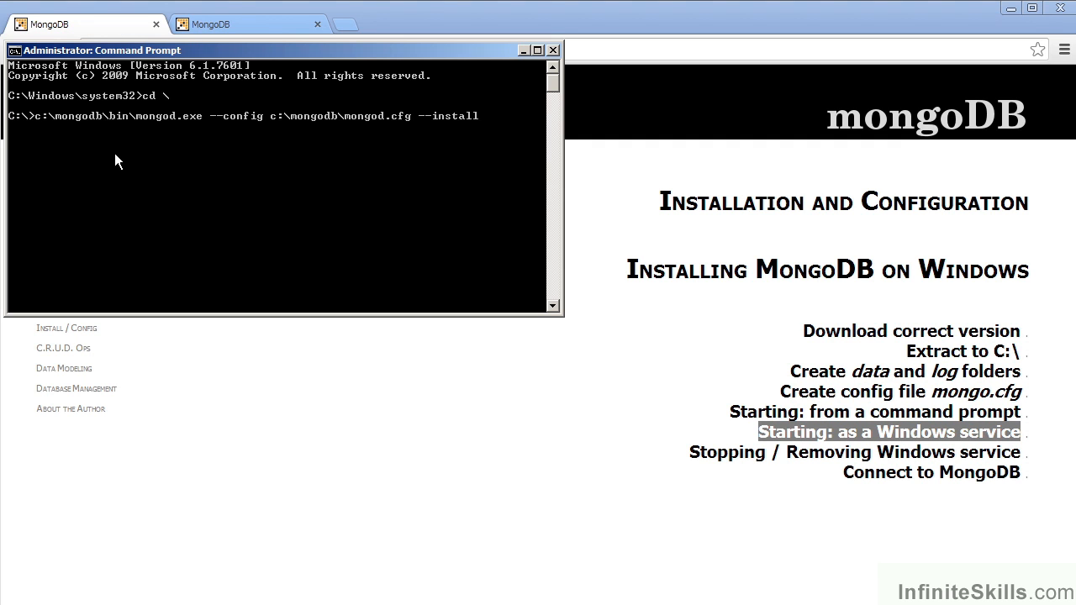
mouse_move(144, 141)
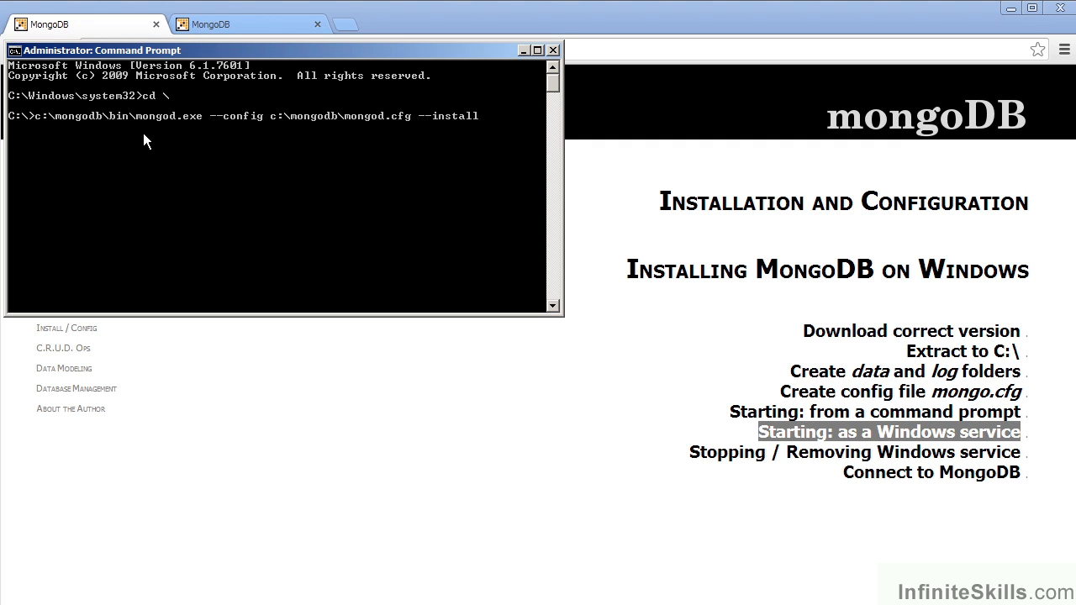
mouse_move(224, 138)
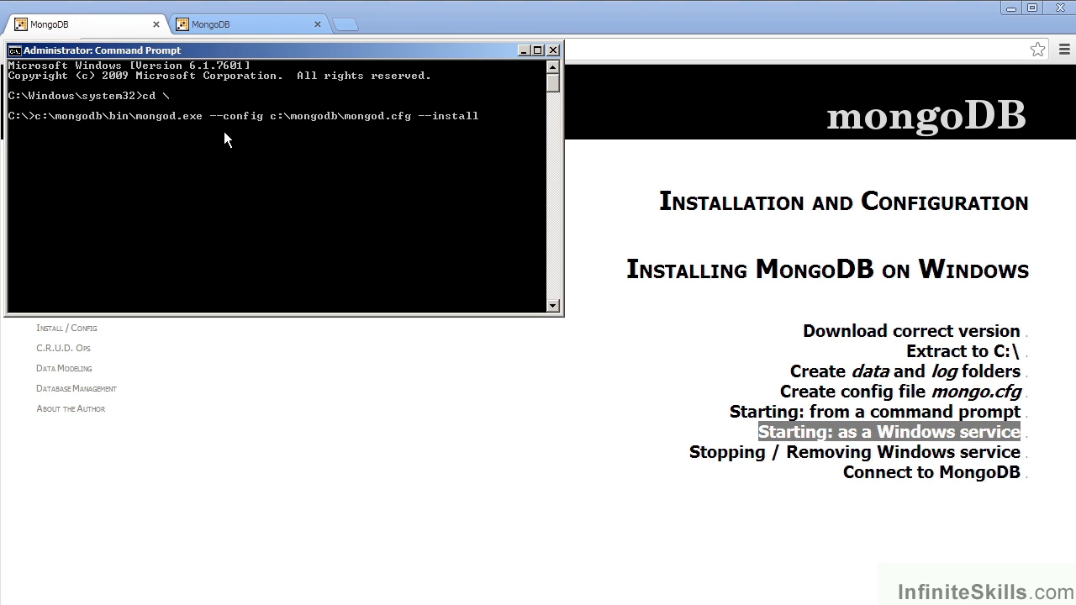
mouse_move(292, 149)
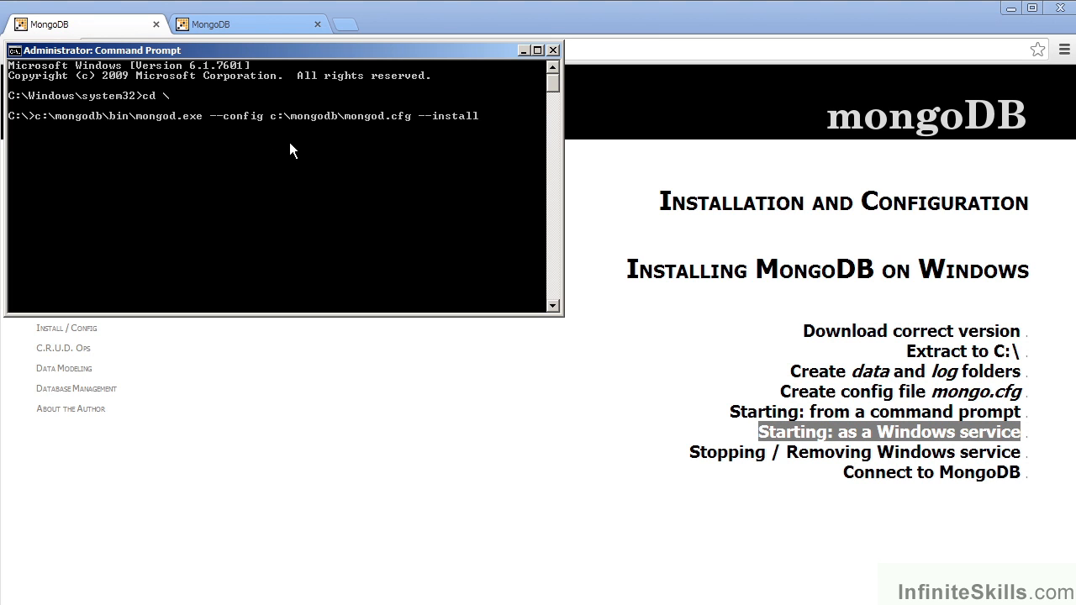
mouse_move(352, 141)
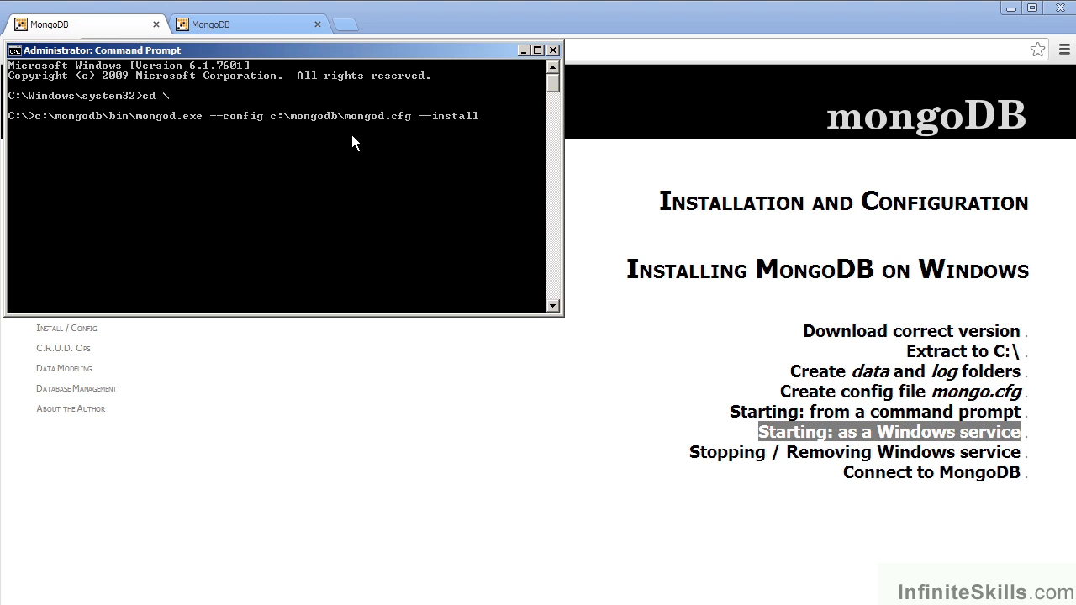
mouse_move(396, 146)
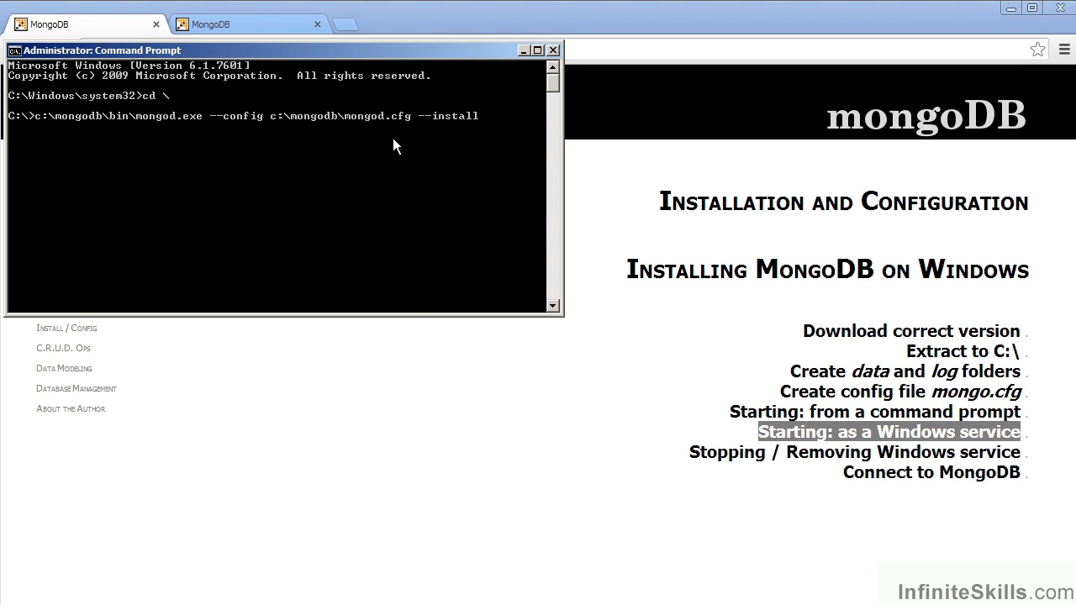
mouse_move(406, 143)
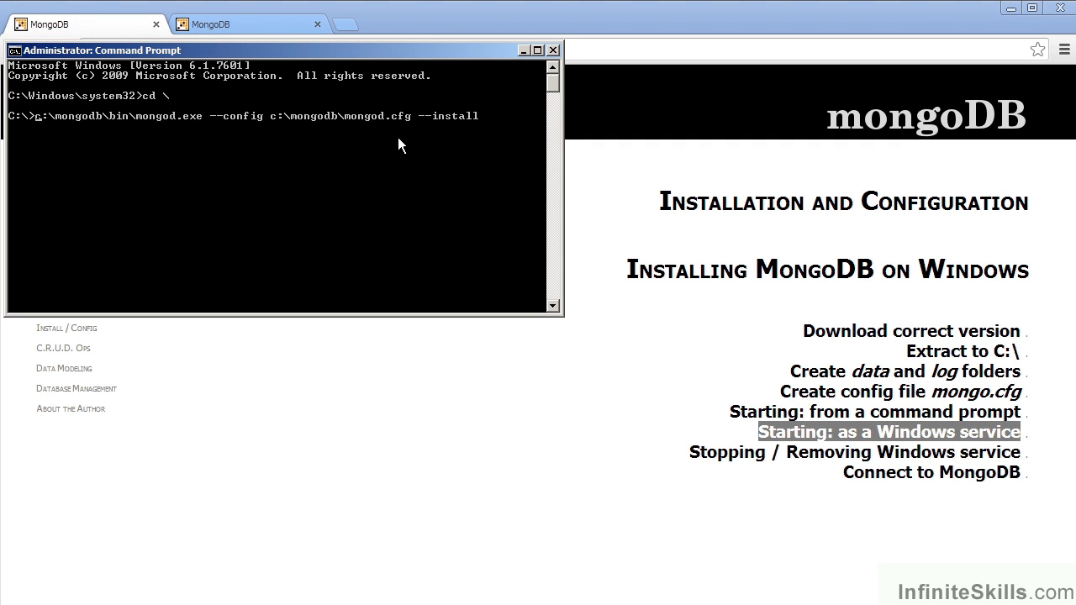
mouse_move(478, 152)
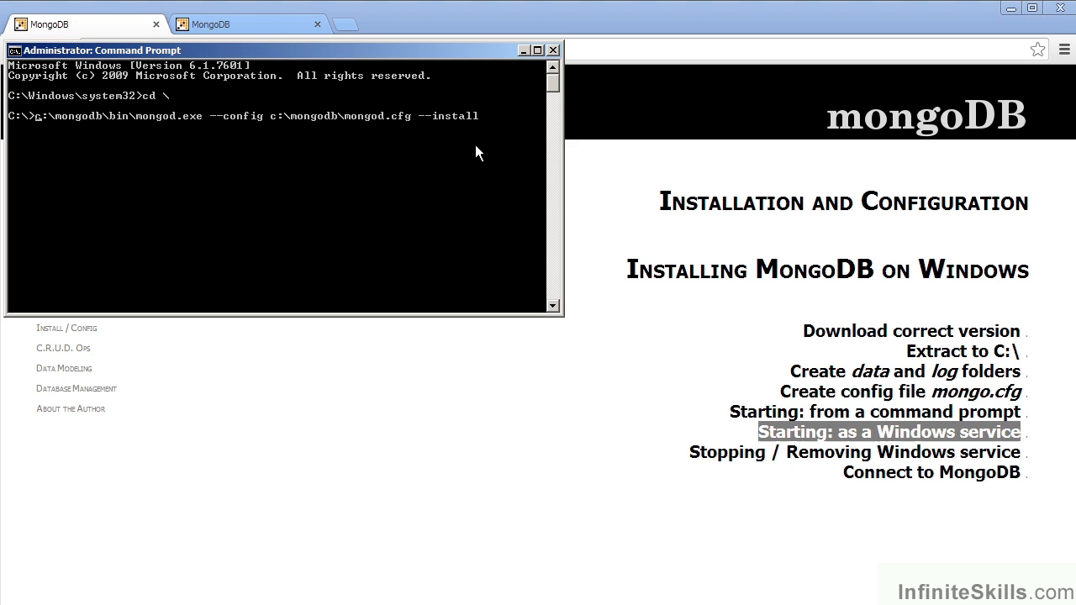
key(Return)
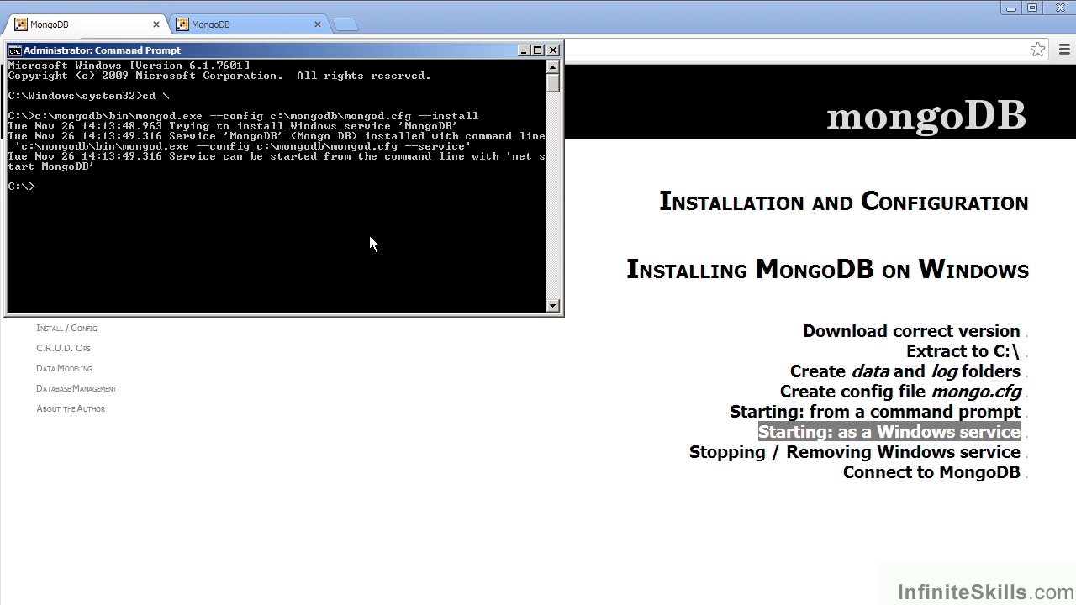
mouse_move(260, 196)
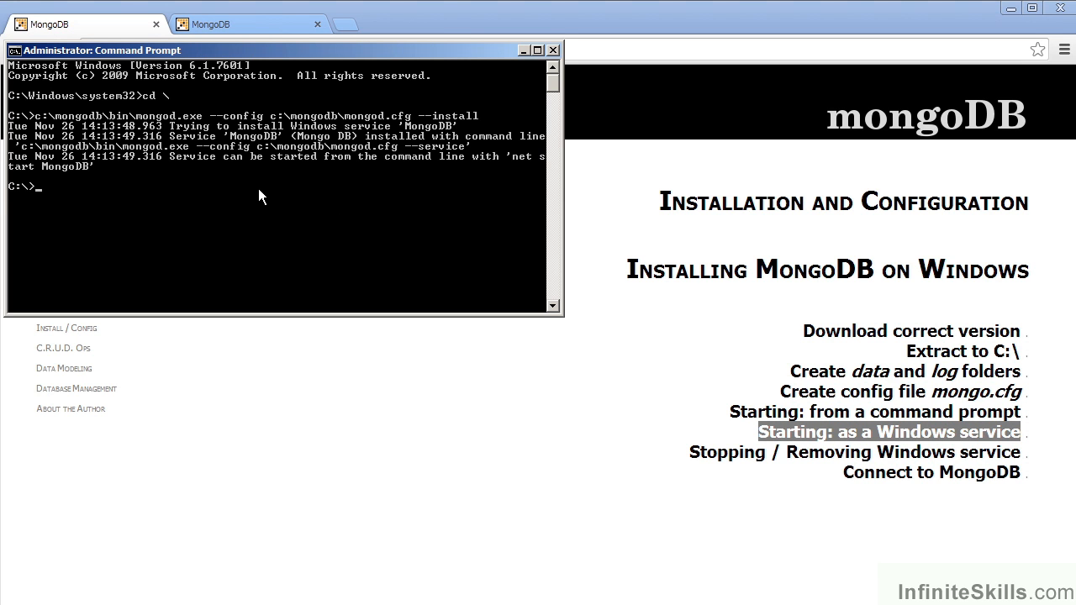
mouse_move(259, 151)
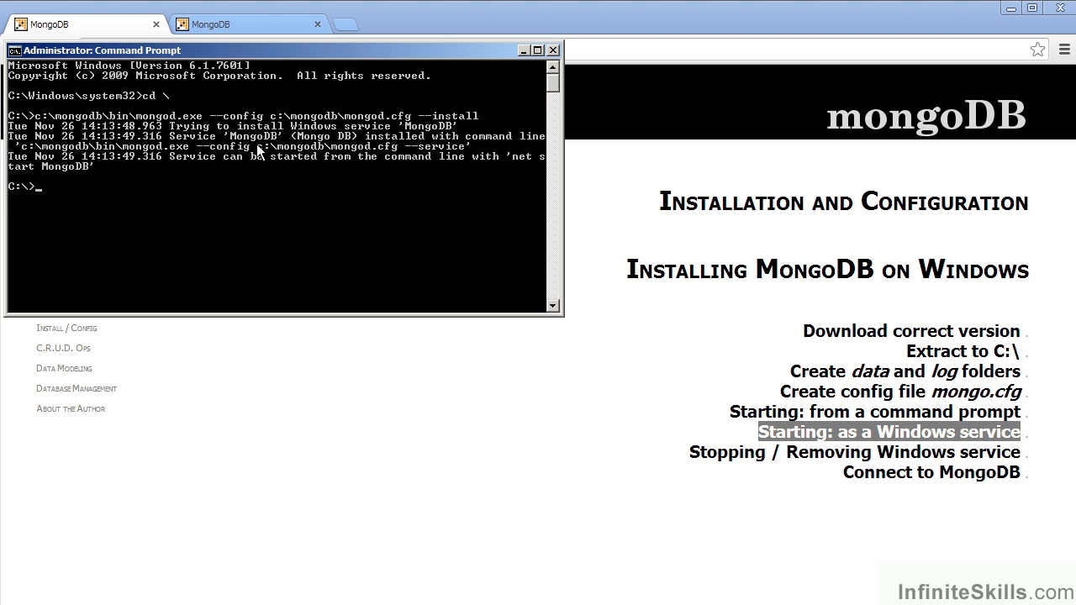
mouse_move(280, 189)
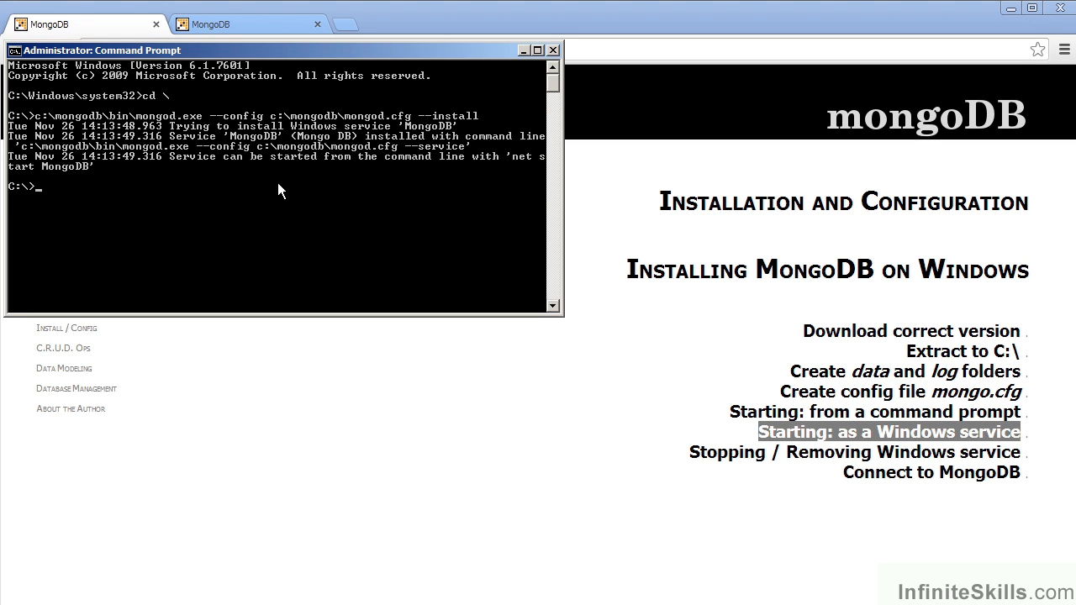
mouse_move(365, 200)
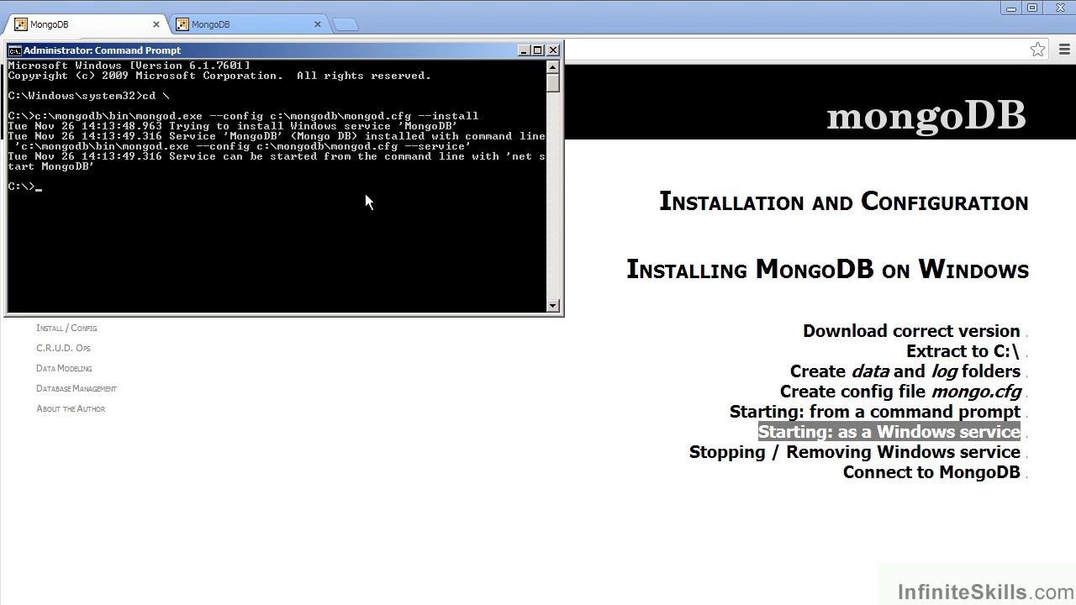
mouse_move(294, 258)
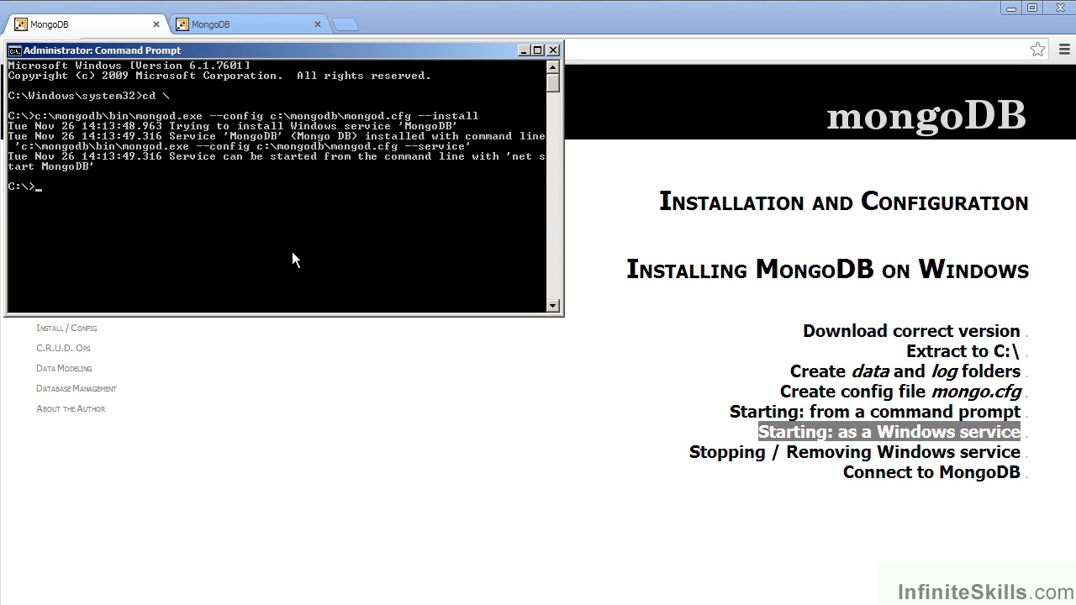
mouse_move(264, 238)
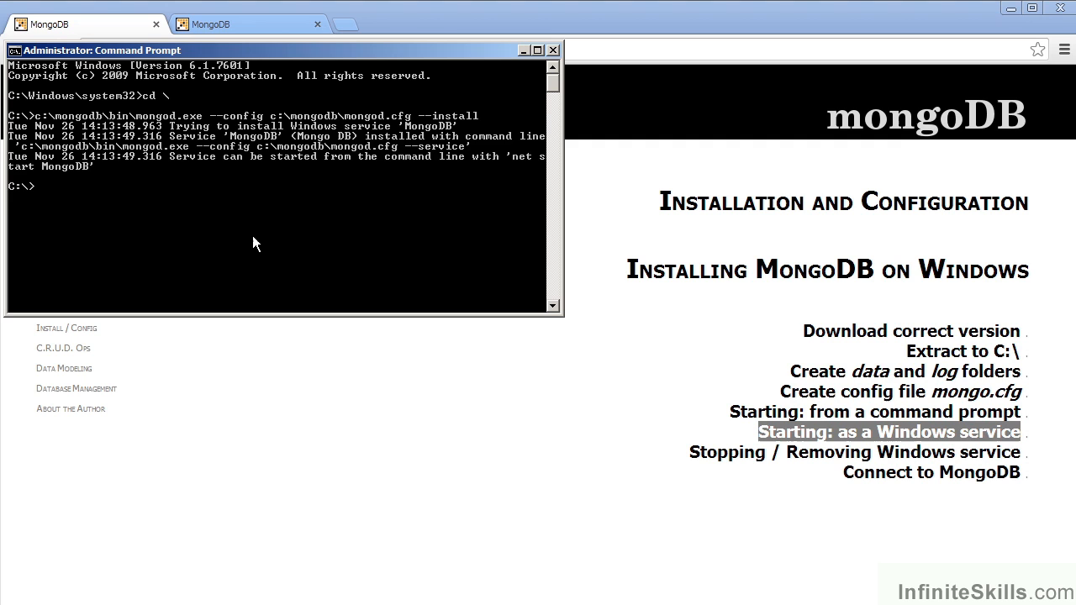
Start the service with 'net start MongoDB'.
text(net start MongoDB)
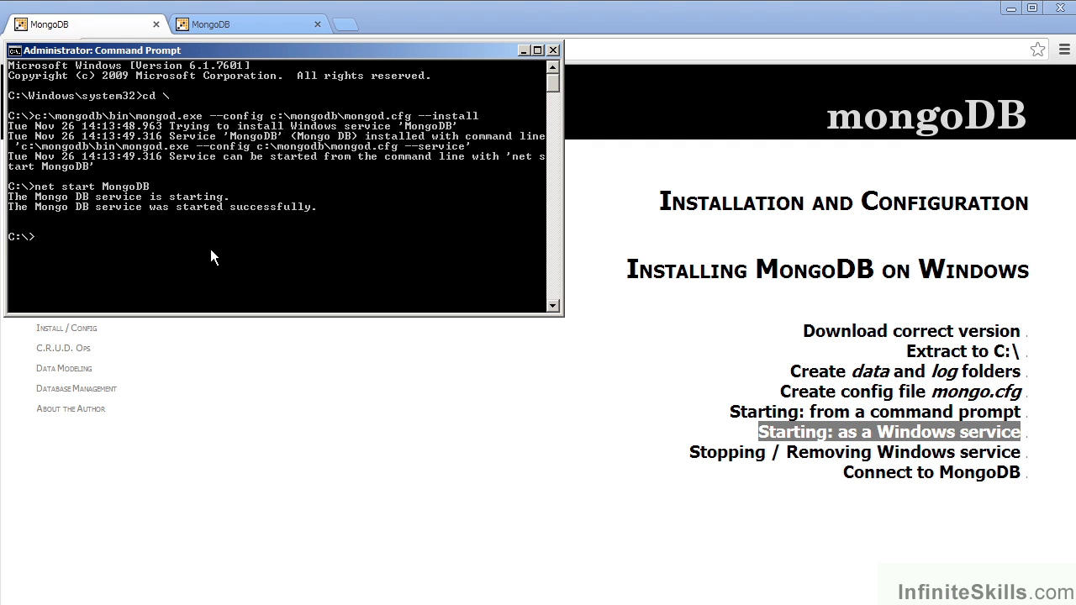
mouse_move(318, 253)
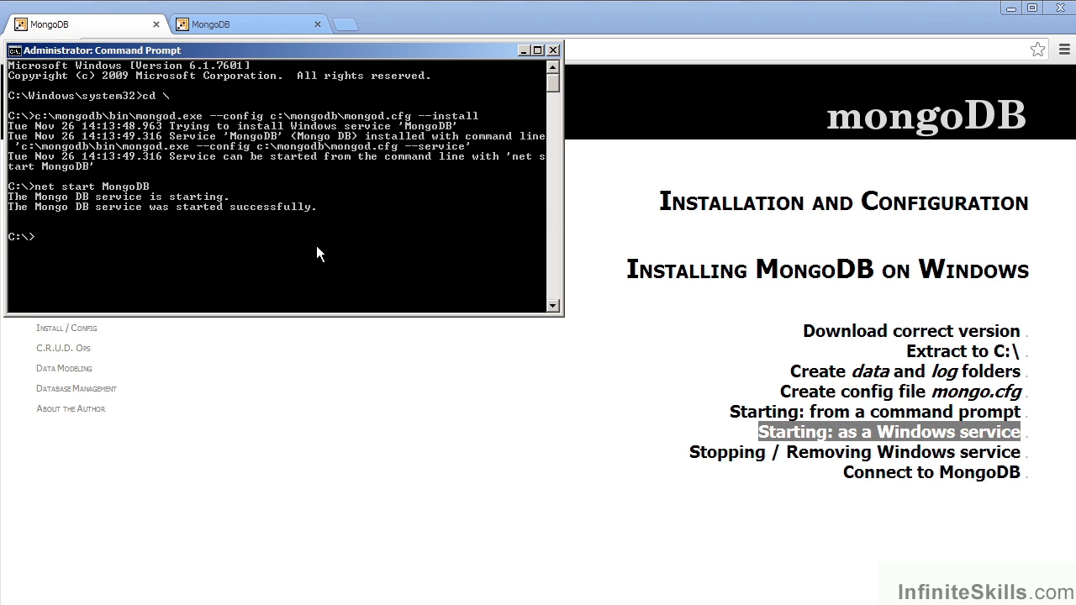
mouse_move(398, 263)
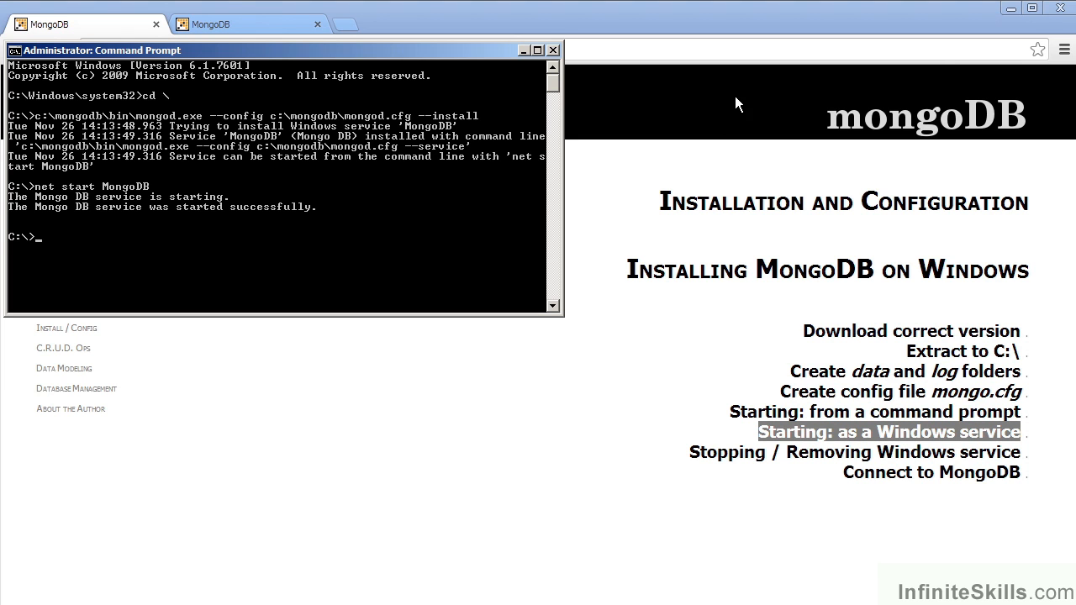
mouse_move(684, 330)
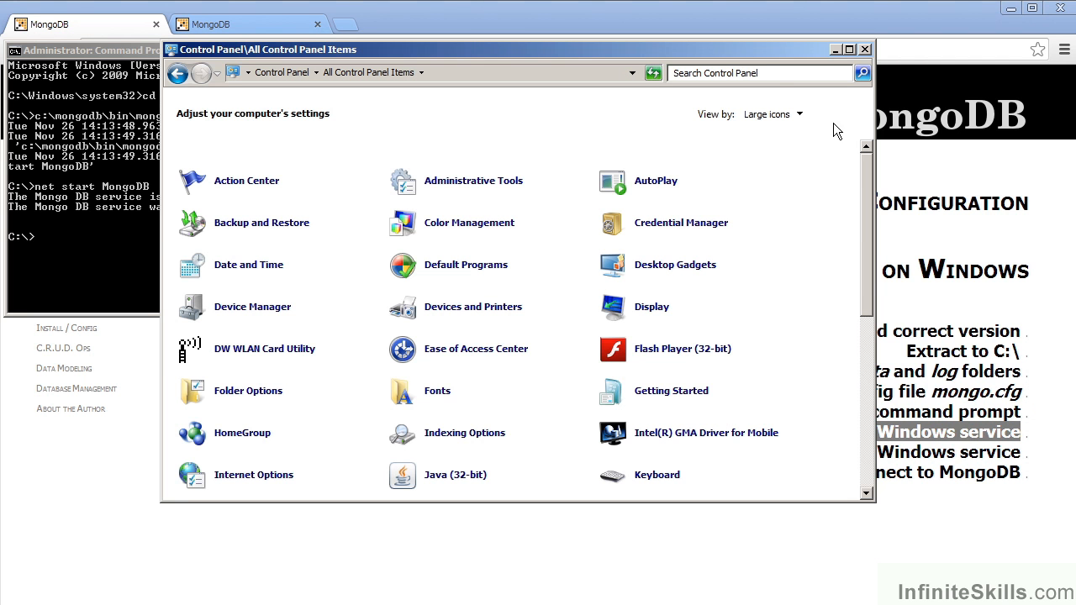
mouse_move(473, 180)
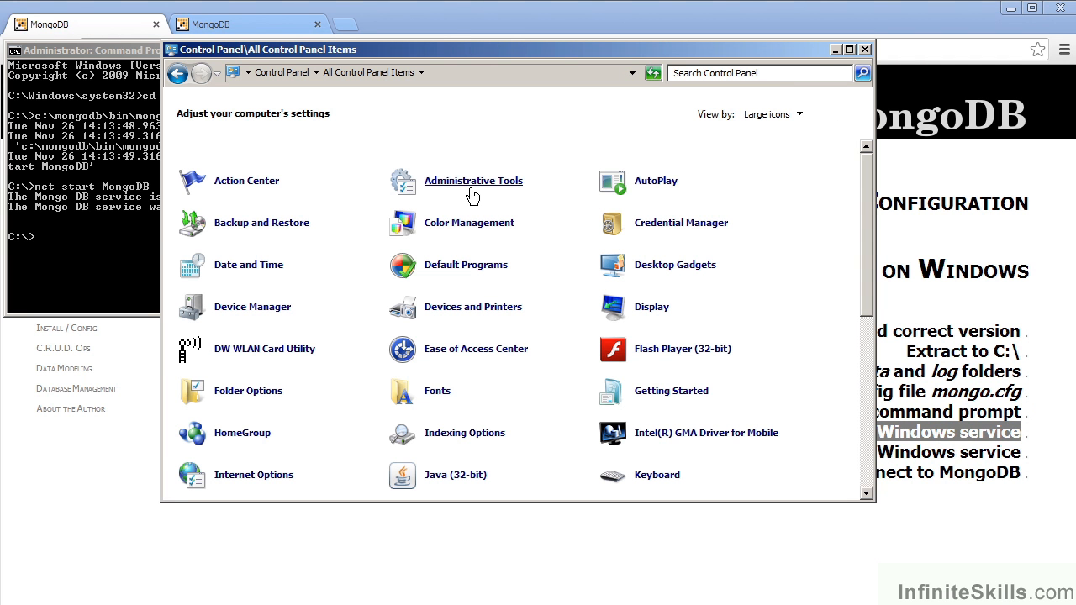
Open Administrative Tools > Services and view Mongo DB's properties: Started, automatic startup.
double_click(473, 180)
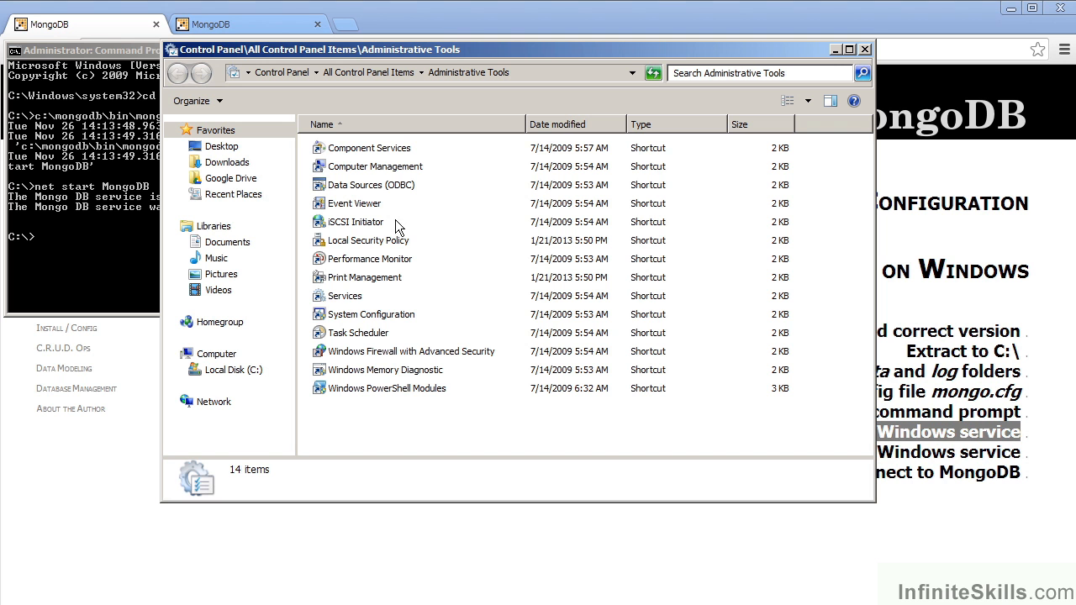
double_click(345, 296)
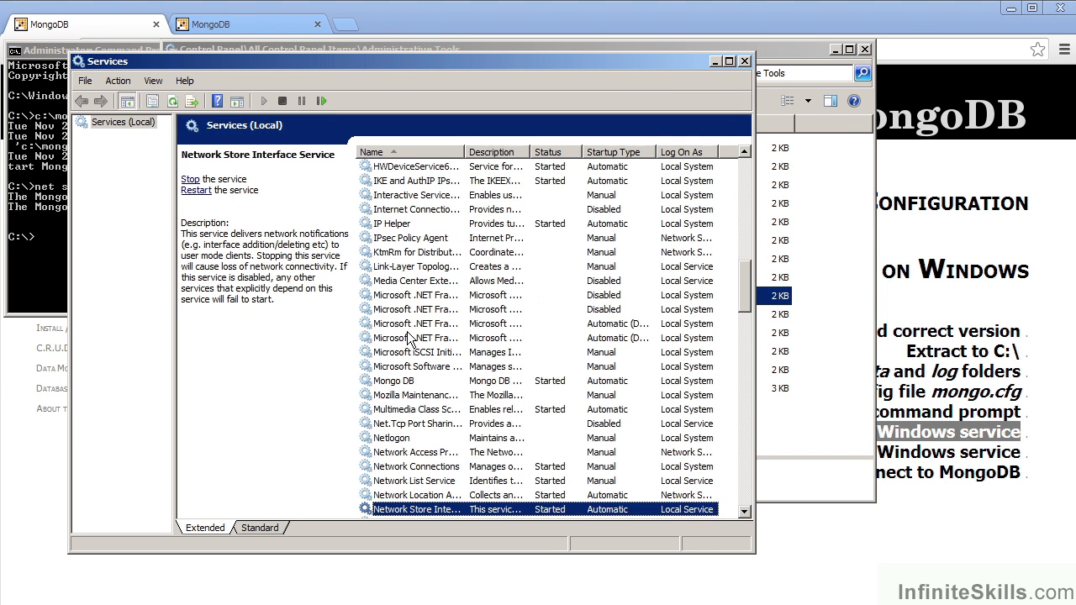
click(412, 396)
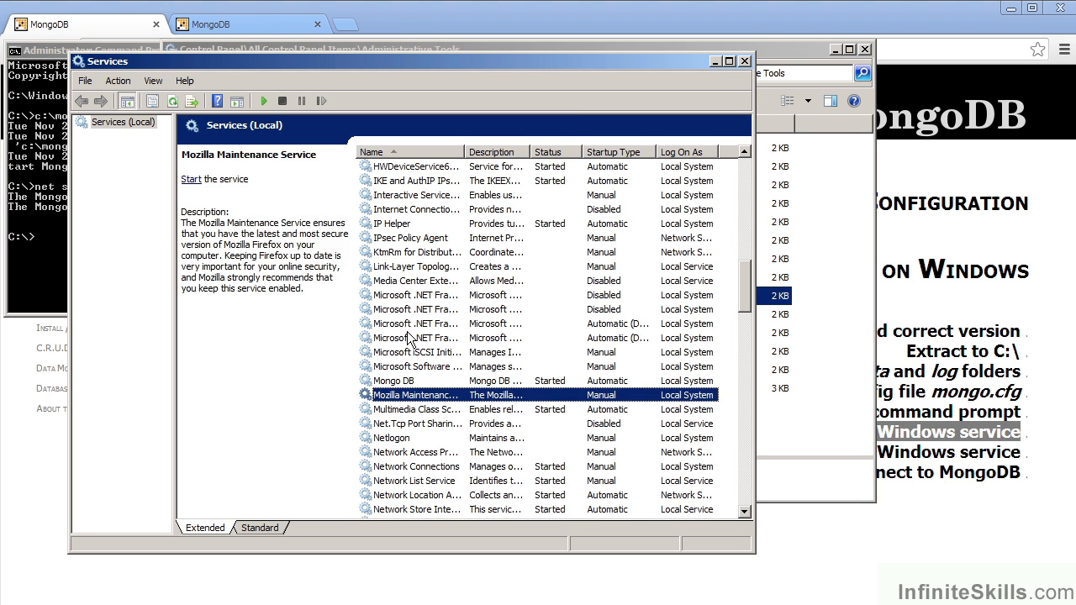
double_click(393, 381)
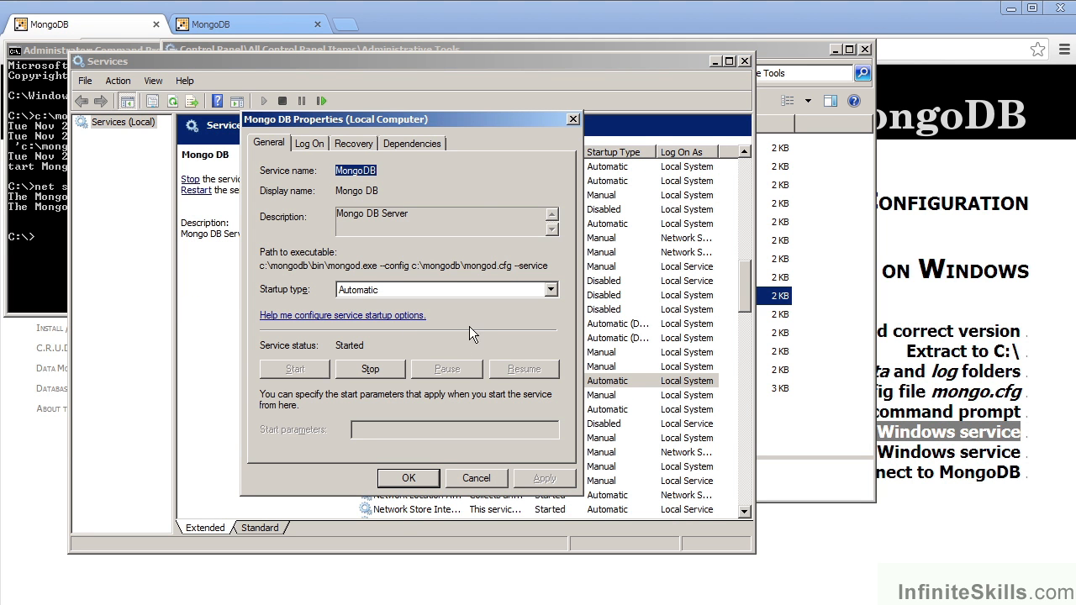
mouse_move(408, 362)
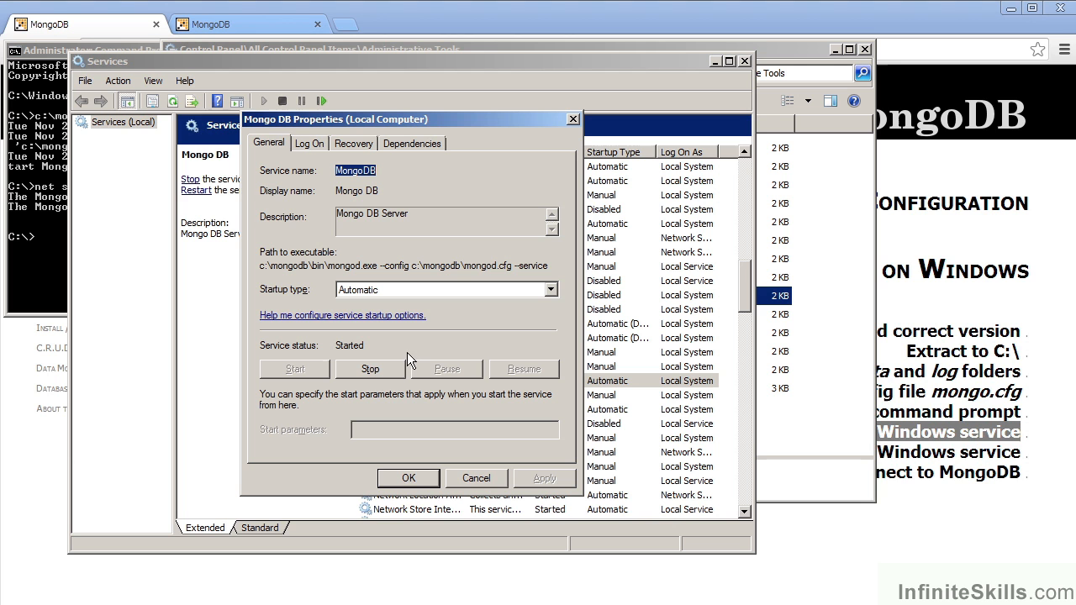
mouse_move(451, 353)
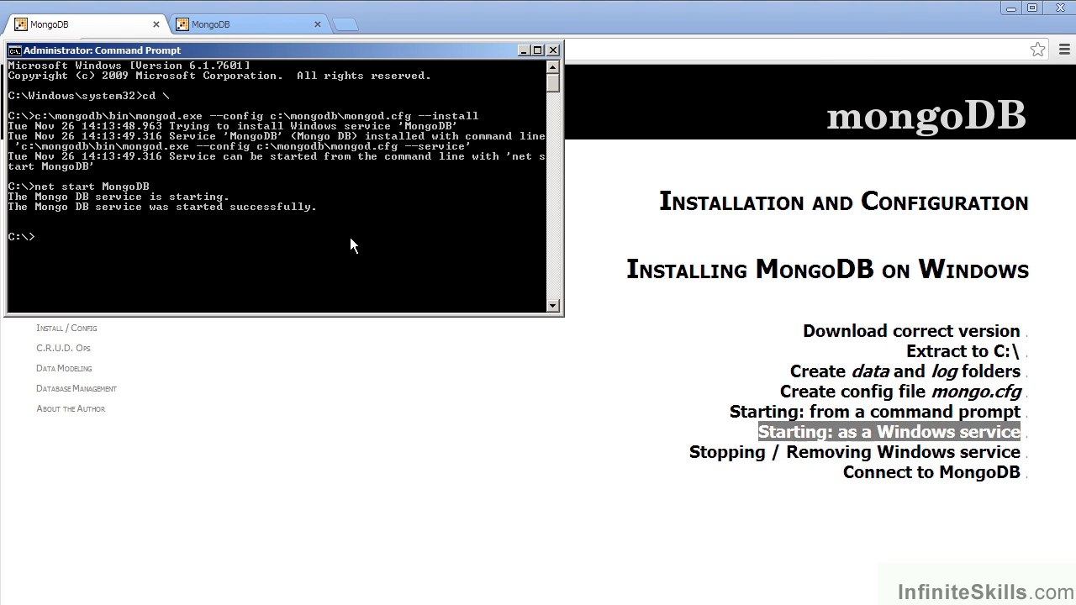
mouse_move(348, 260)
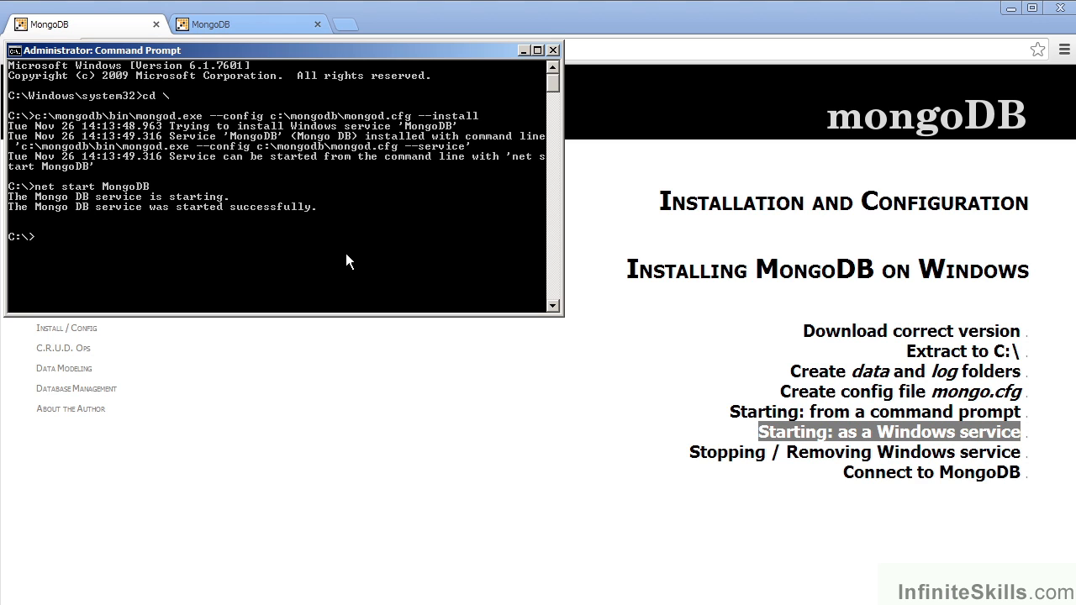
mouse_move(364, 262)
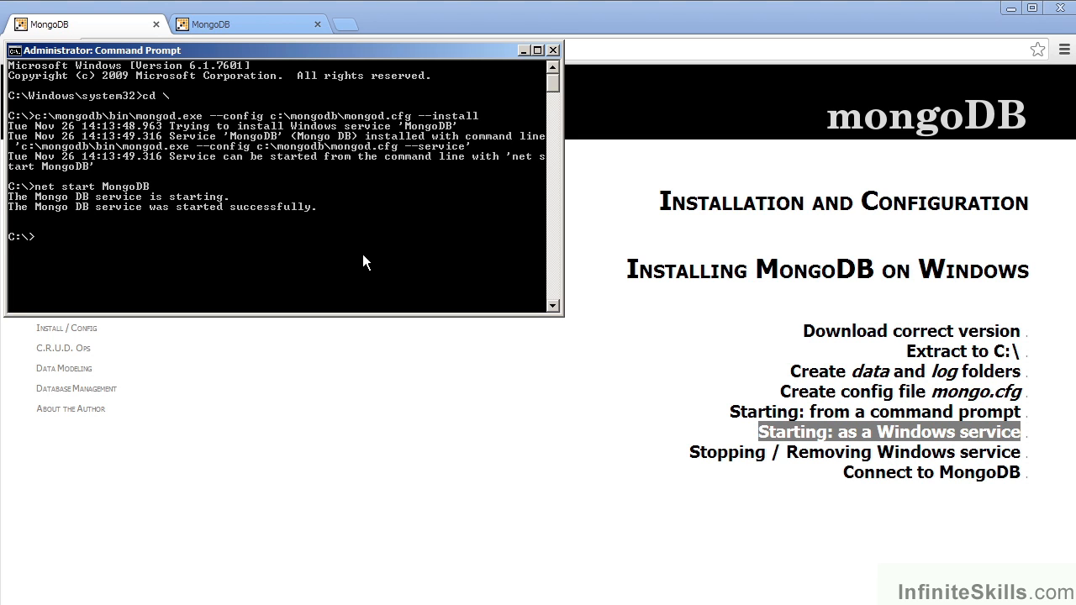
Enter c:\mongodb\bin\mongo.exe to launch the mongo shell.
text(c:\mongodb\bin\mongo.exe)
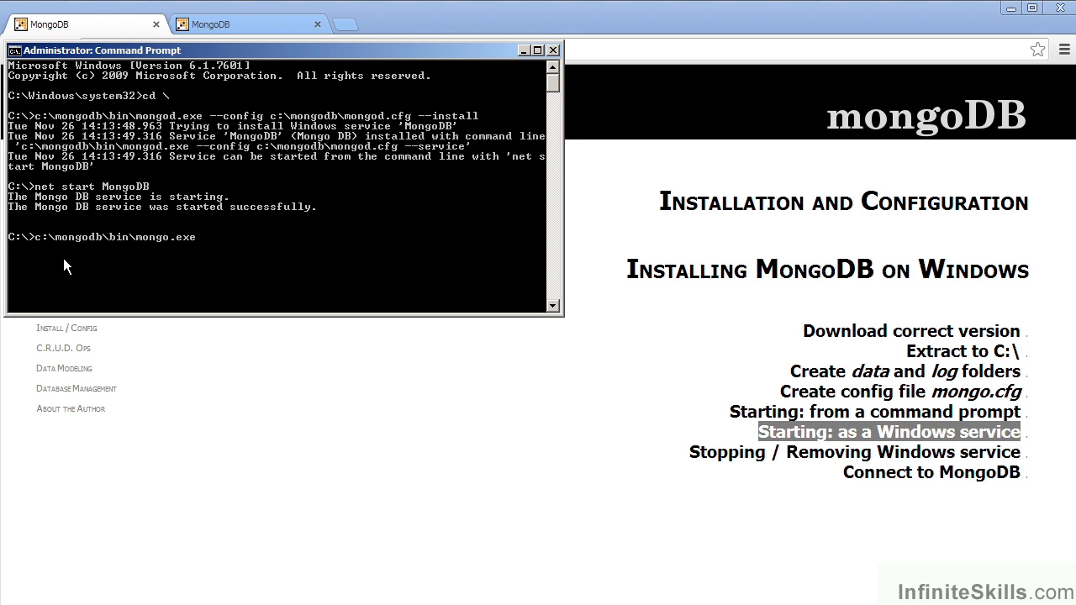
mouse_move(140, 263)
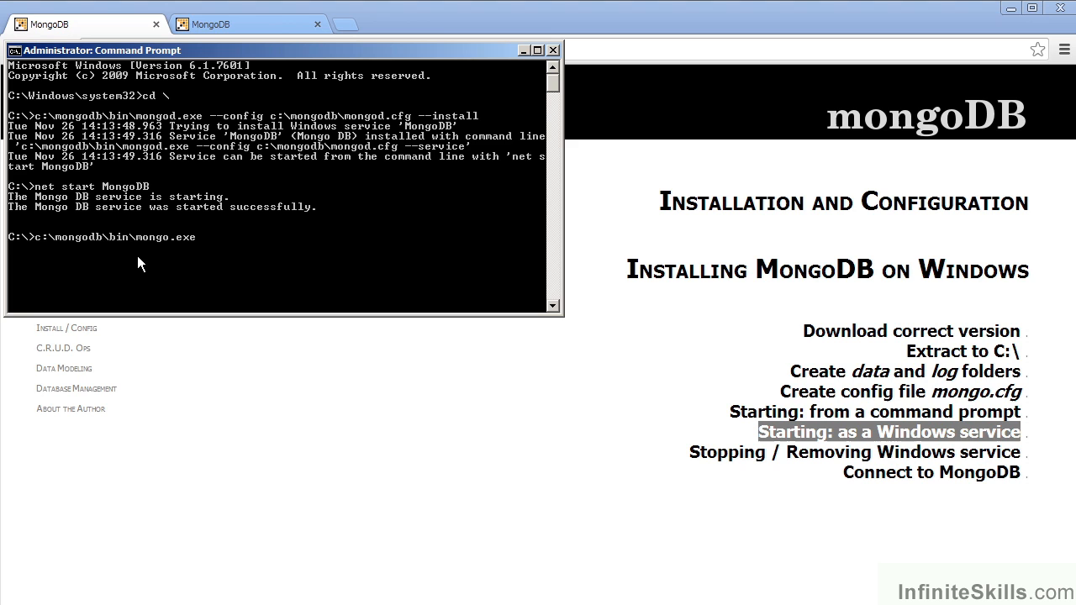
mouse_move(263, 277)
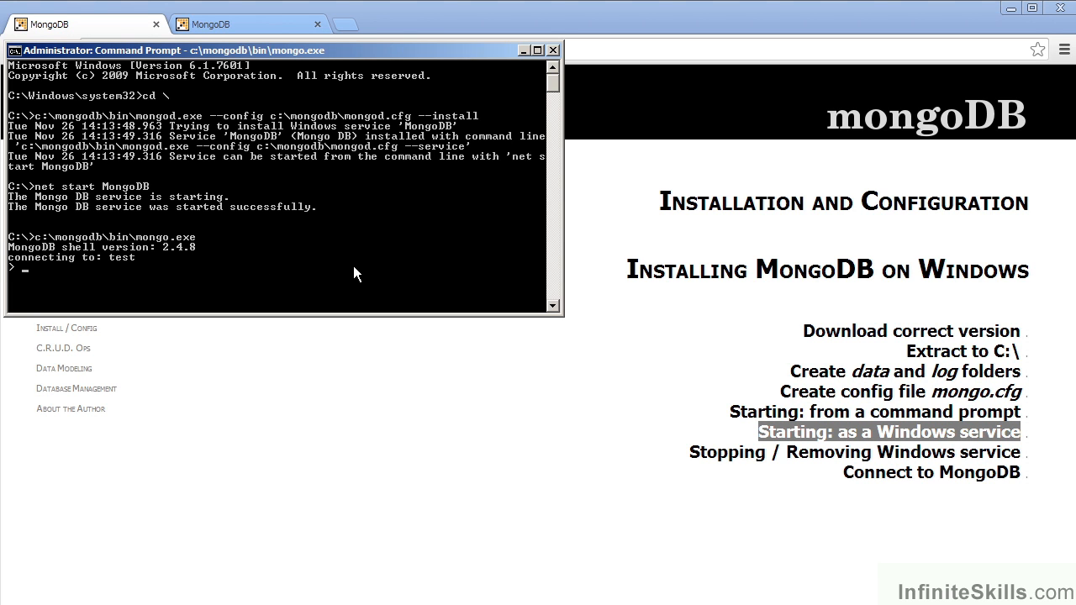
mouse_move(368, 277)
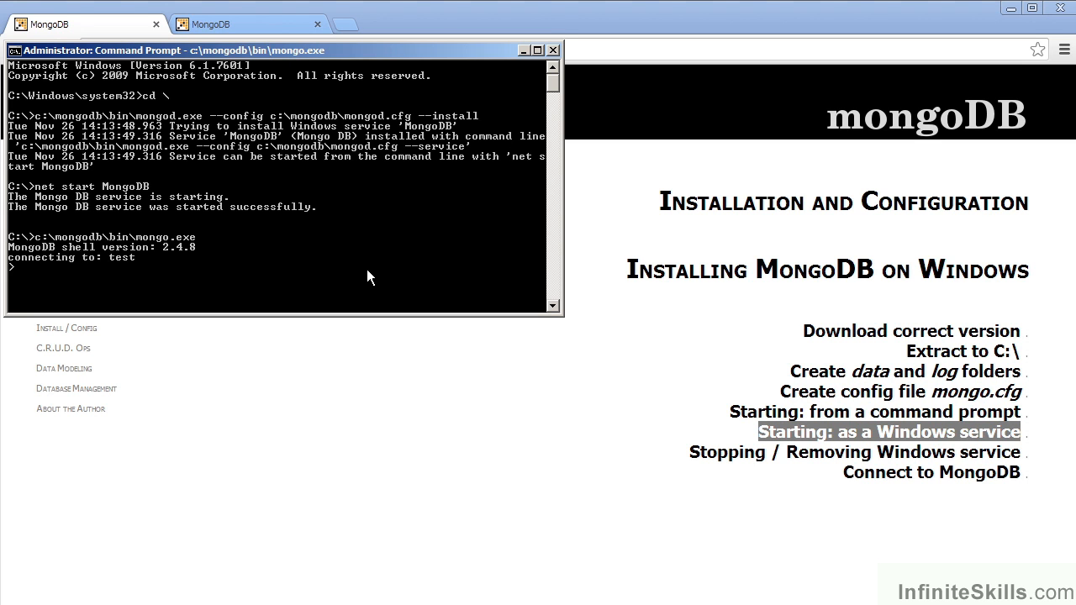
Run 'use mydb', 'db.test.save({a:2})' and 'db.test.find()' in the shell.
text(use mydb)
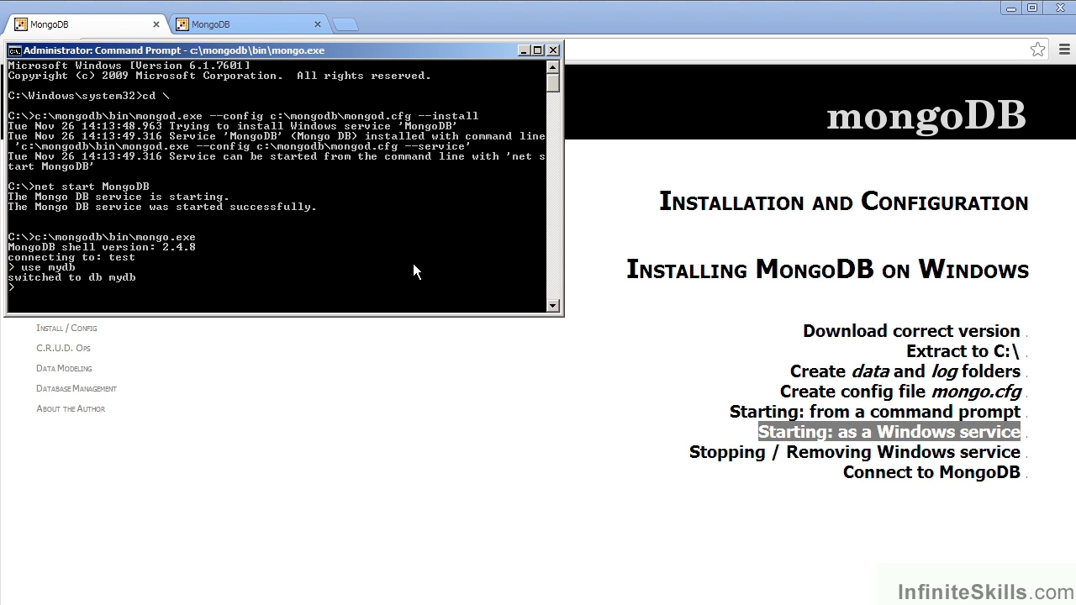
text(db.test.save({a:2}))
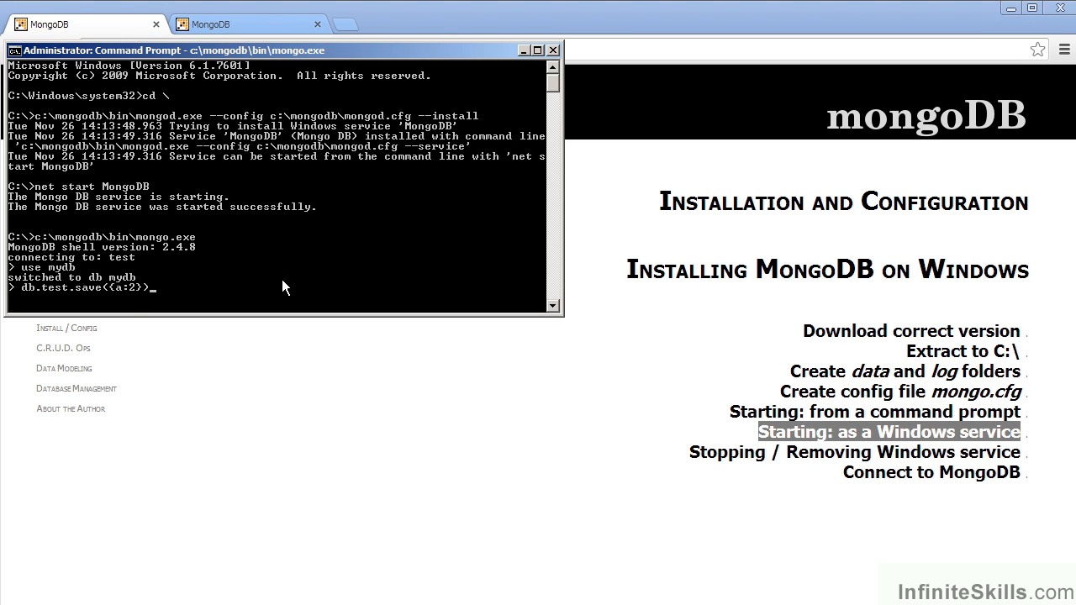
mouse_move(115, 311)
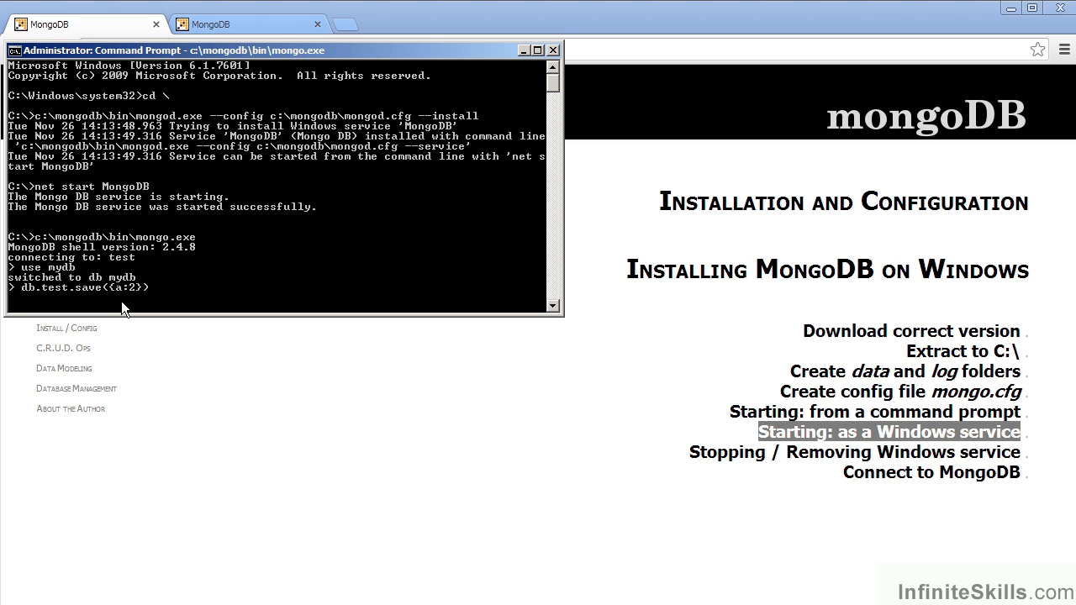
mouse_move(139, 310)
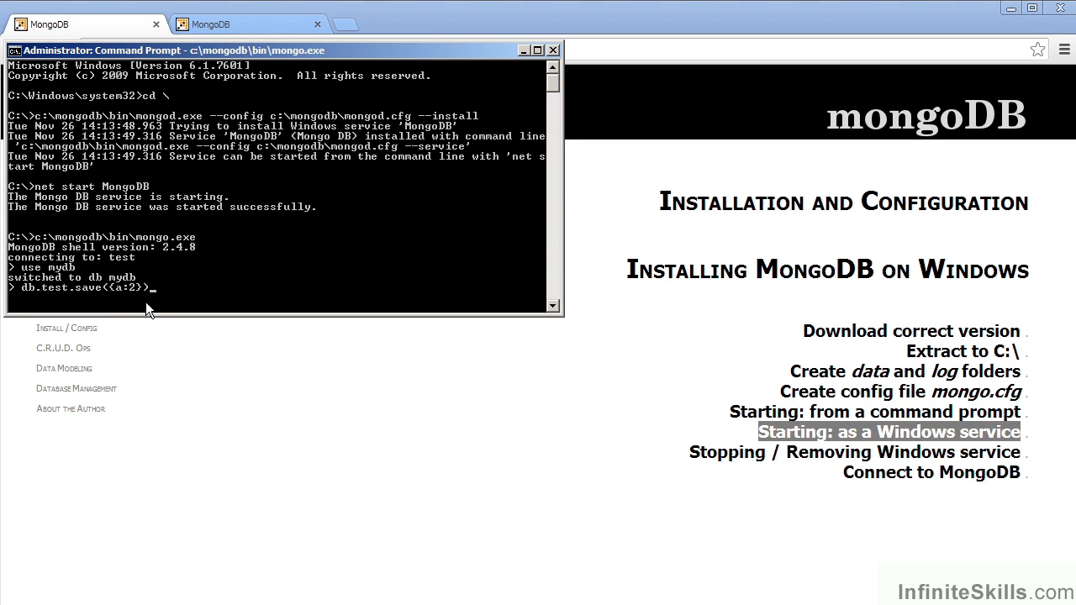
mouse_move(214, 299)
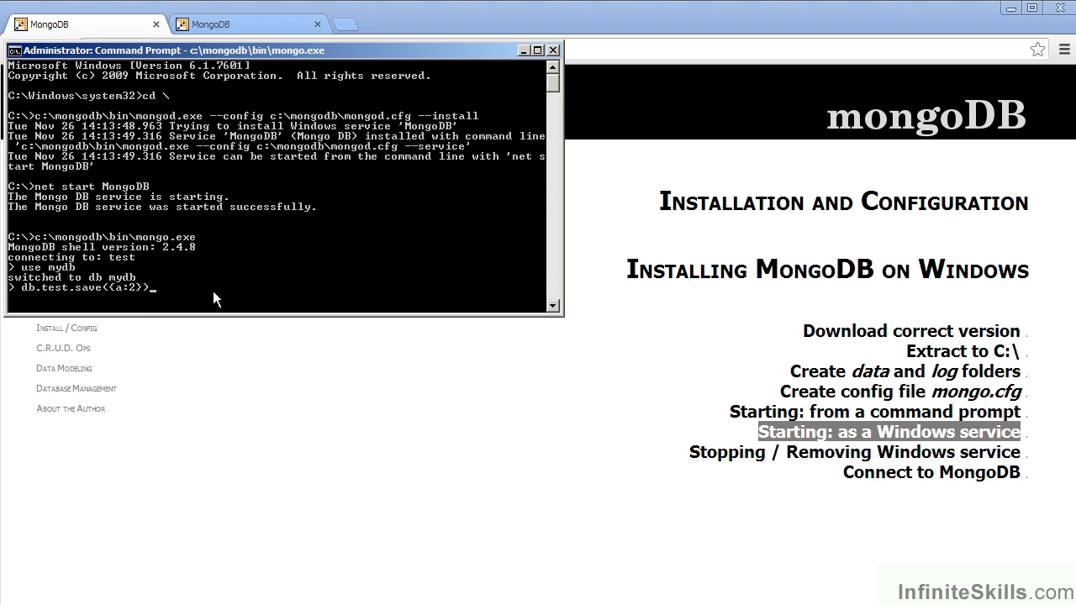
key(Return)
text(db.test.find())
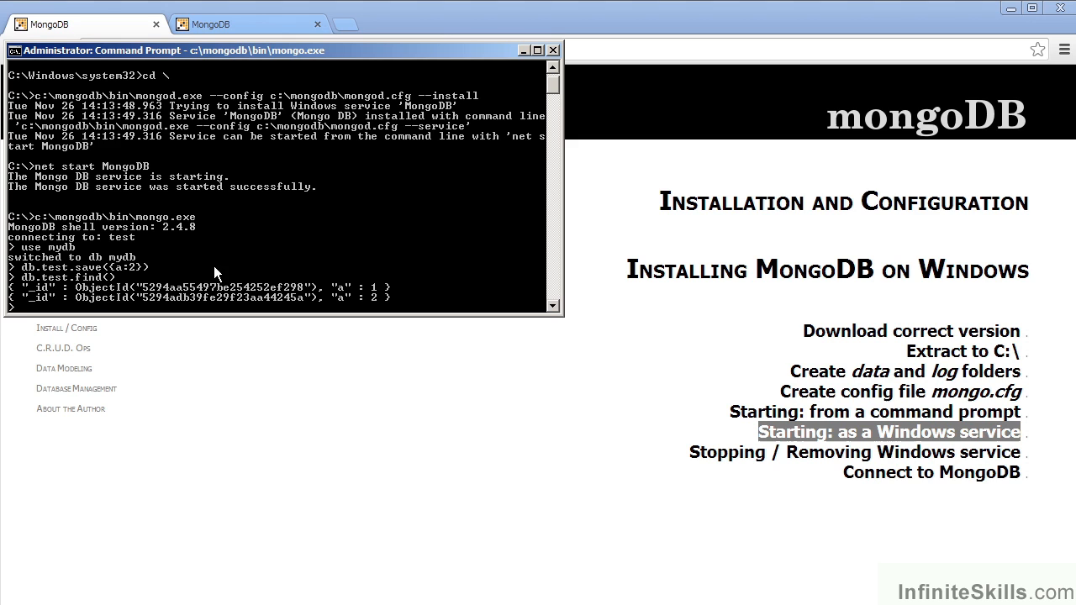
mouse_move(78, 303)
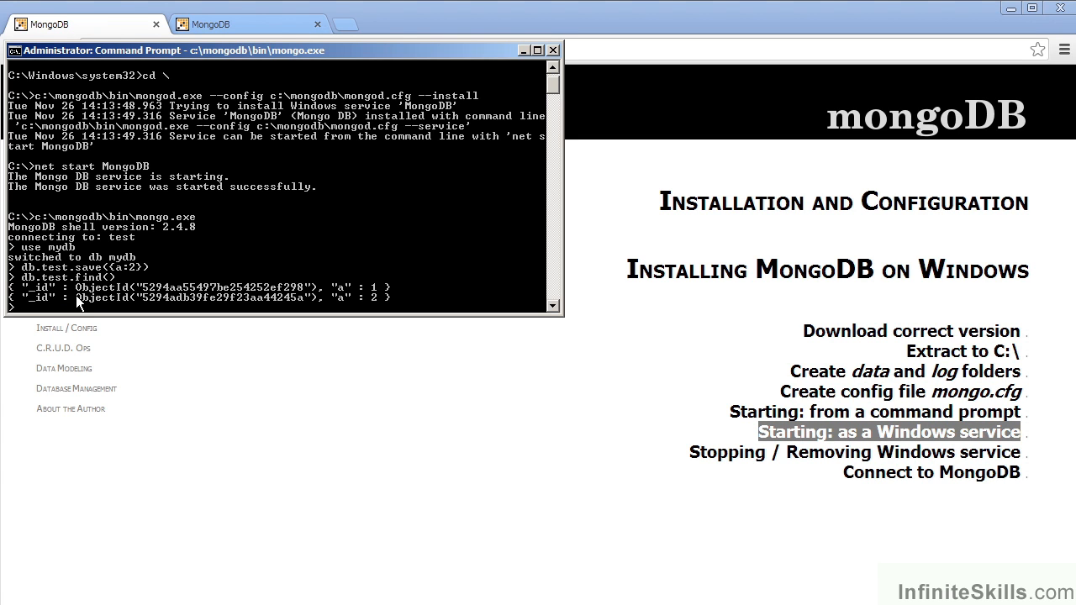
mouse_move(272, 259)
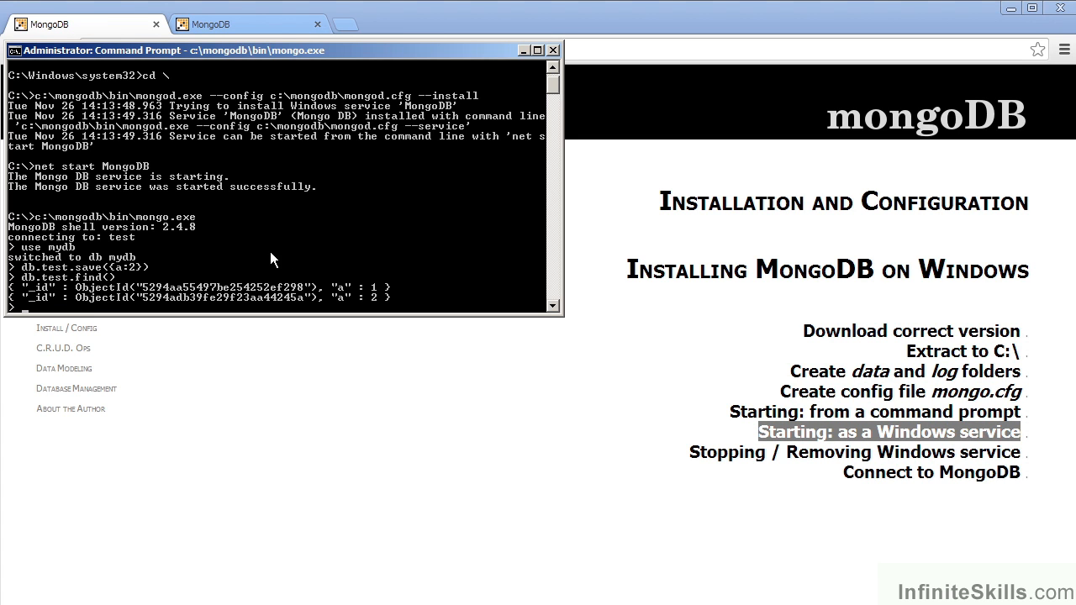
mouse_move(383, 315)
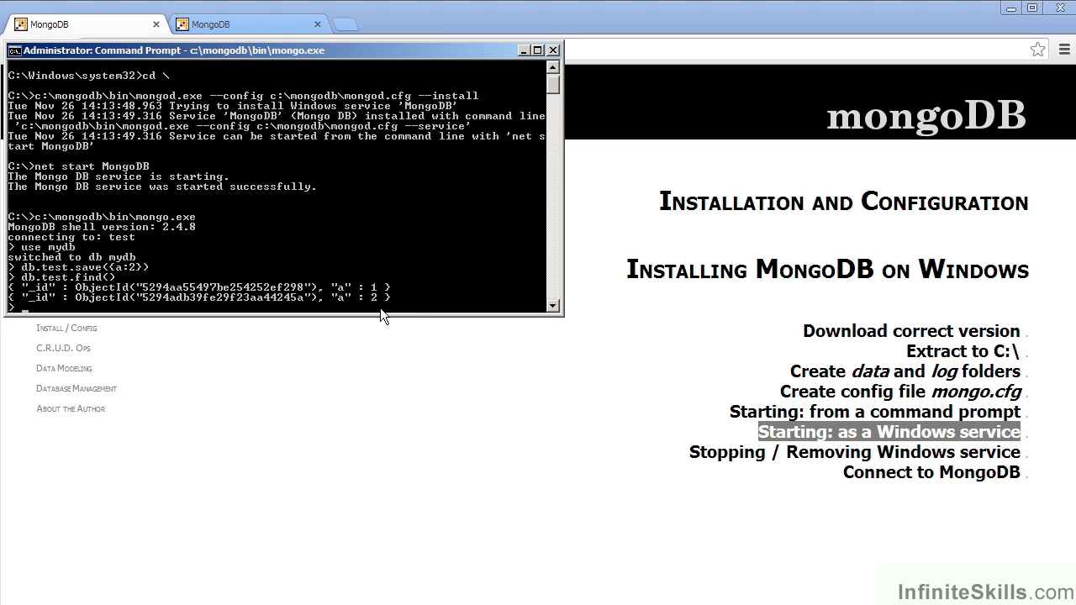
mouse_move(469, 267)
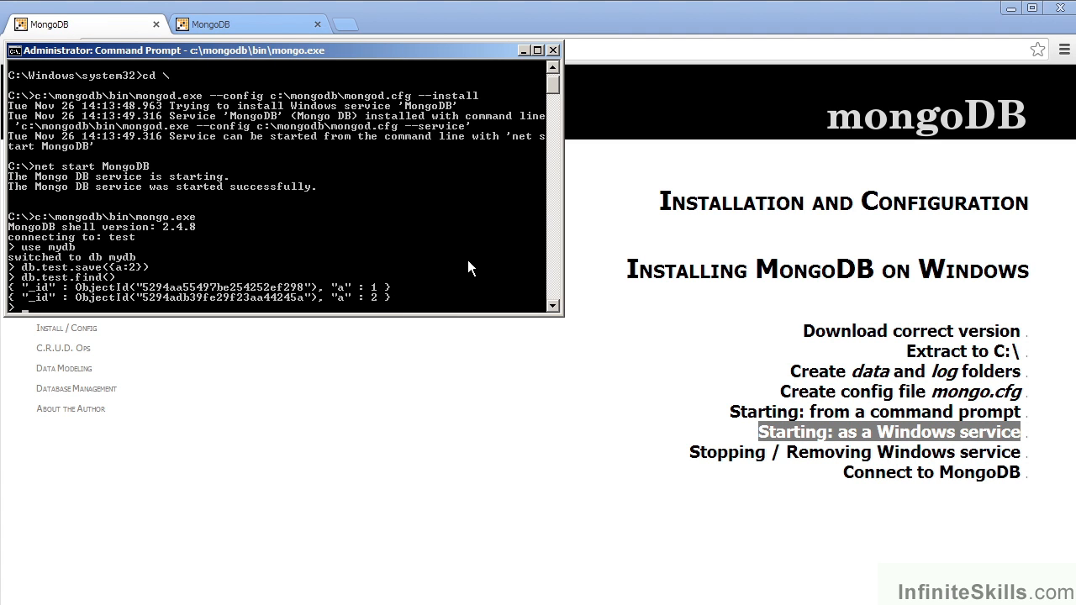
mouse_move(494, 290)
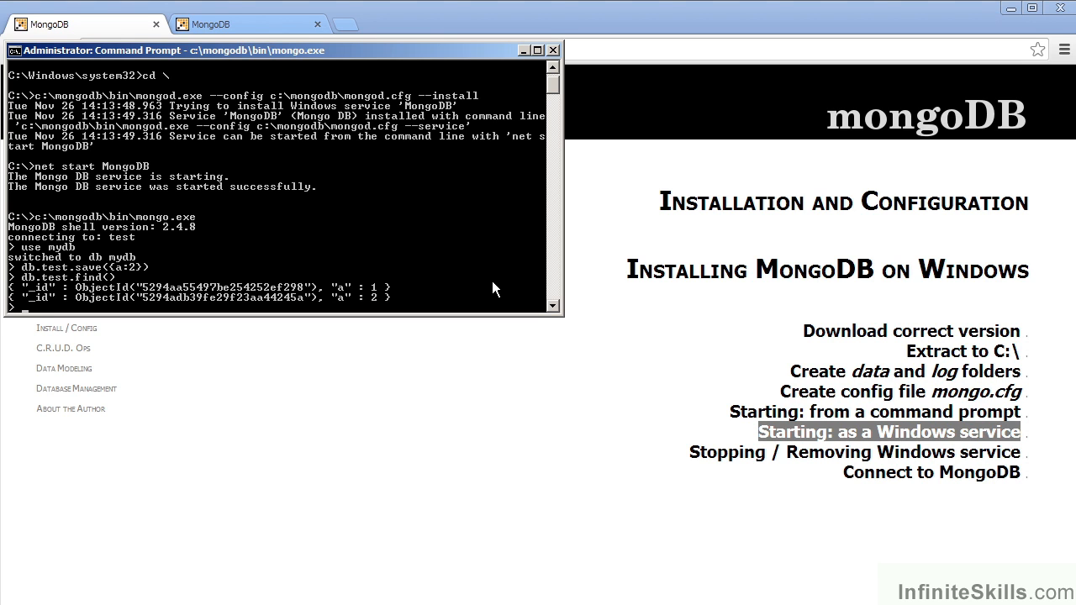
Exit the shell and run 'net stop MongoDB', which returns System error 109.
text(exit)
text(net stop MongoDB)
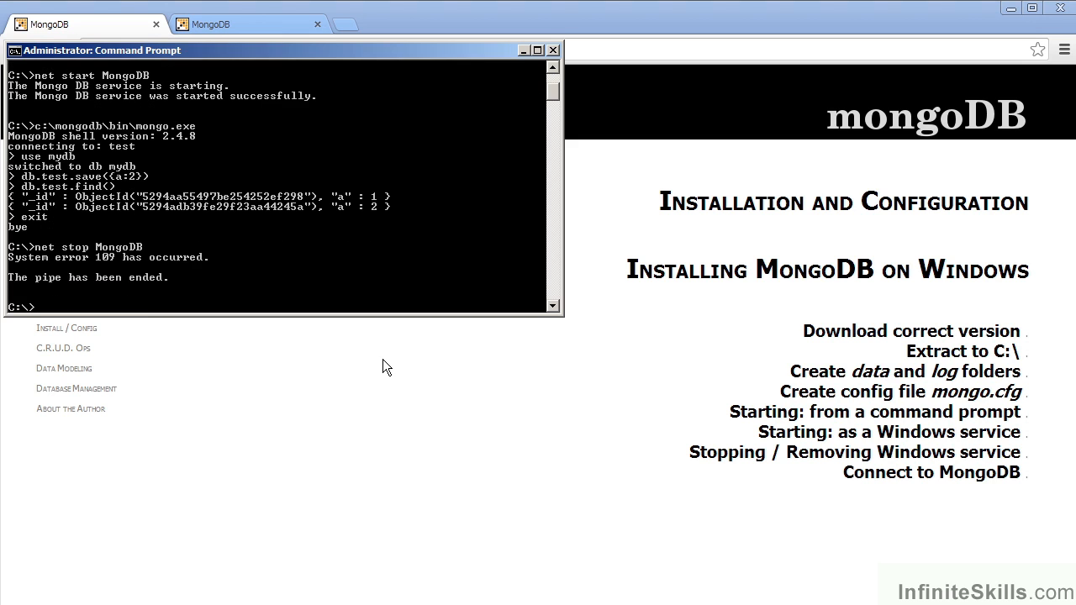
mouse_move(247, 370)
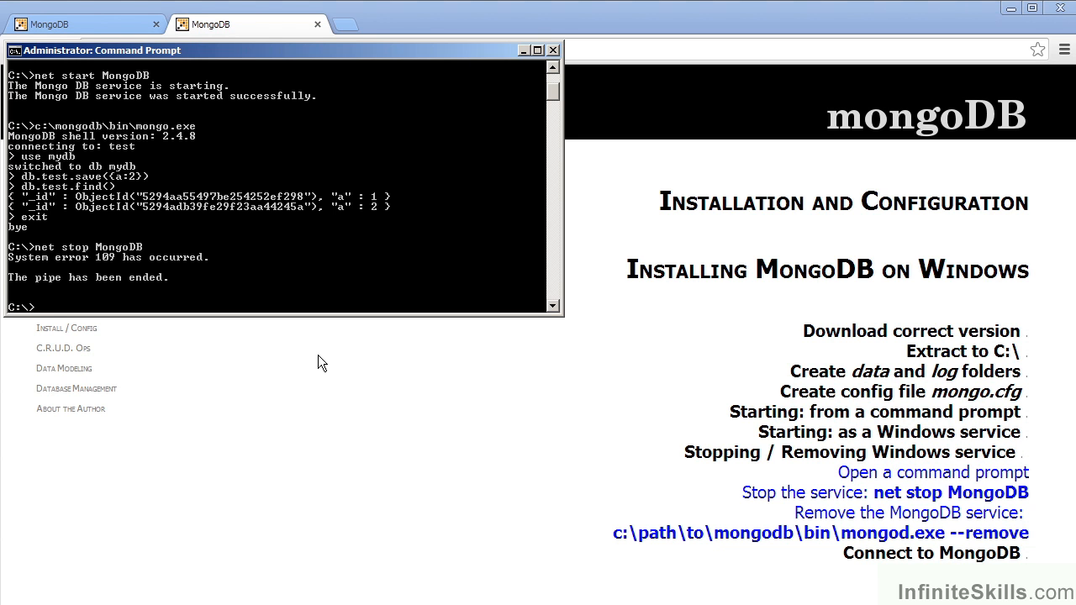
mouse_move(341, 368)
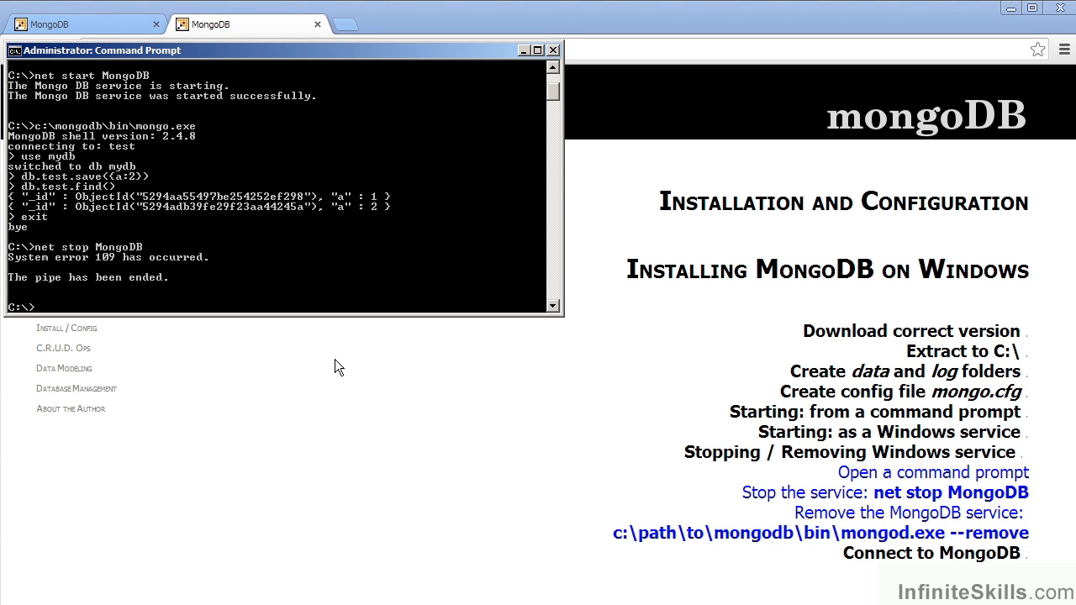
Enter c:\mongodb\bin\mongod.exe --remove to uninstall the service.
text(c:\mongodb\bin\mongod.exe --remove)
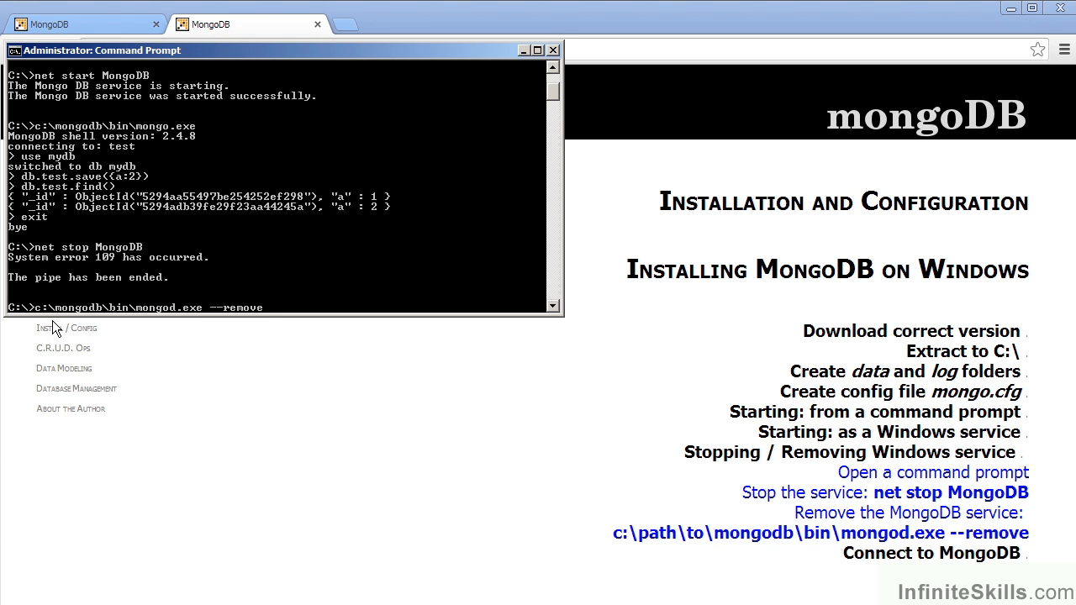
mouse_move(125, 335)
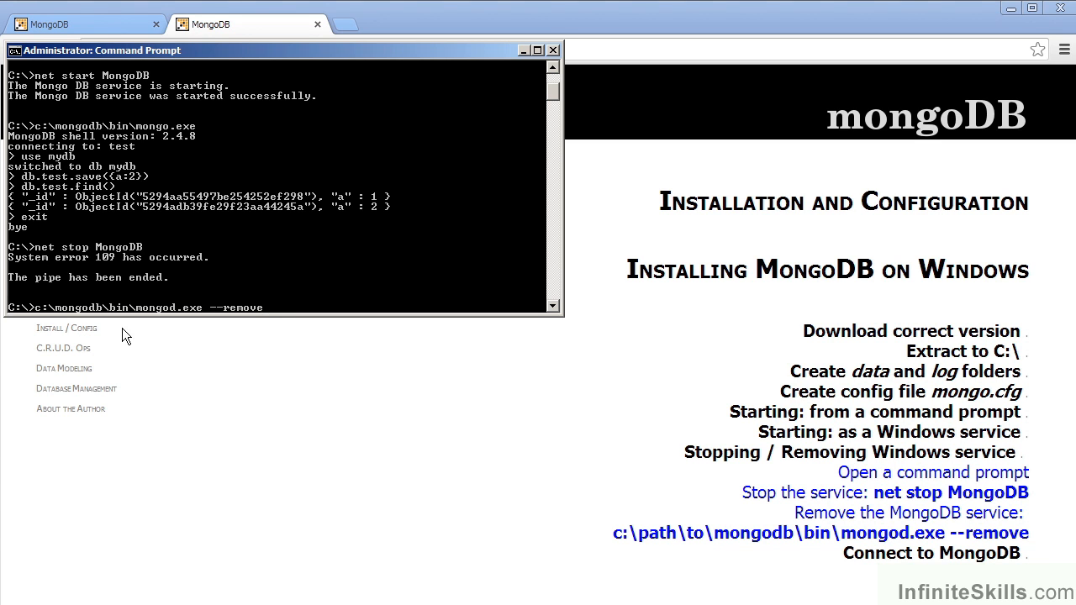
mouse_move(171, 334)
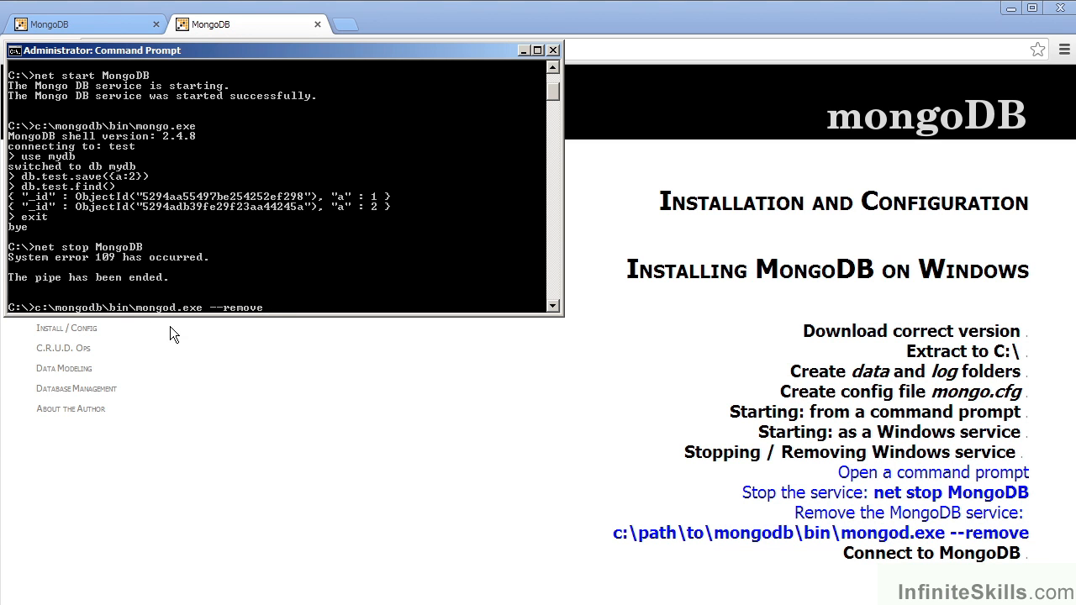
mouse_move(210, 346)
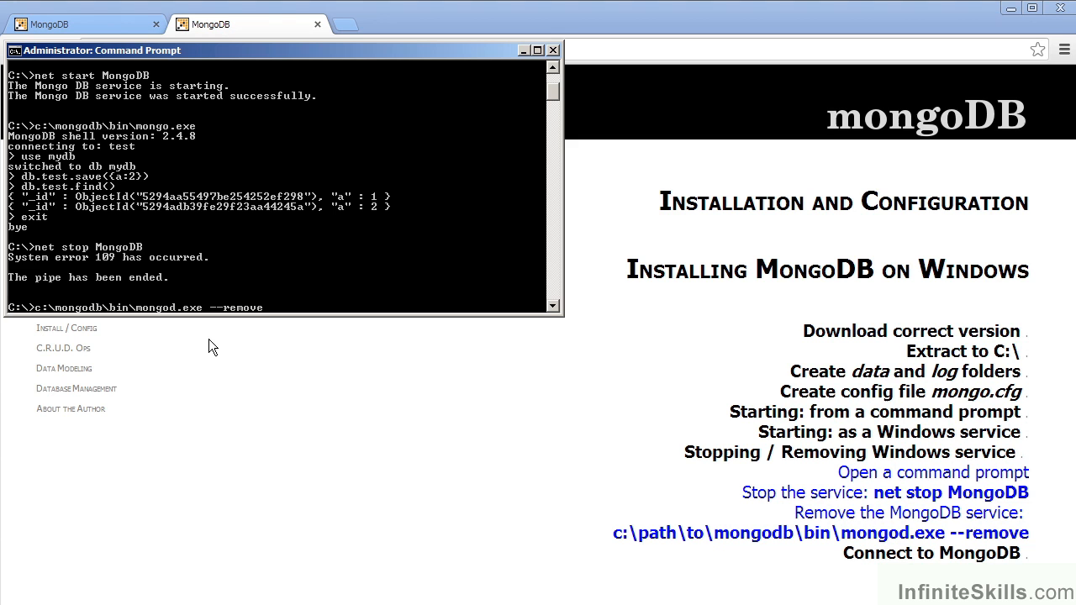
mouse_move(289, 357)
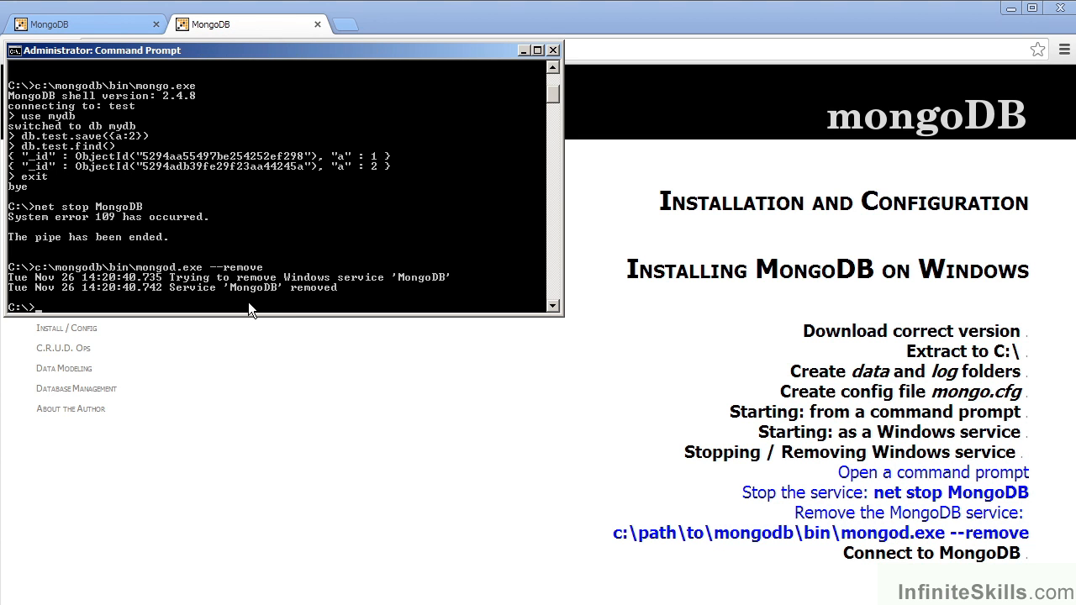
mouse_move(359, 363)
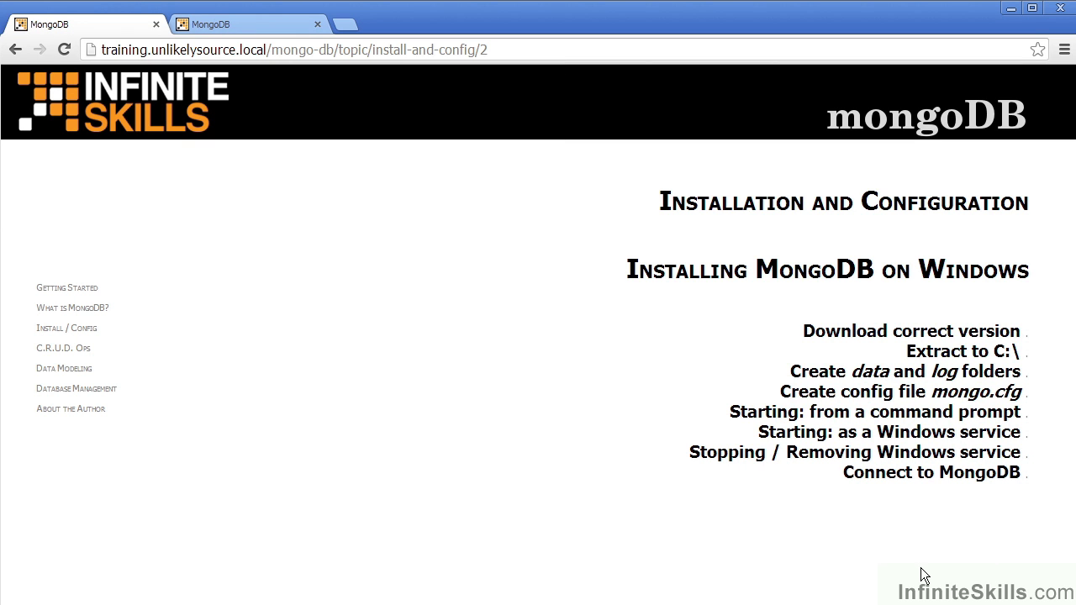
mouse_move(961, 542)
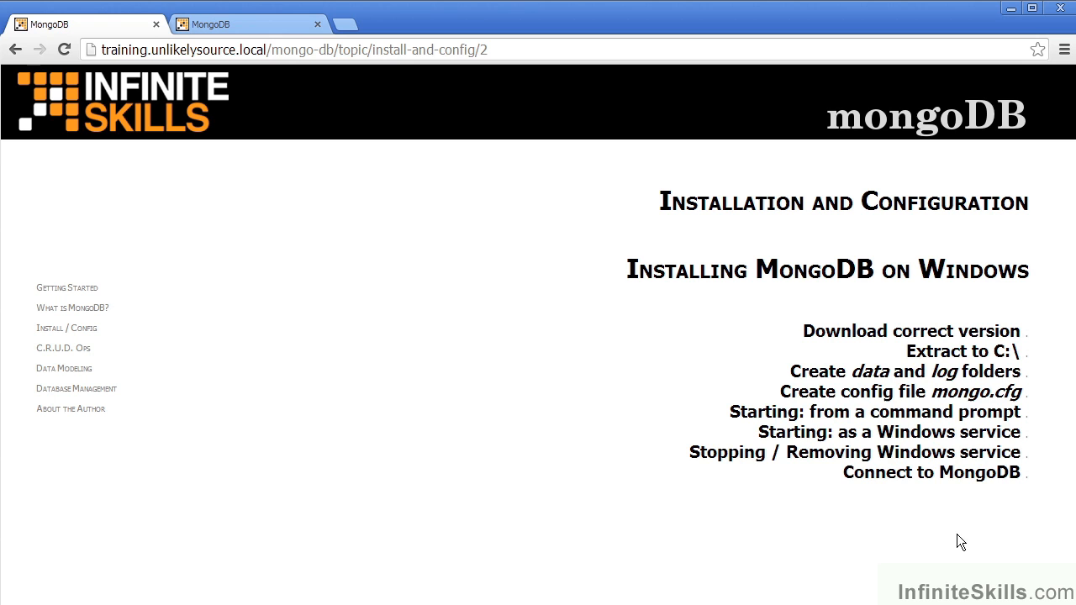
Toggle the 'Download correct version' step heading on the course page.
click(911, 330)
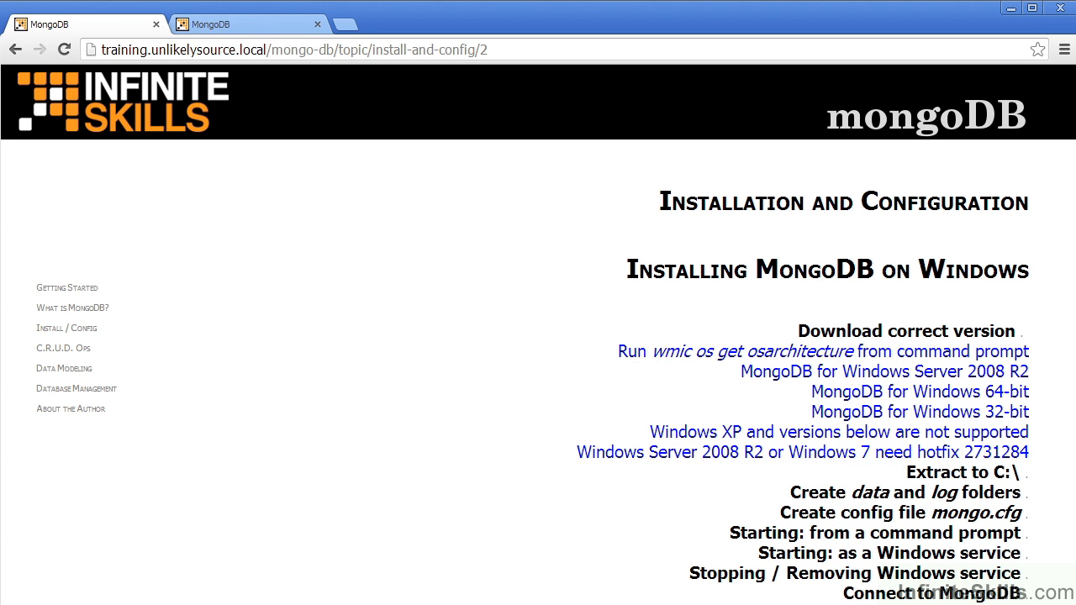
mouse_move(840, 557)
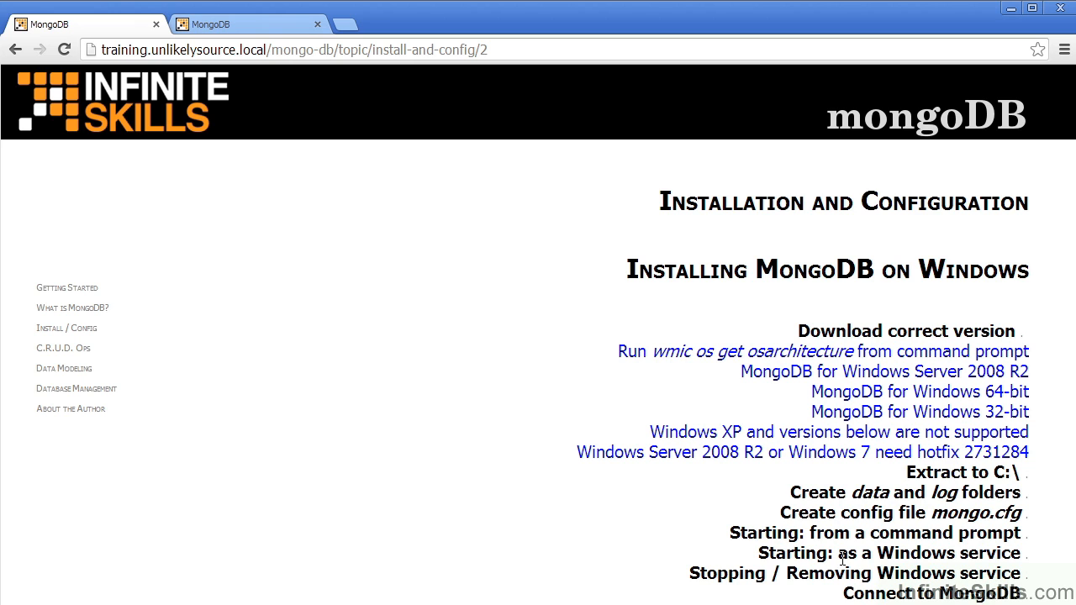
mouse_move(703, 379)
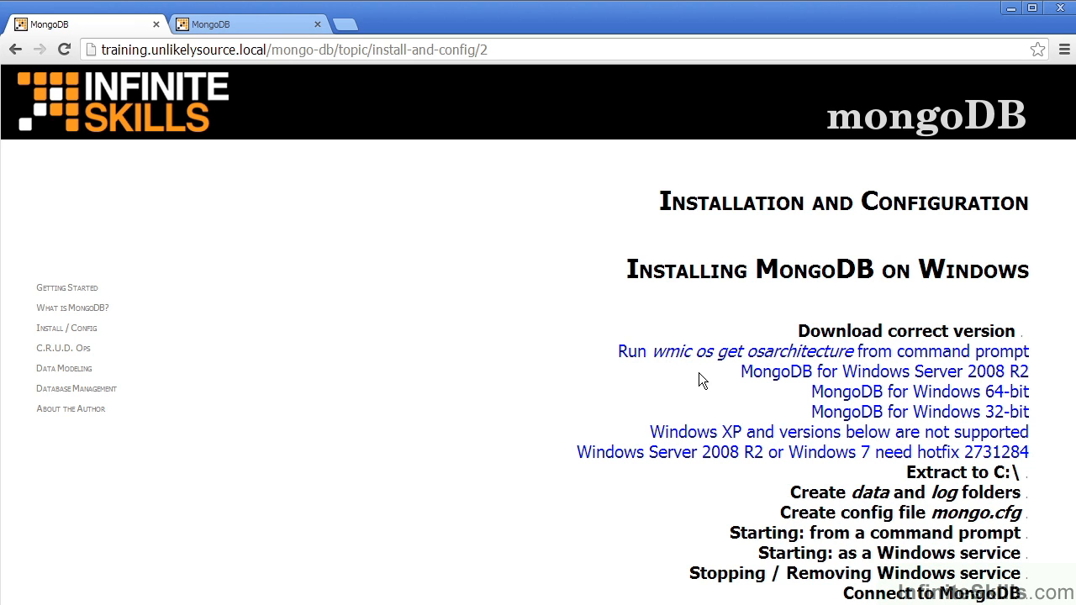
mouse_move(713, 396)
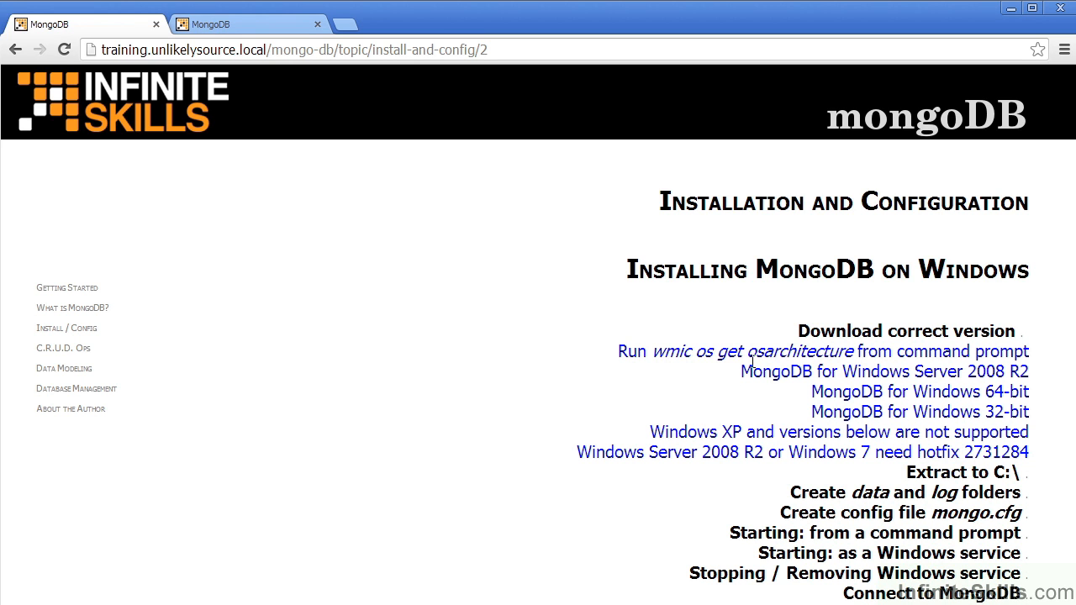
mouse_move(736, 502)
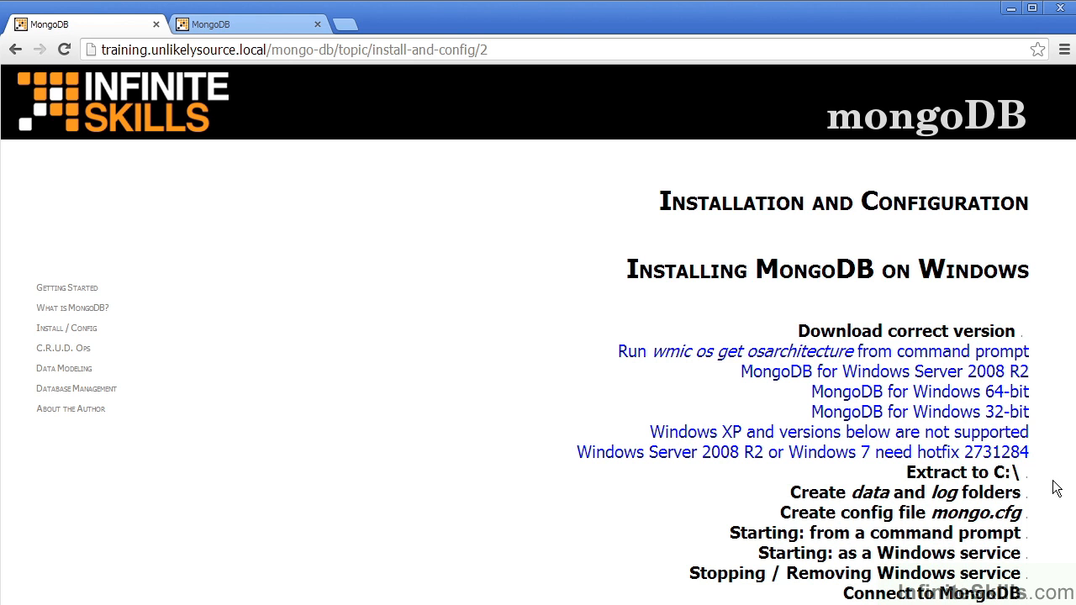
mouse_move(846, 380)
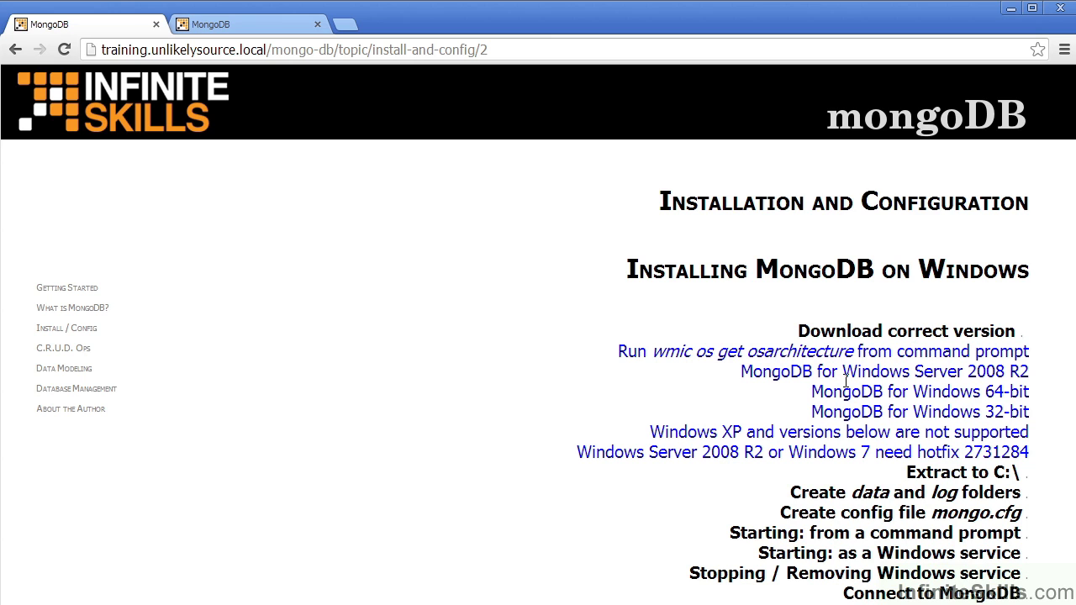
mouse_move(1055, 407)
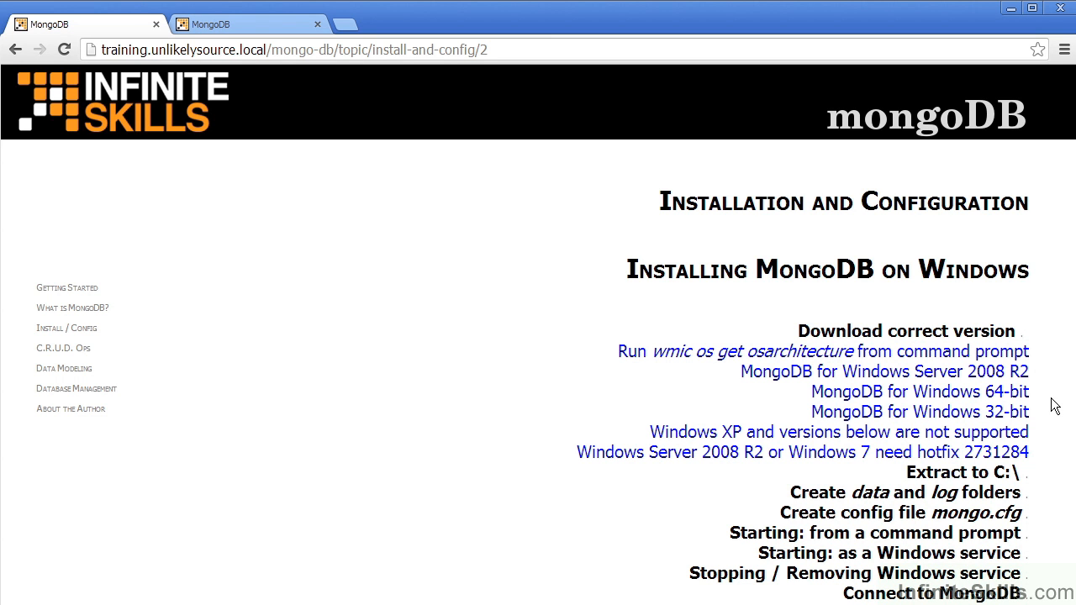
mouse_move(1059, 409)
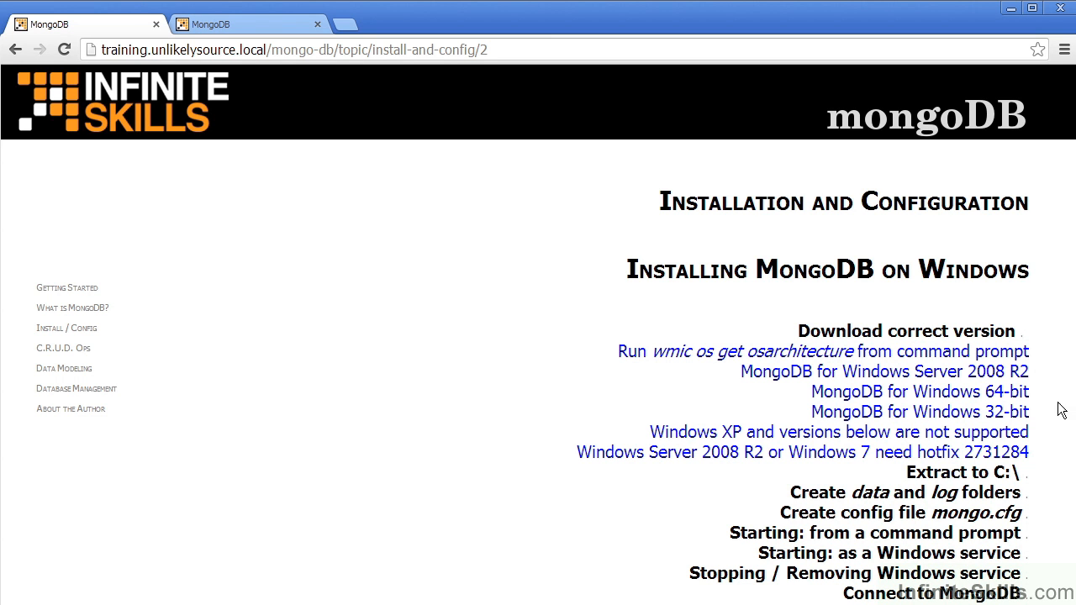
mouse_move(1054, 441)
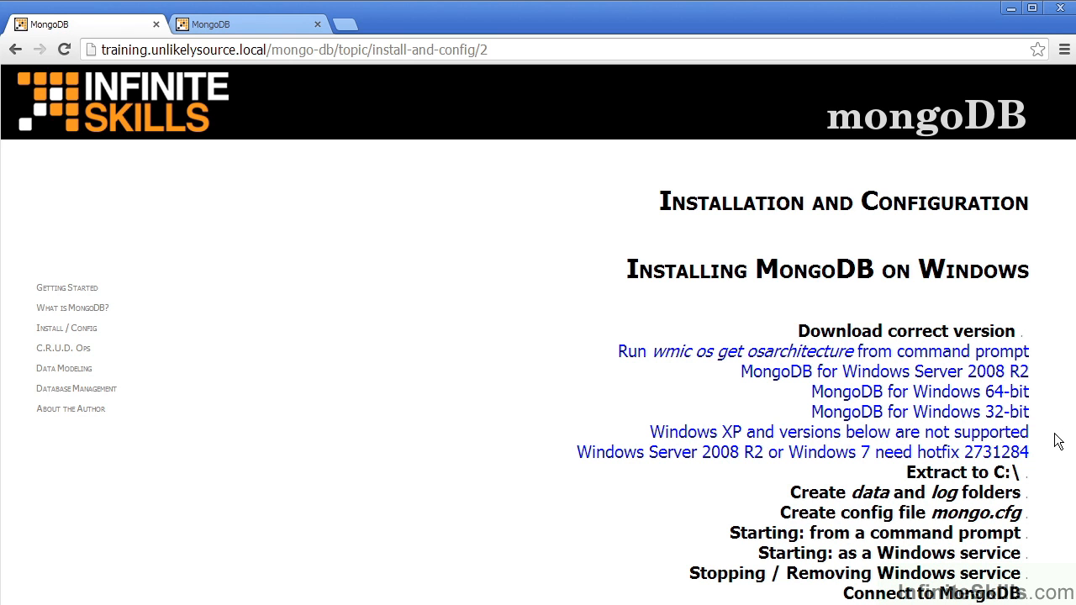
mouse_move(946, 393)
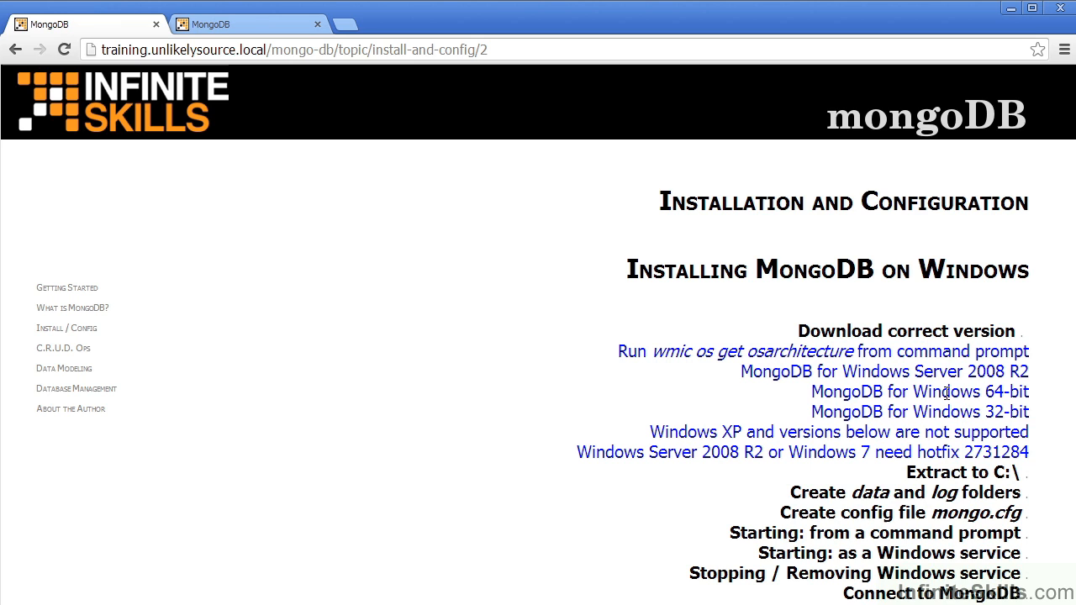
mouse_move(1067, 446)
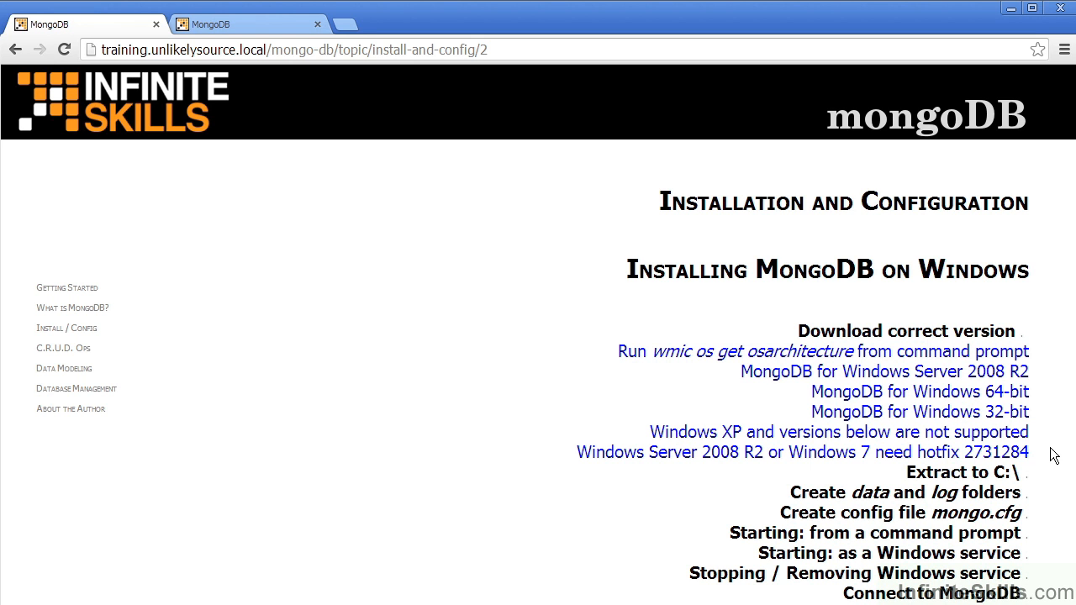
mouse_move(921, 433)
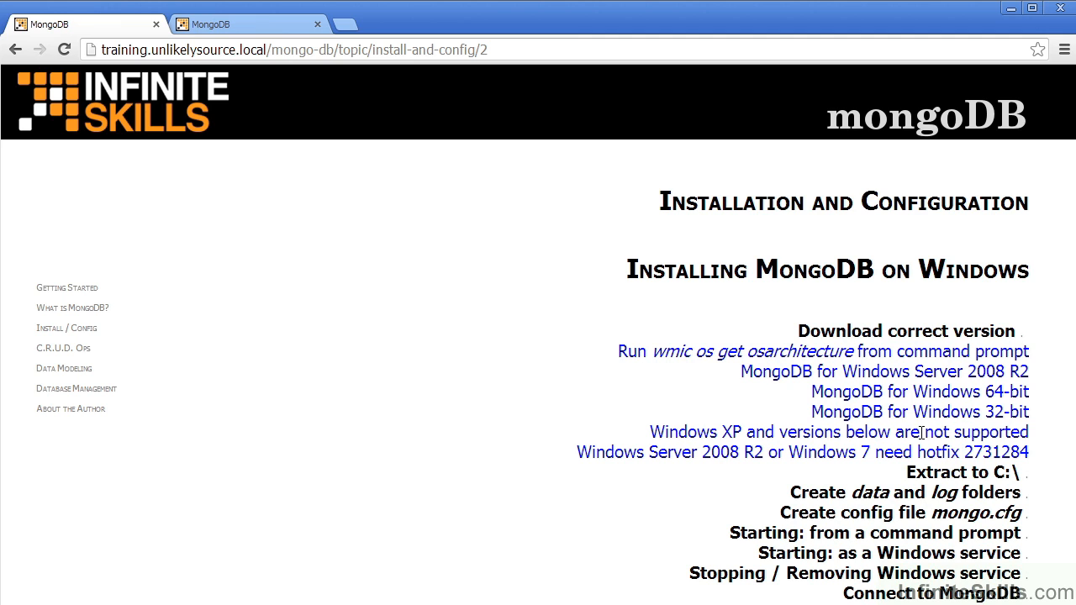
mouse_move(1055, 431)
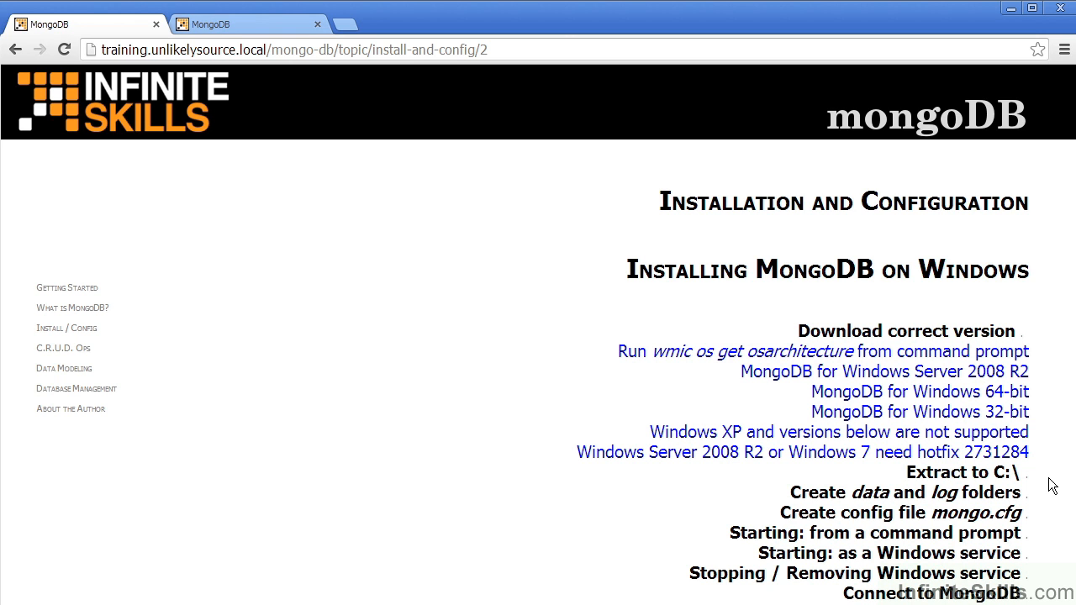
mouse_move(799, 516)
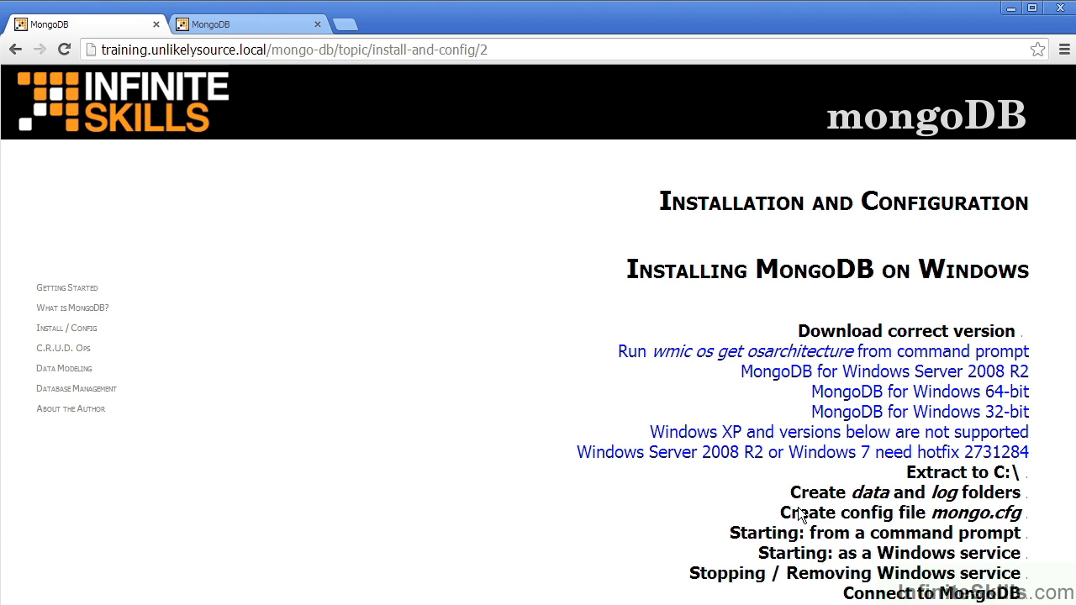
mouse_move(774, 482)
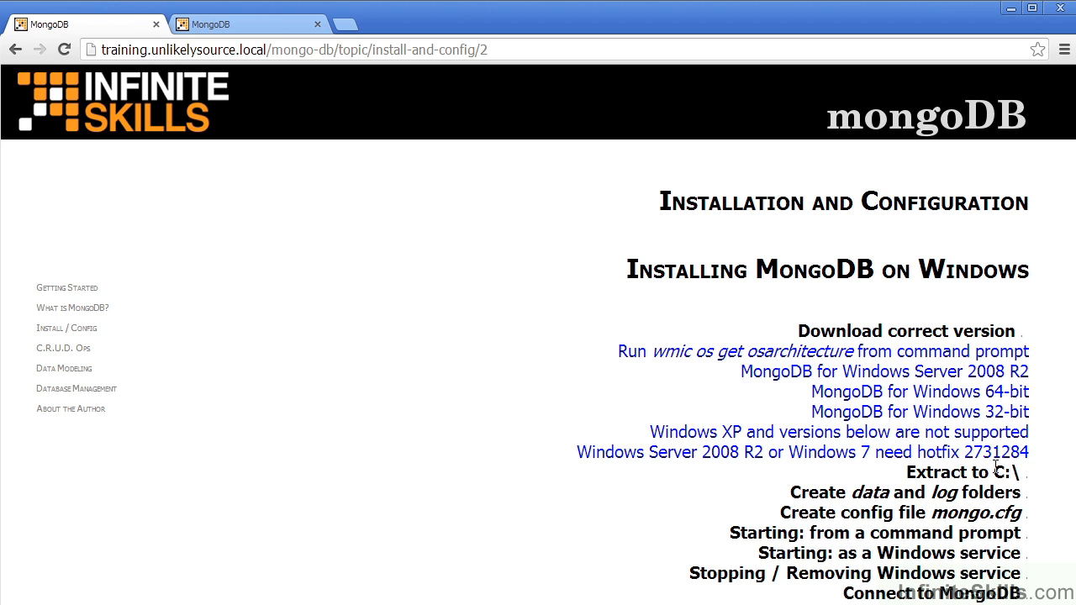
mouse_move(1063, 517)
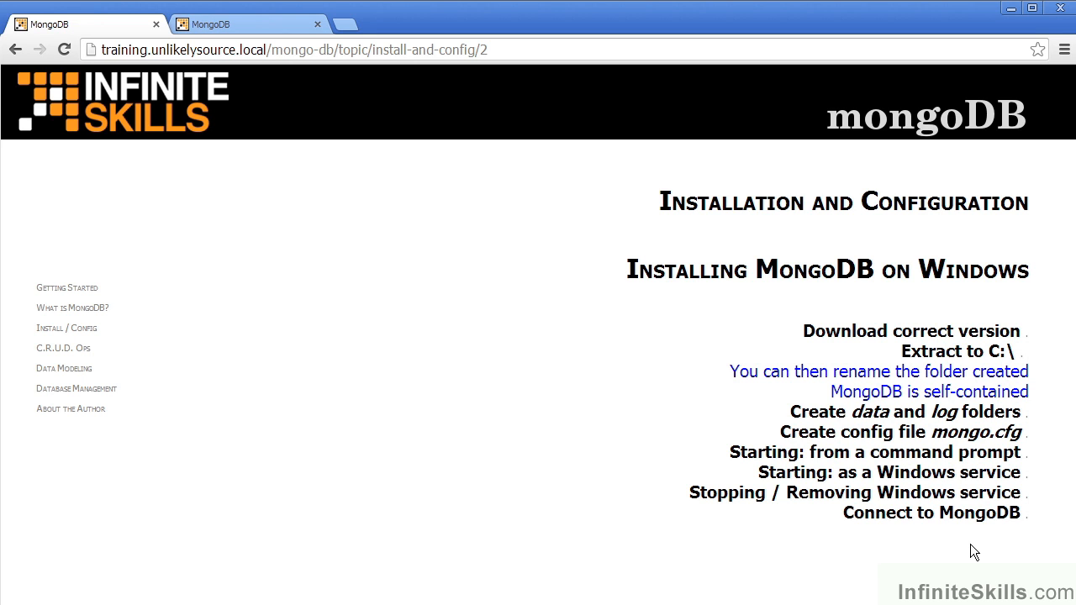
mouse_move(944, 408)
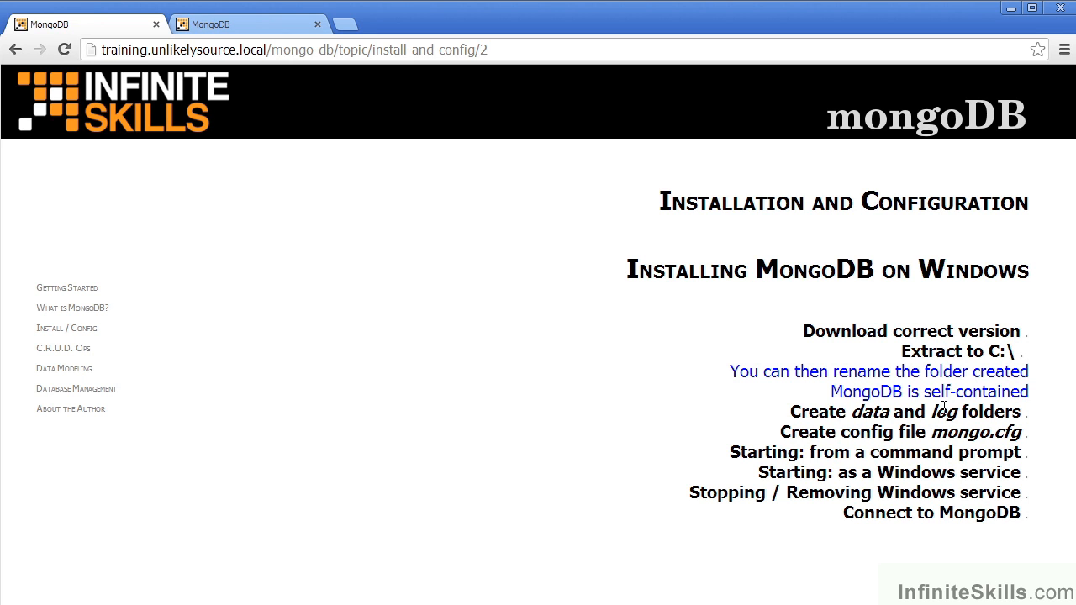
mouse_move(956, 561)
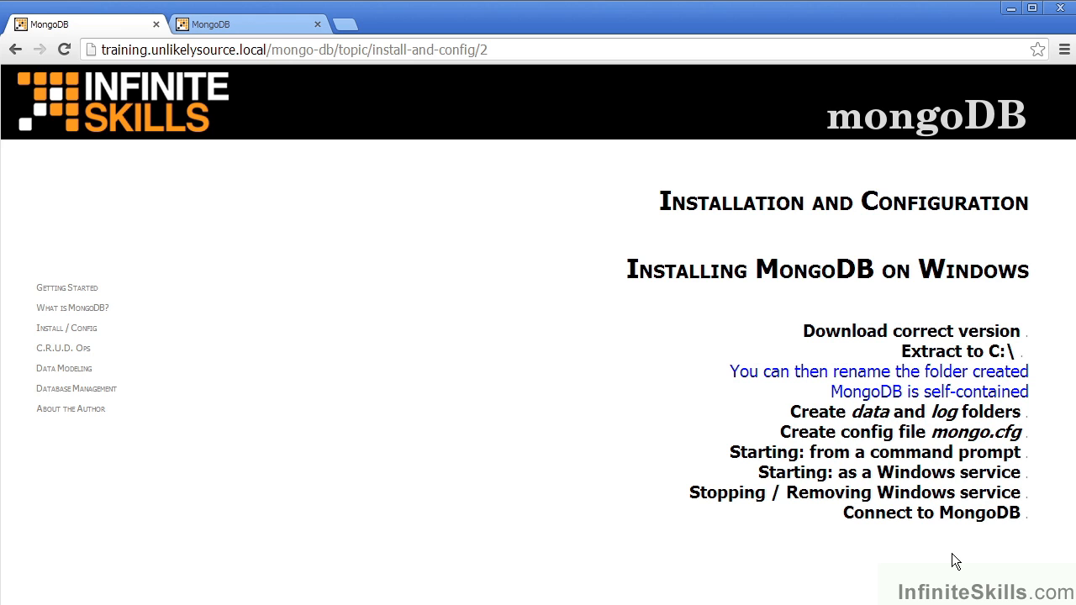
mouse_move(993, 438)
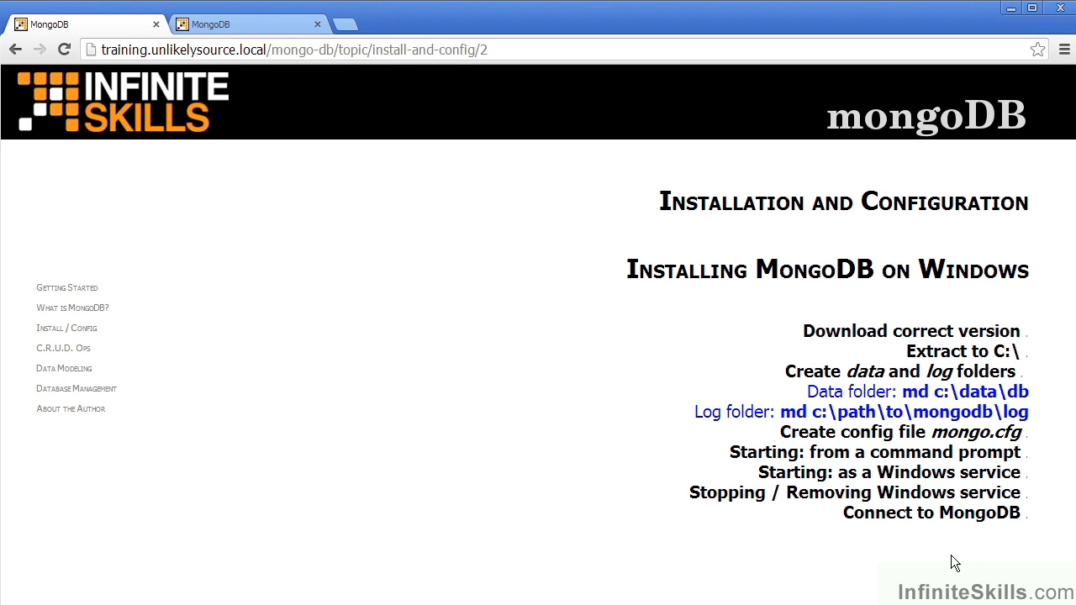
mouse_move(975, 545)
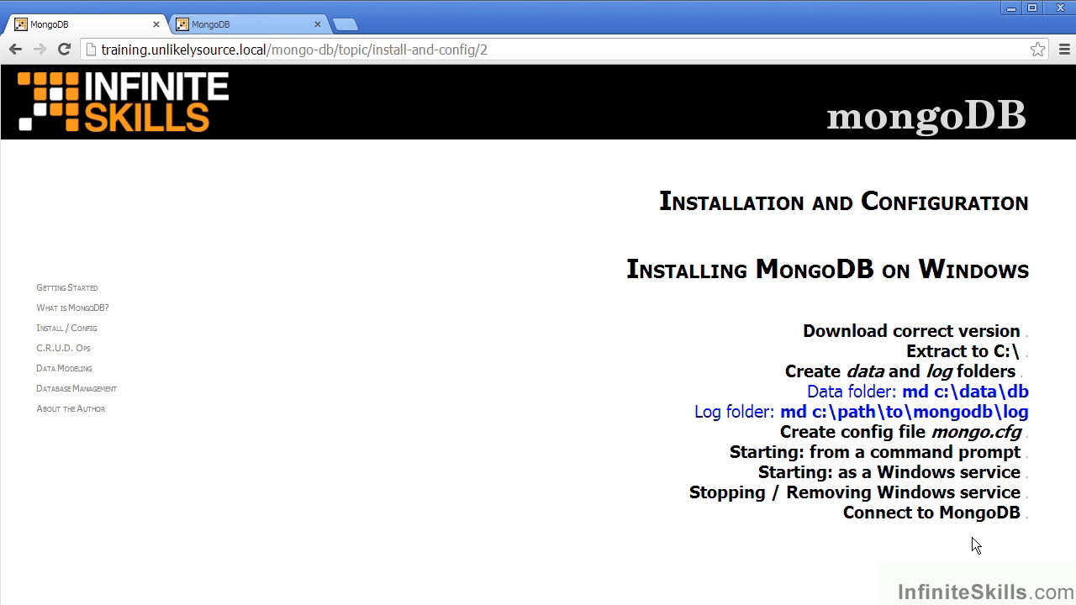
mouse_move(980, 415)
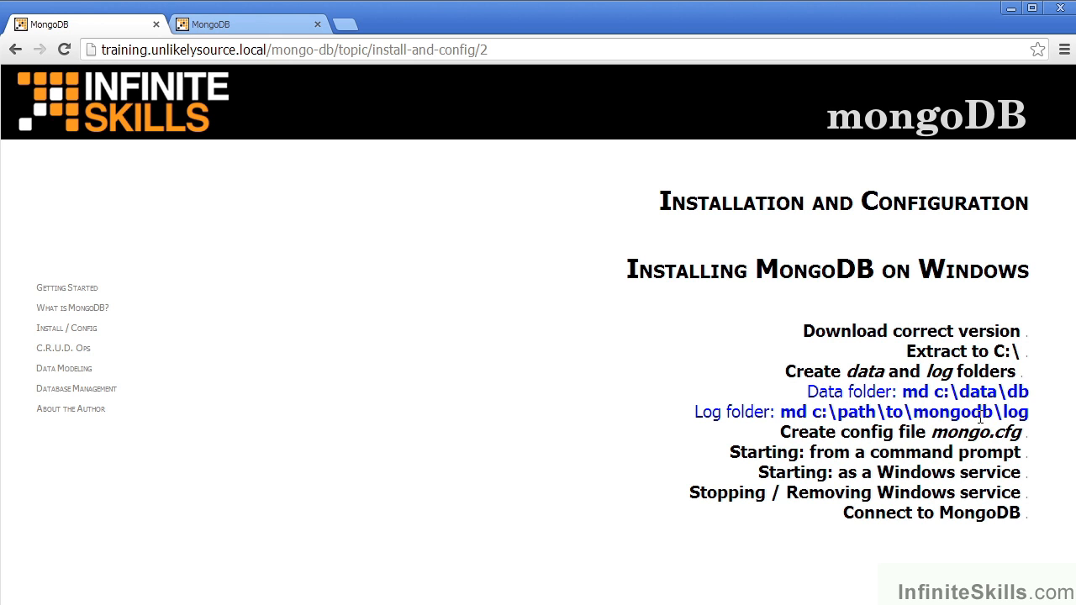
mouse_move(1055, 408)
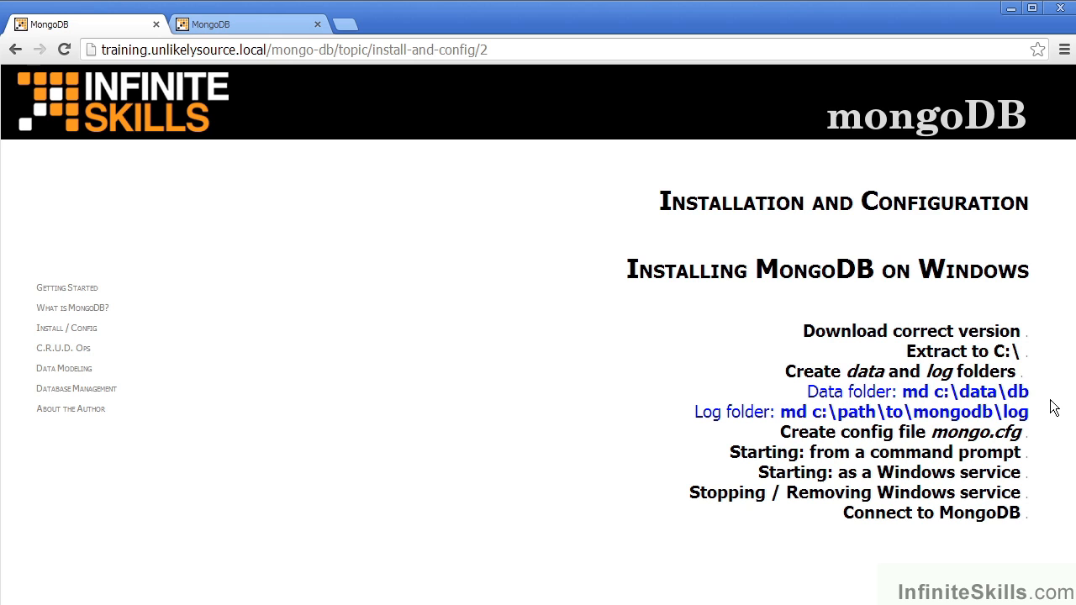
mouse_move(965, 564)
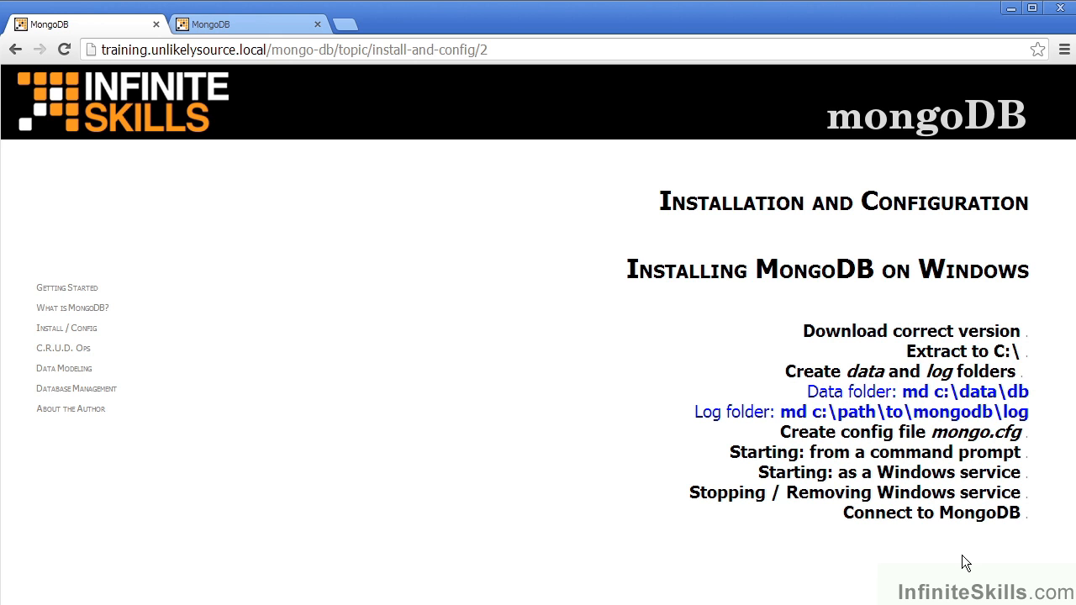
mouse_move(1055, 432)
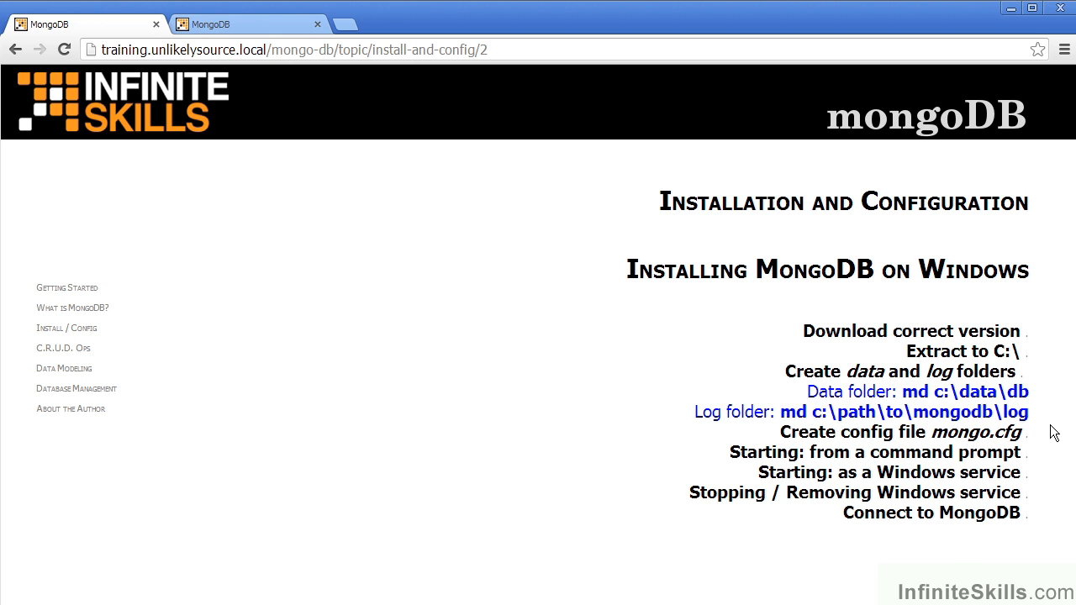
mouse_move(968, 545)
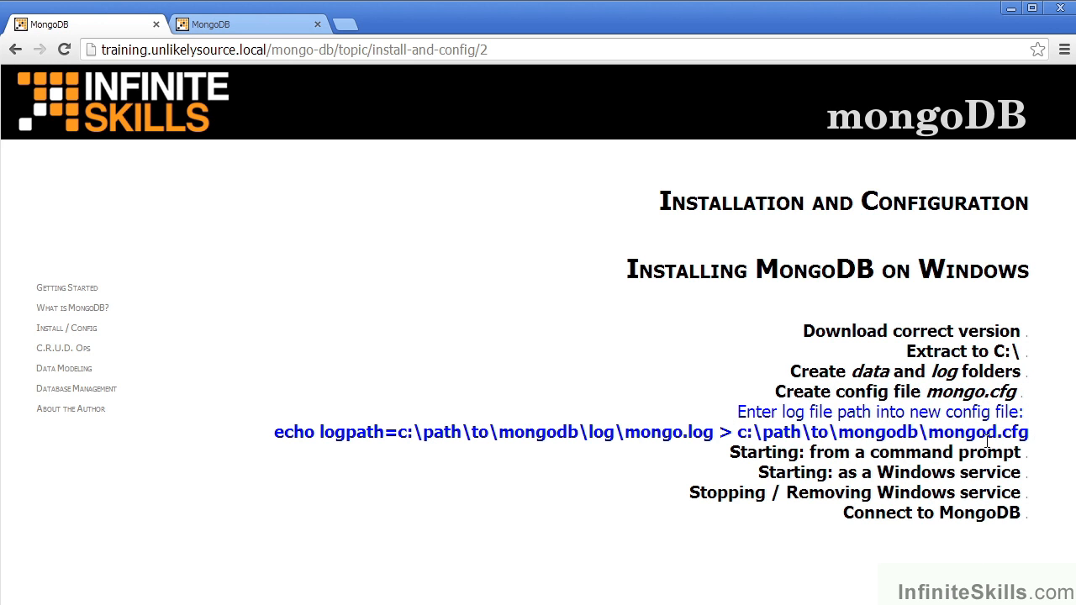
mouse_move(945, 566)
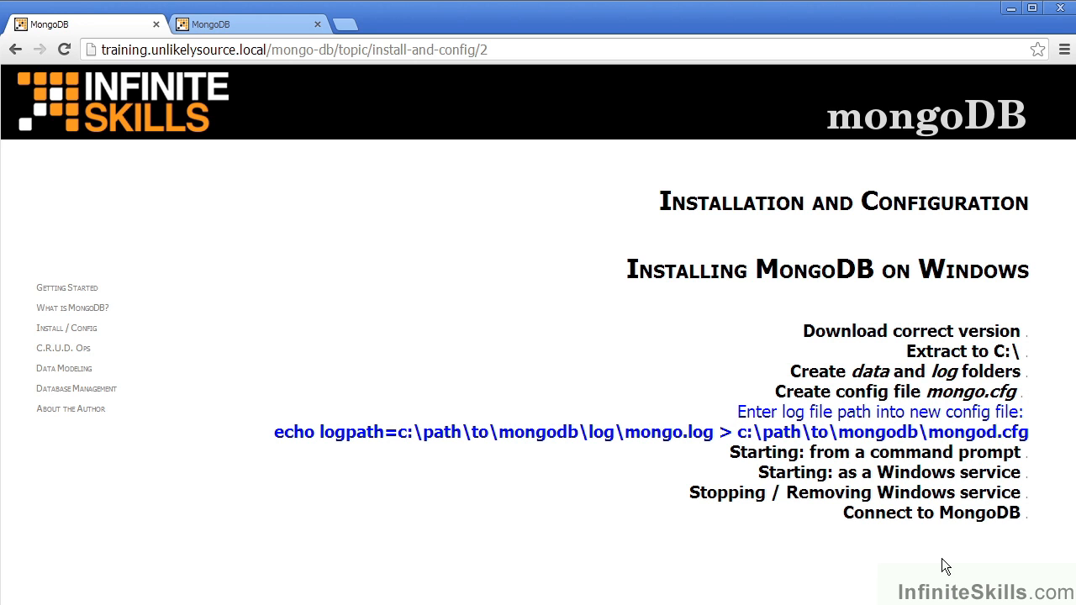
mouse_move(990, 443)
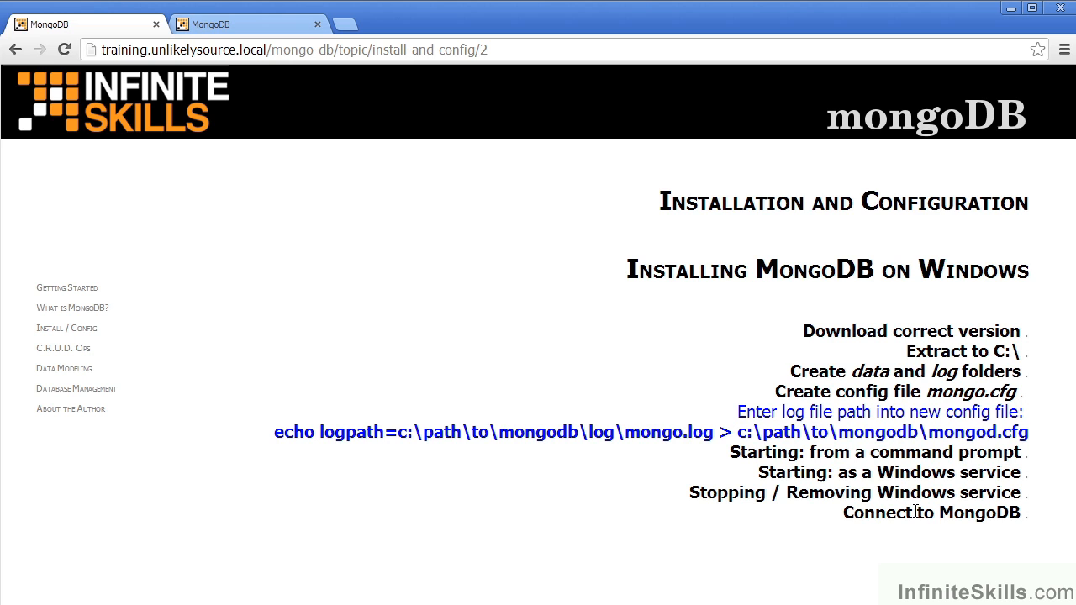
mouse_move(918, 566)
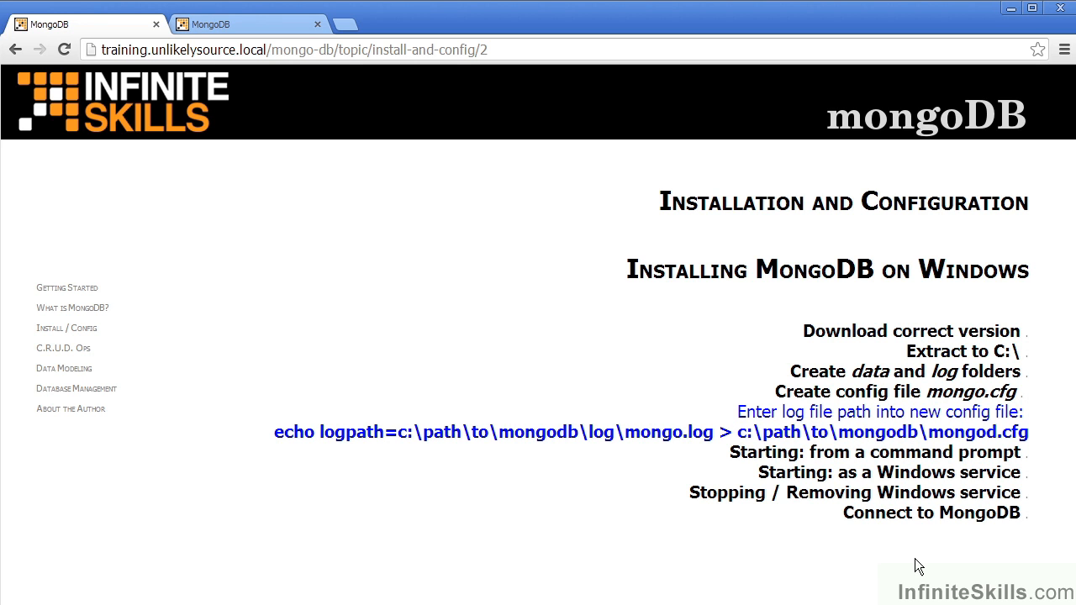
mouse_move(915, 549)
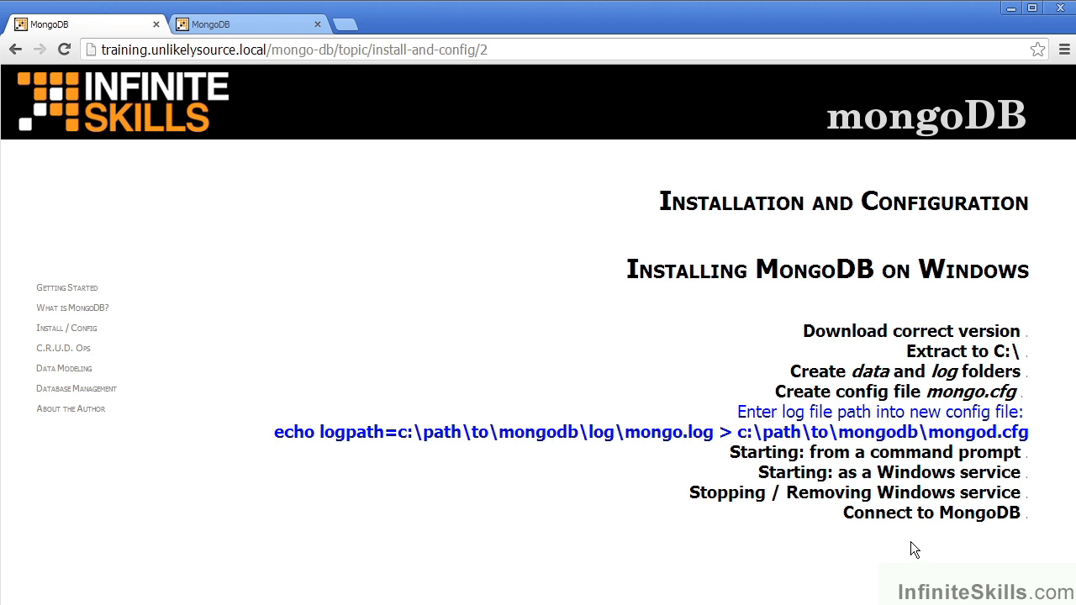
mouse_move(349, 489)
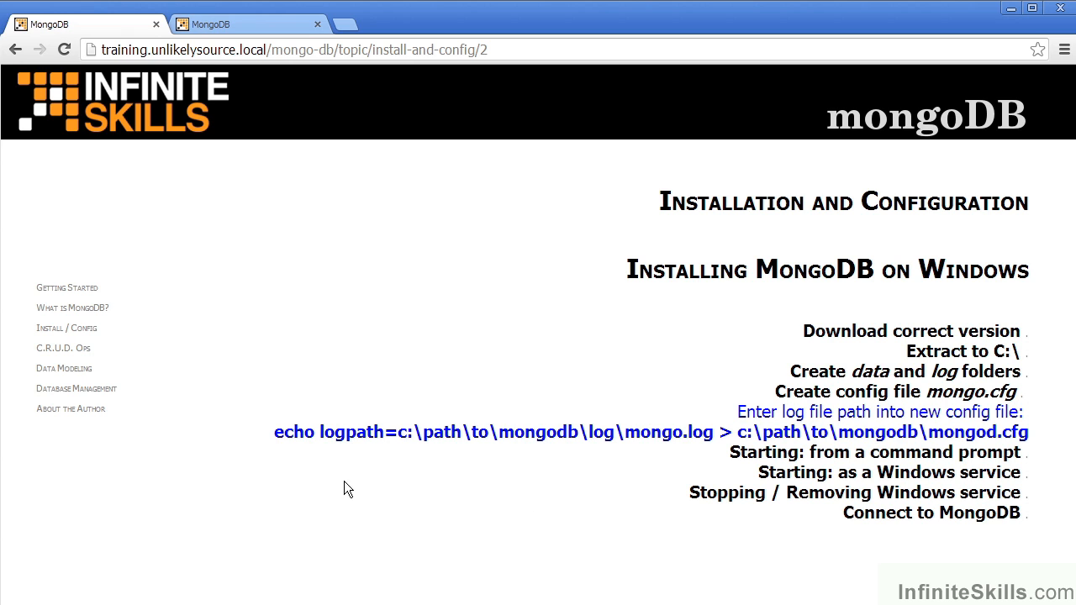
mouse_move(382, 460)
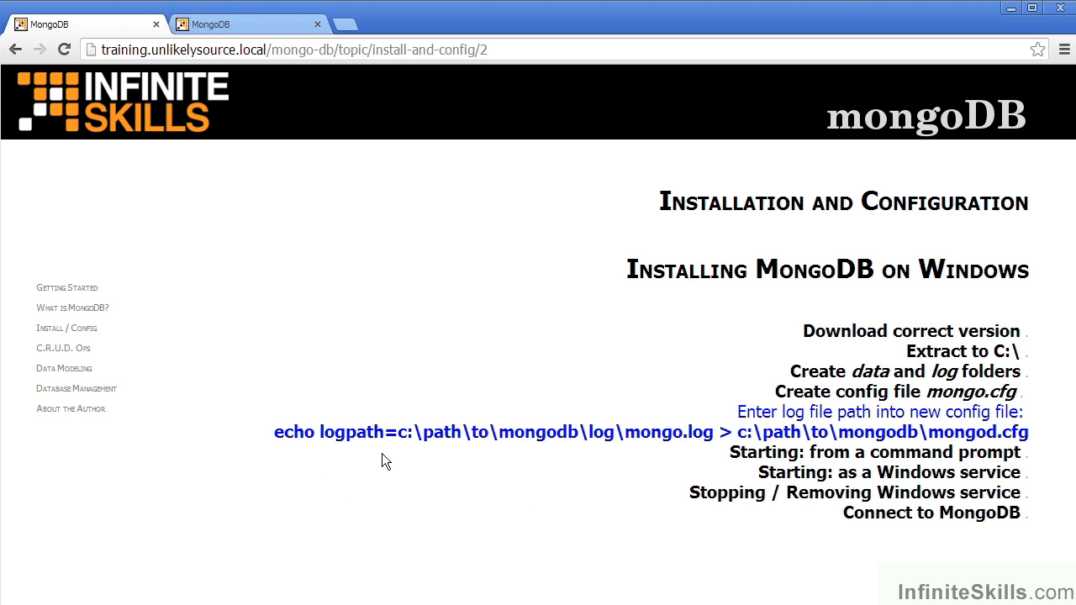
mouse_move(419, 460)
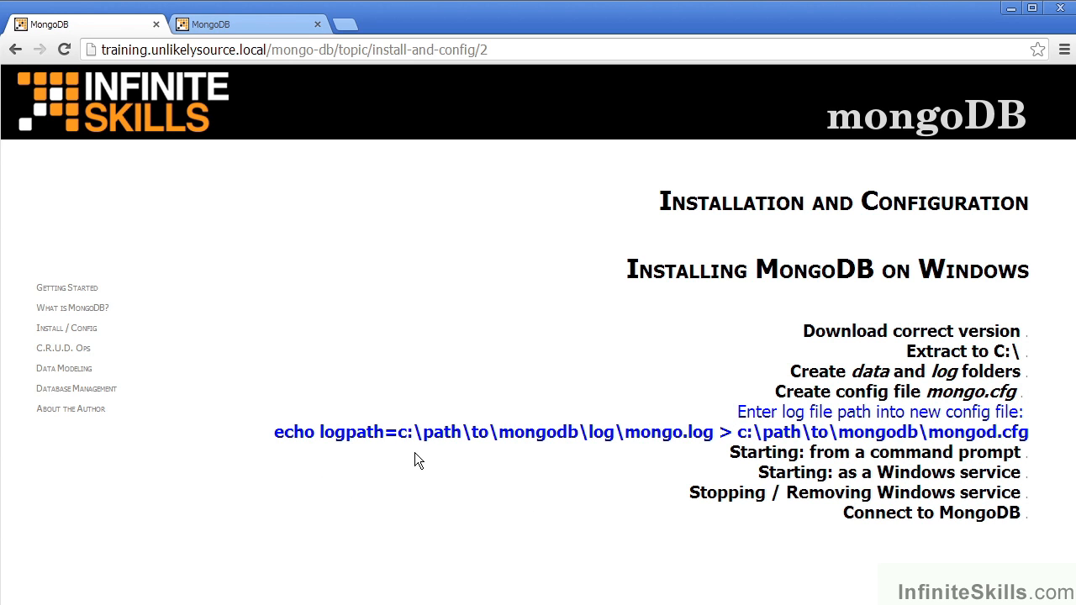
mouse_move(453, 441)
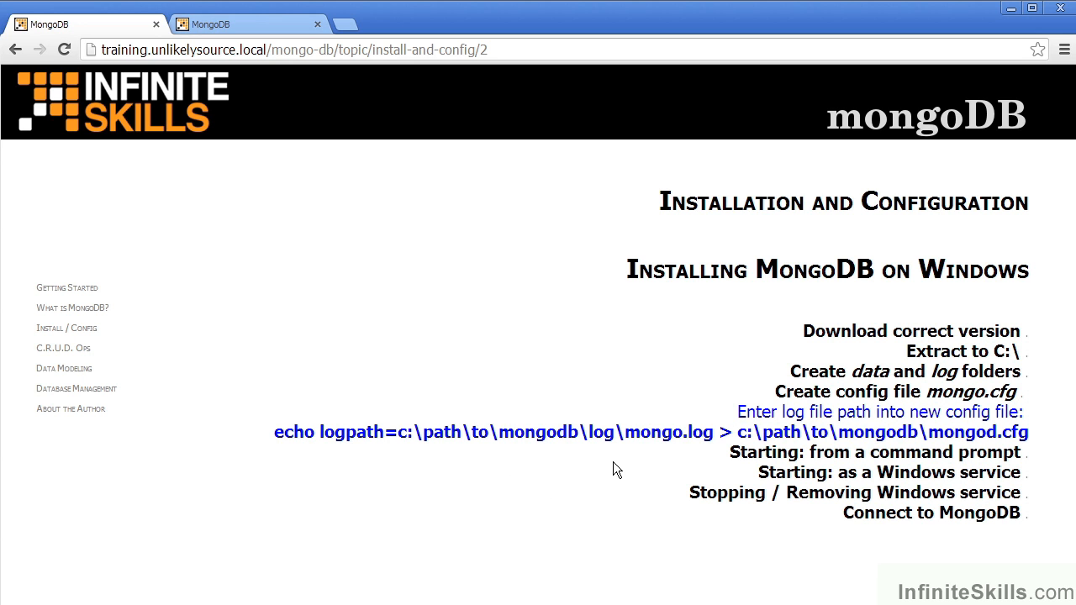
mouse_move(689, 465)
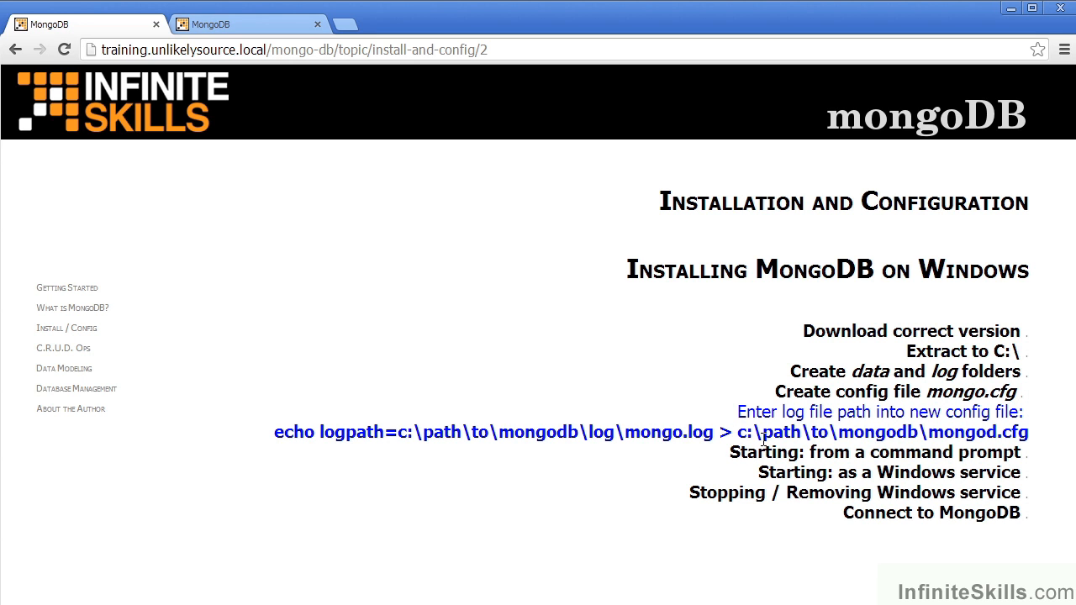
mouse_move(981, 443)
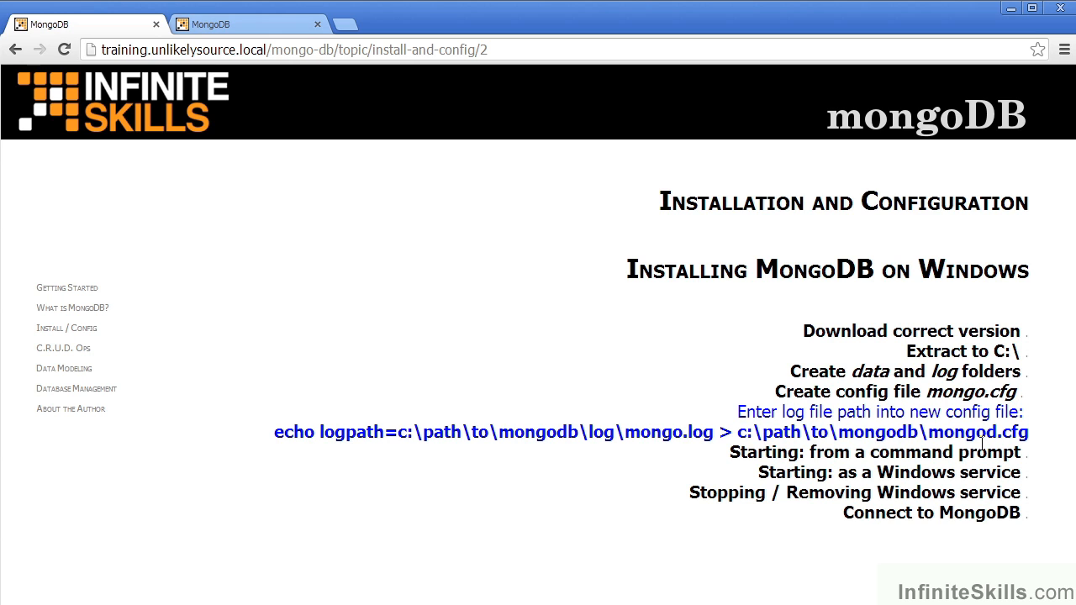
mouse_move(921, 540)
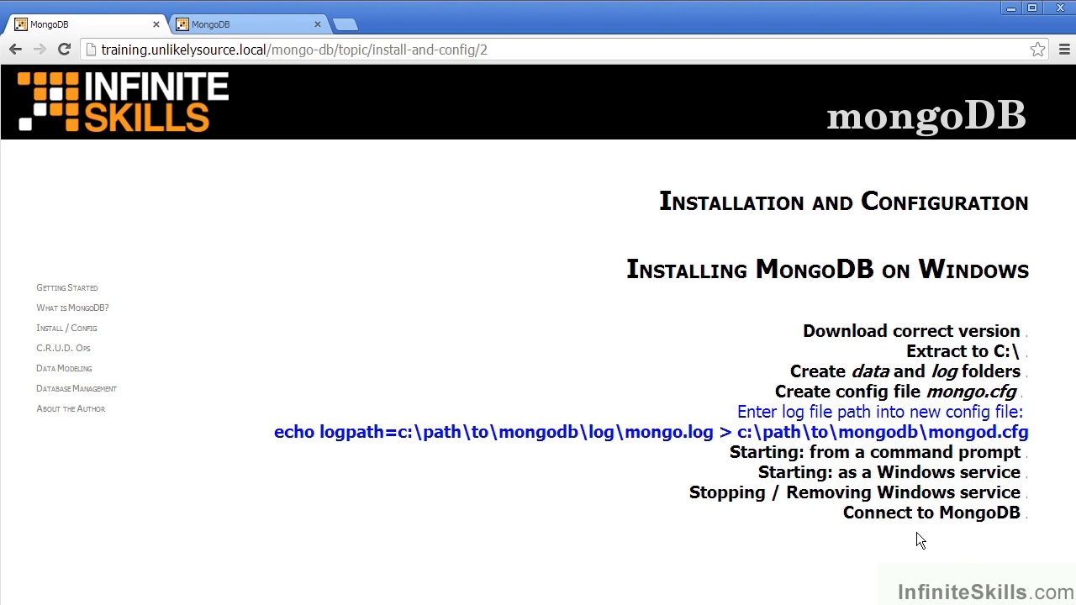
mouse_move(412, 439)
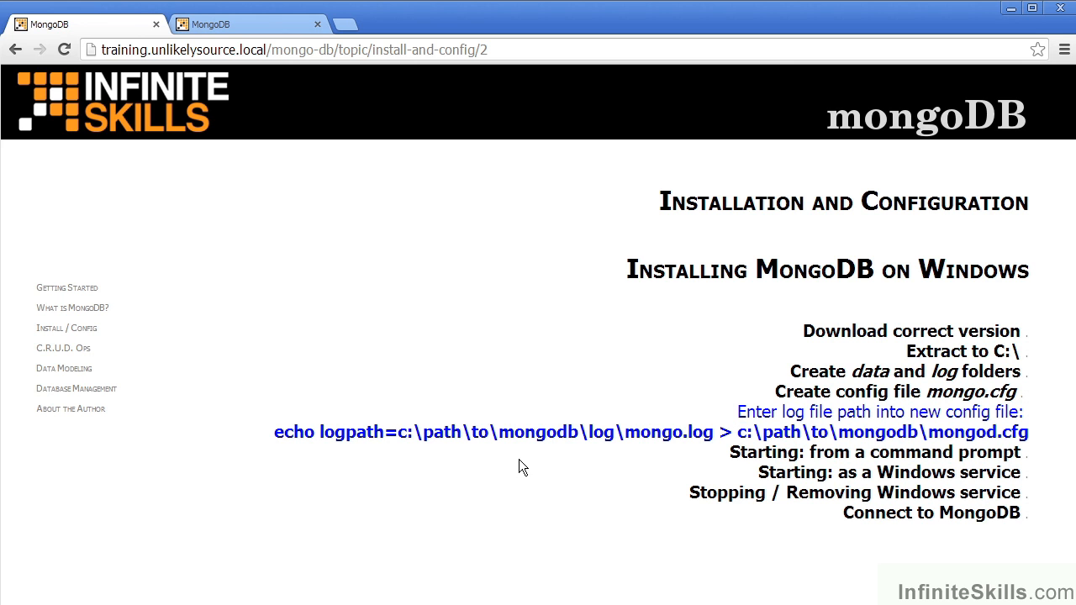
mouse_move(945, 460)
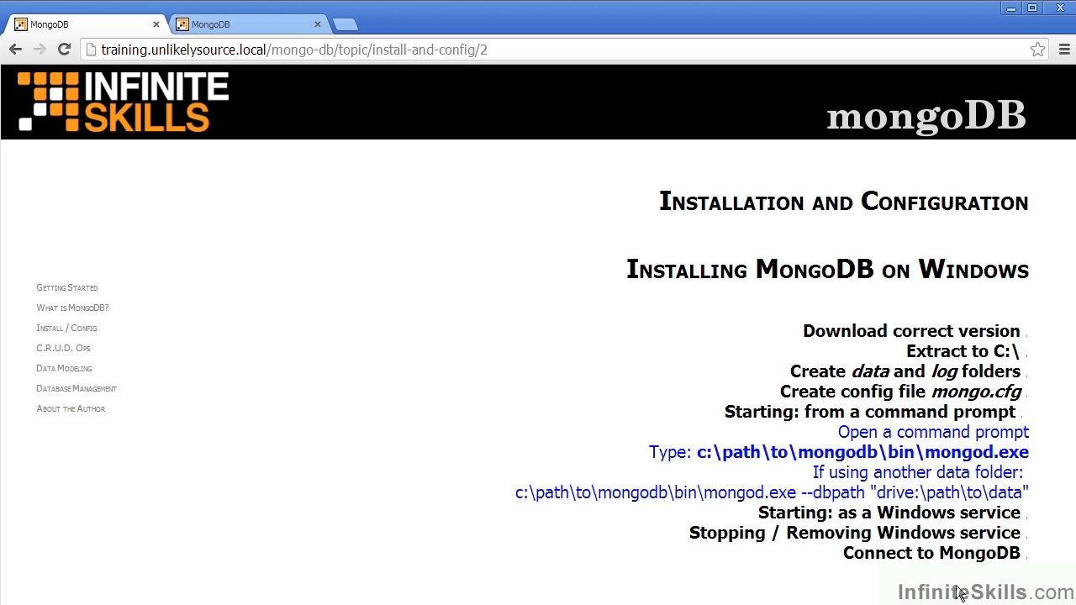
mouse_move(1009, 454)
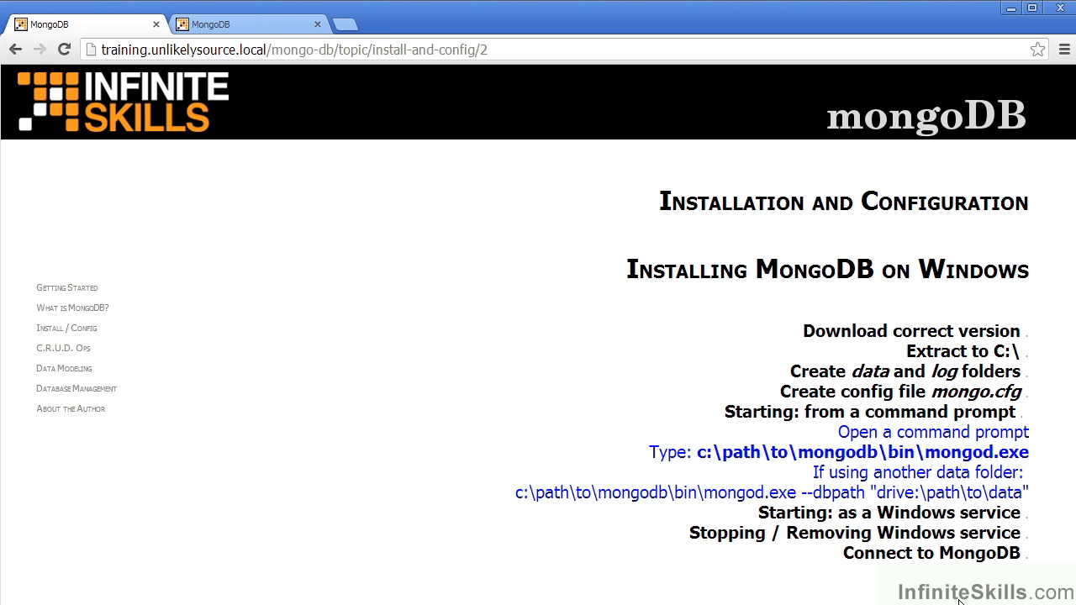
mouse_move(845, 601)
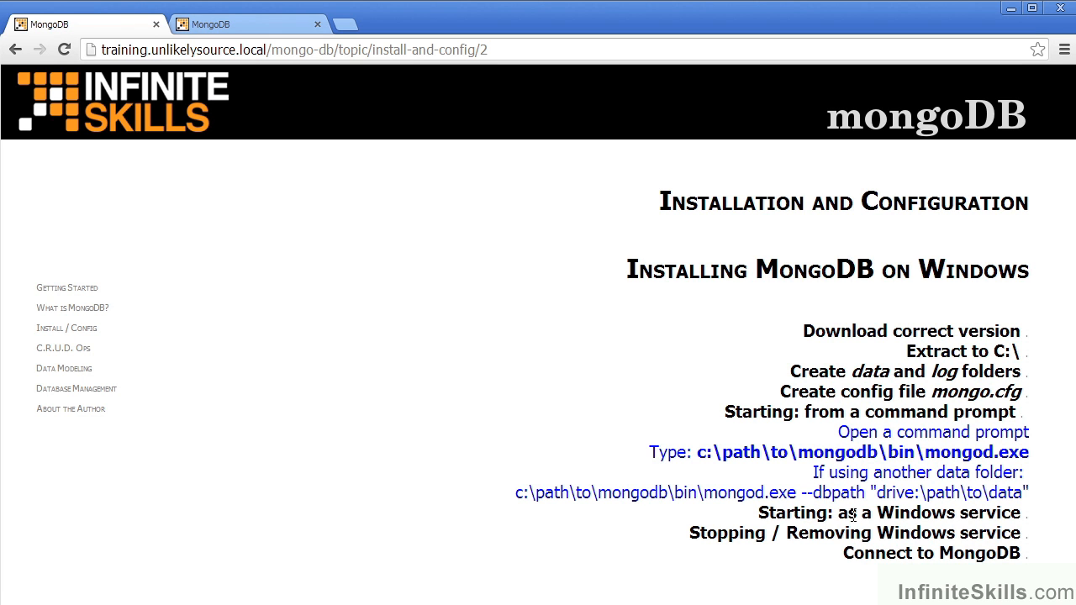
mouse_move(1007, 493)
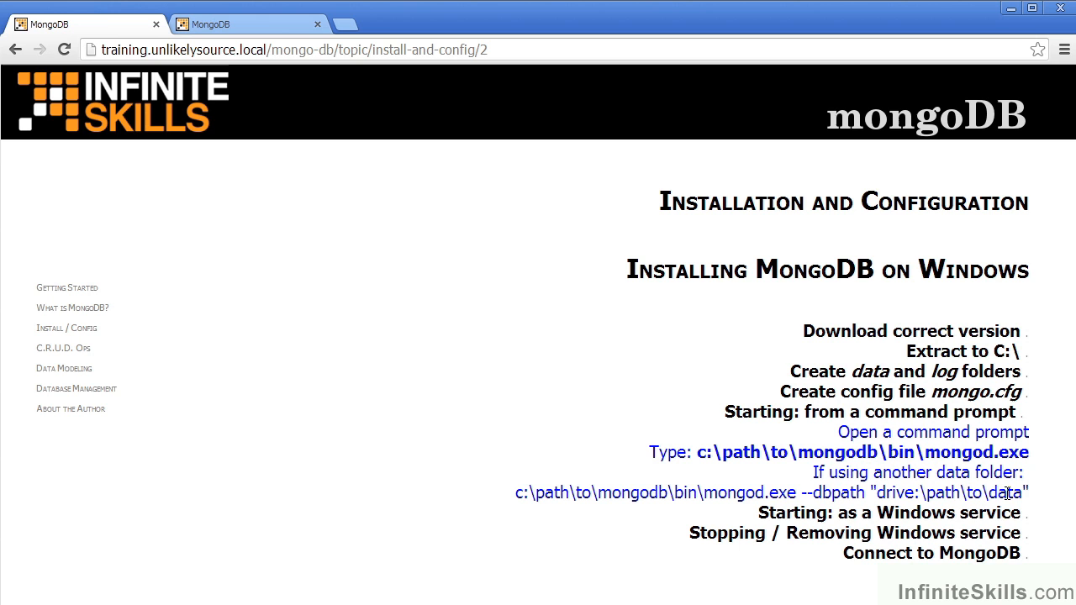
mouse_move(990, 596)
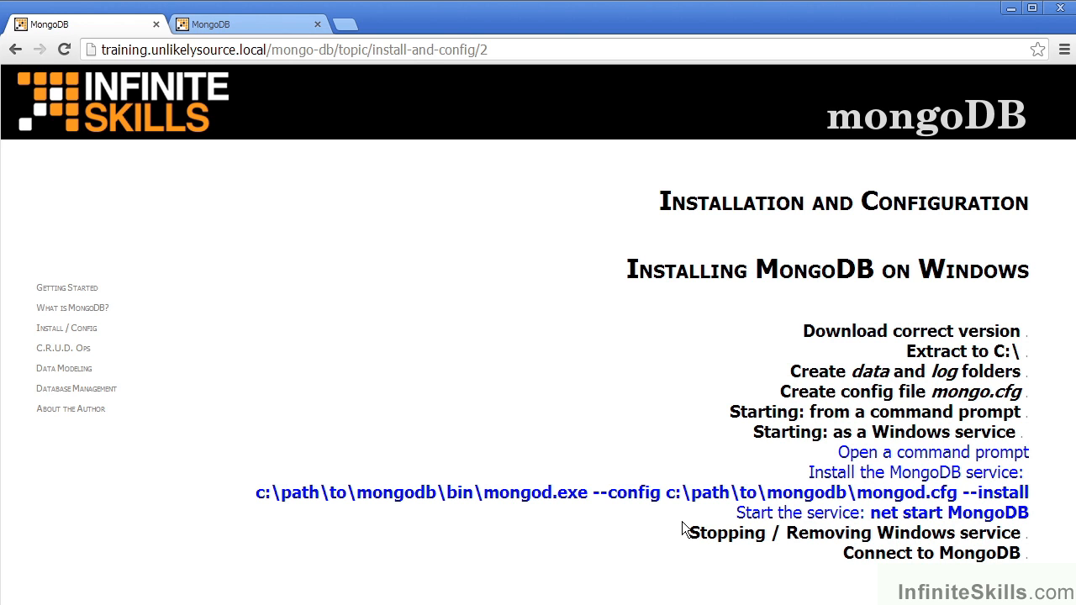
mouse_move(904, 503)
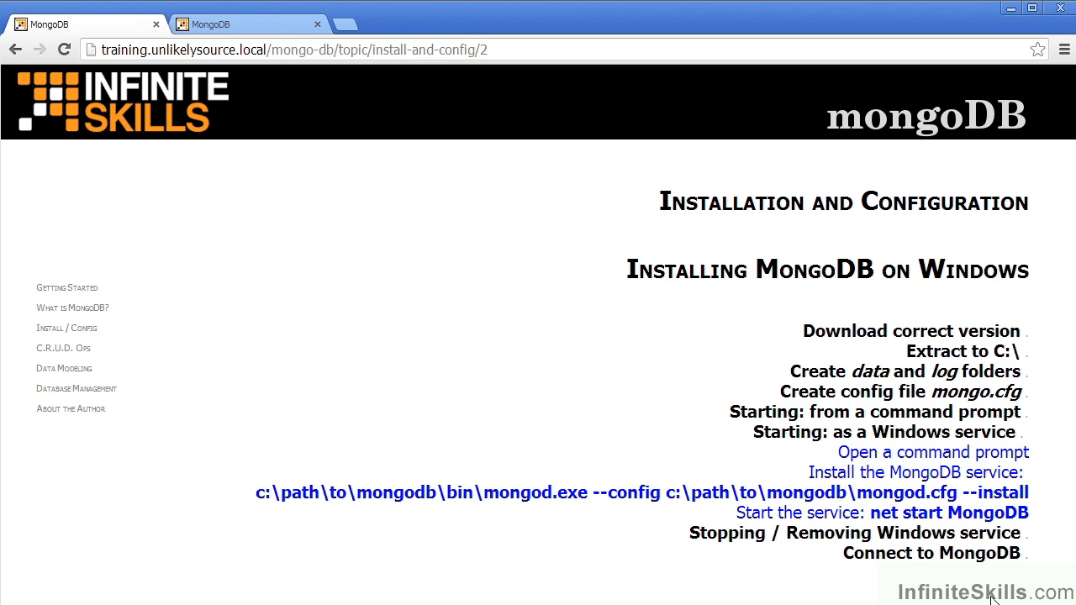
mouse_move(953, 532)
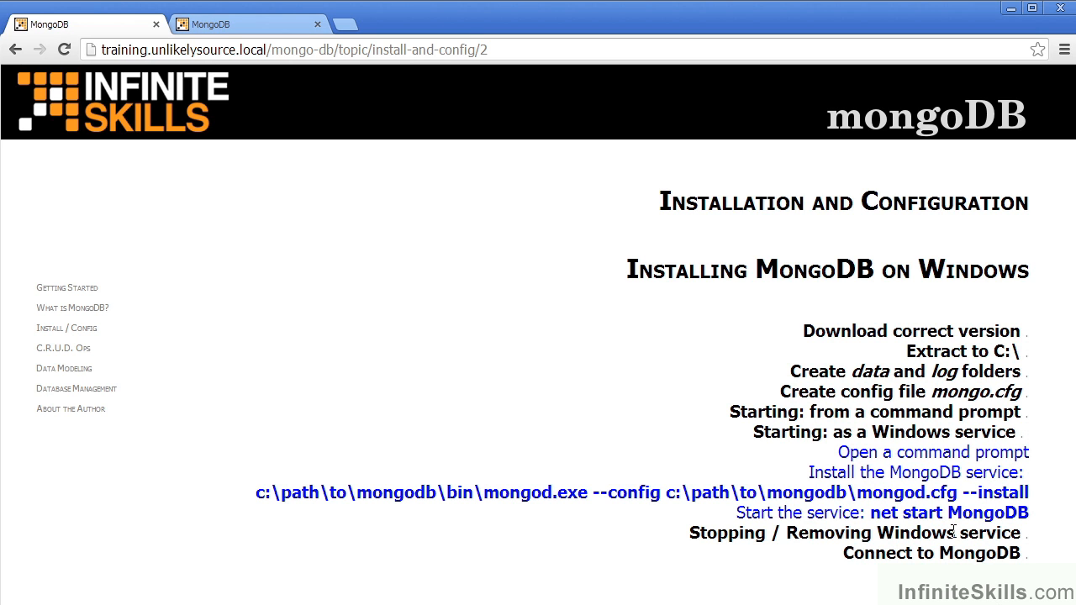
mouse_move(992, 597)
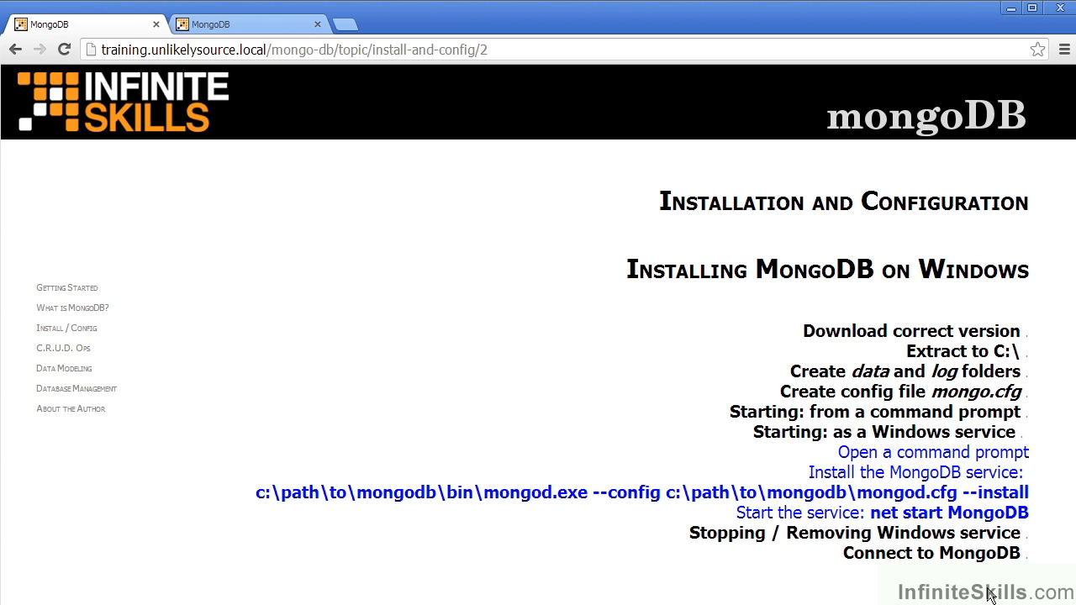
mouse_move(963, 480)
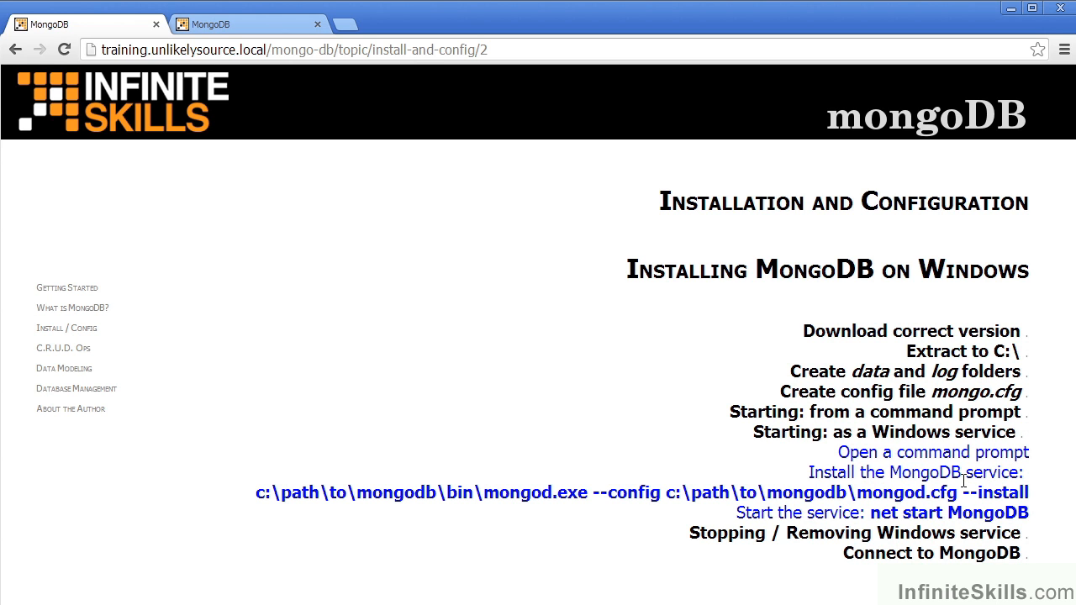
mouse_move(1024, 588)
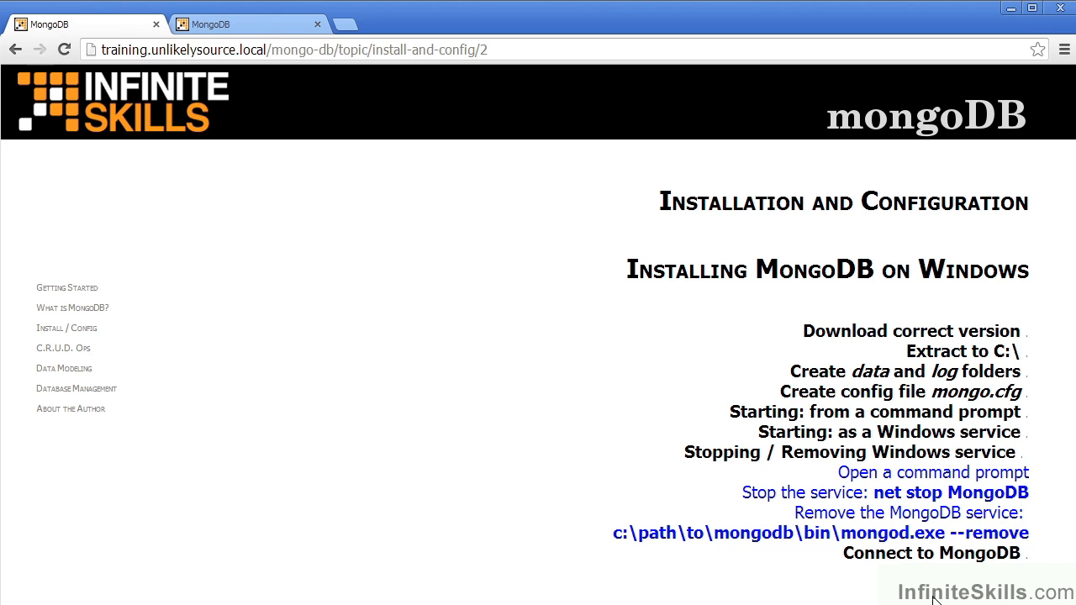
mouse_move(902, 499)
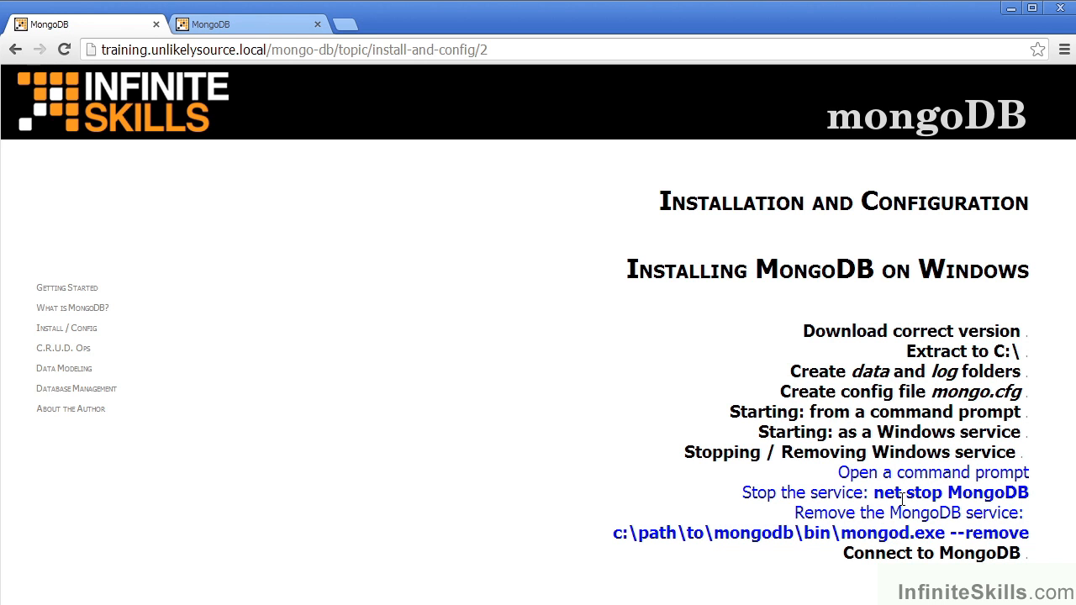
mouse_move(950, 595)
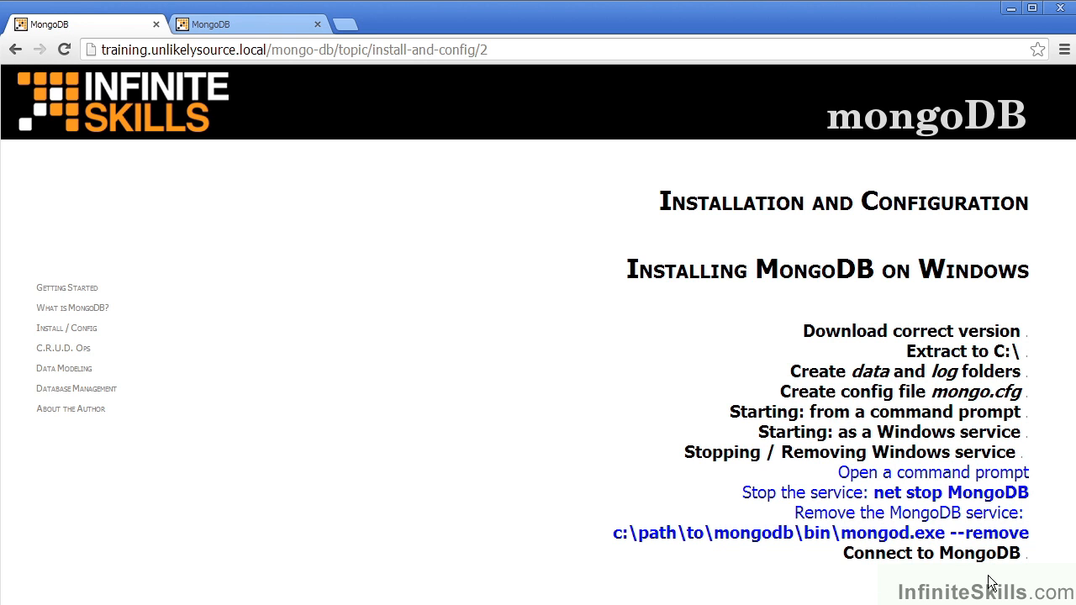
mouse_move(989, 538)
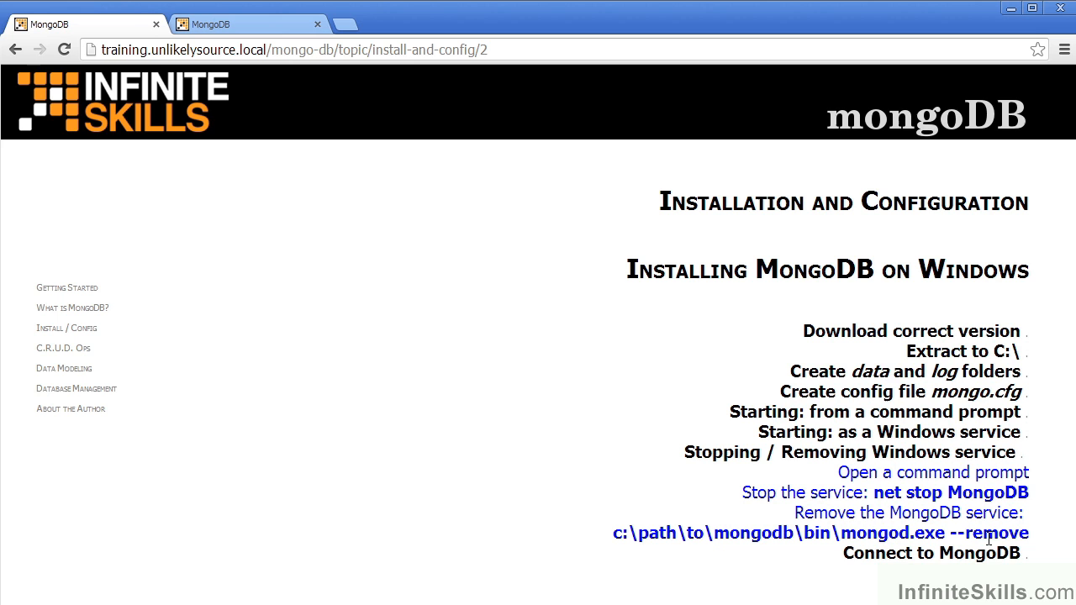
mouse_move(975, 586)
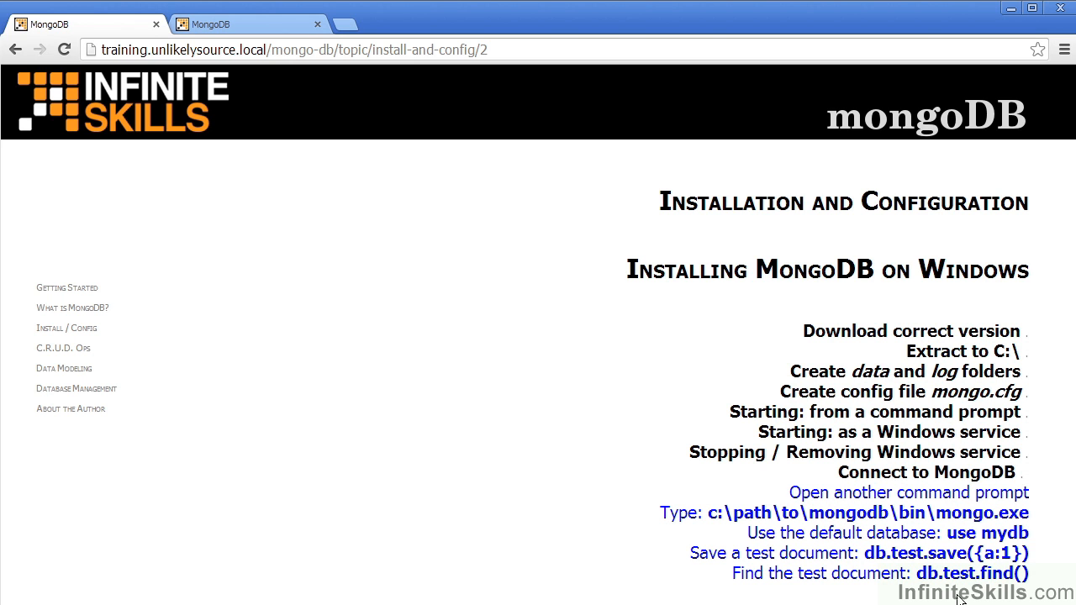
mouse_move(926, 497)
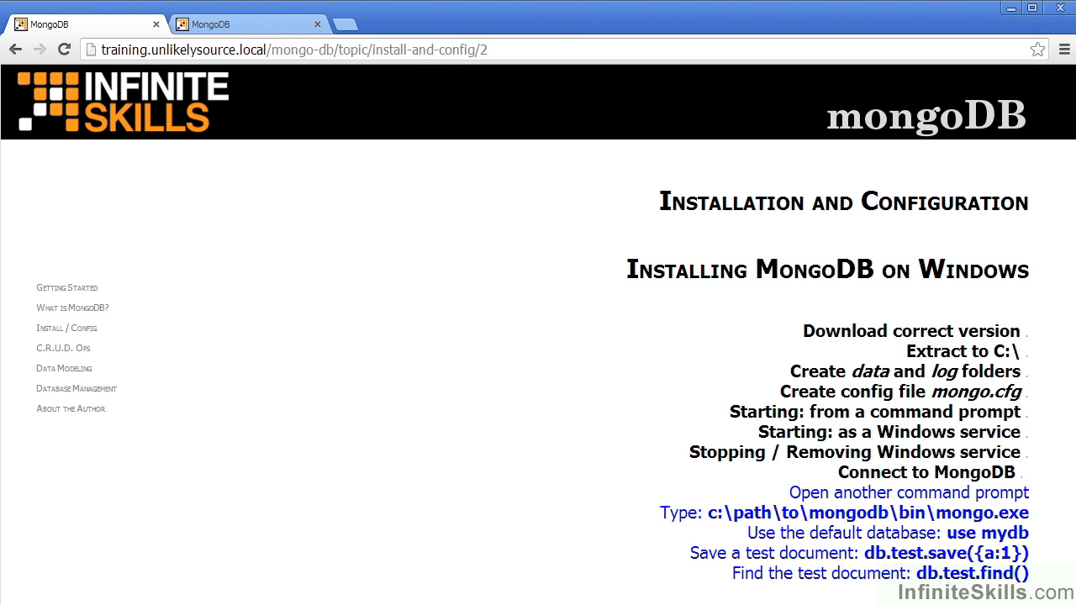
mouse_move(939, 563)
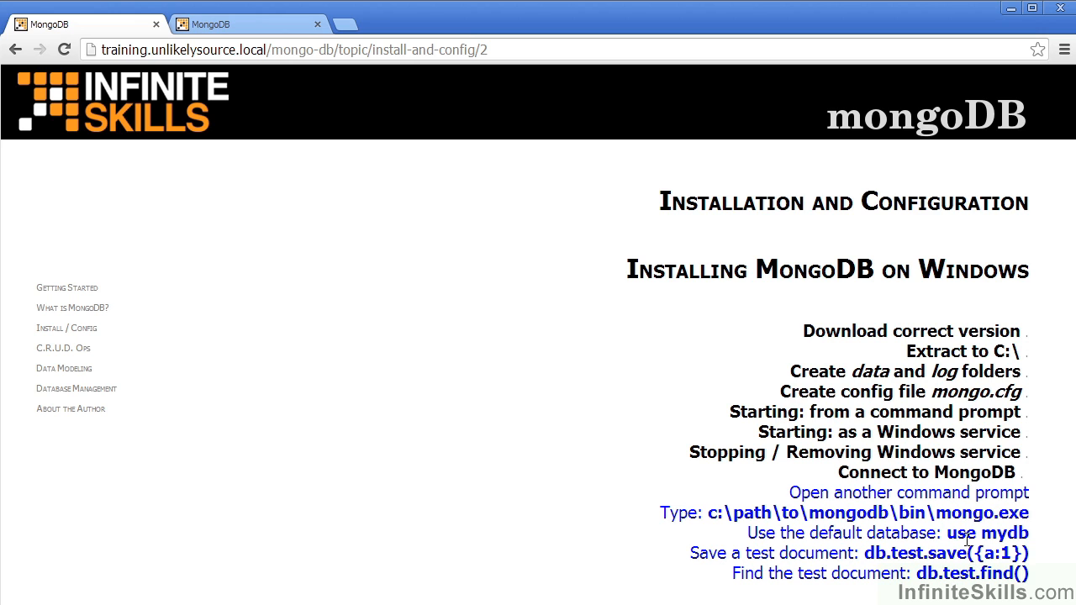
mouse_move(981, 600)
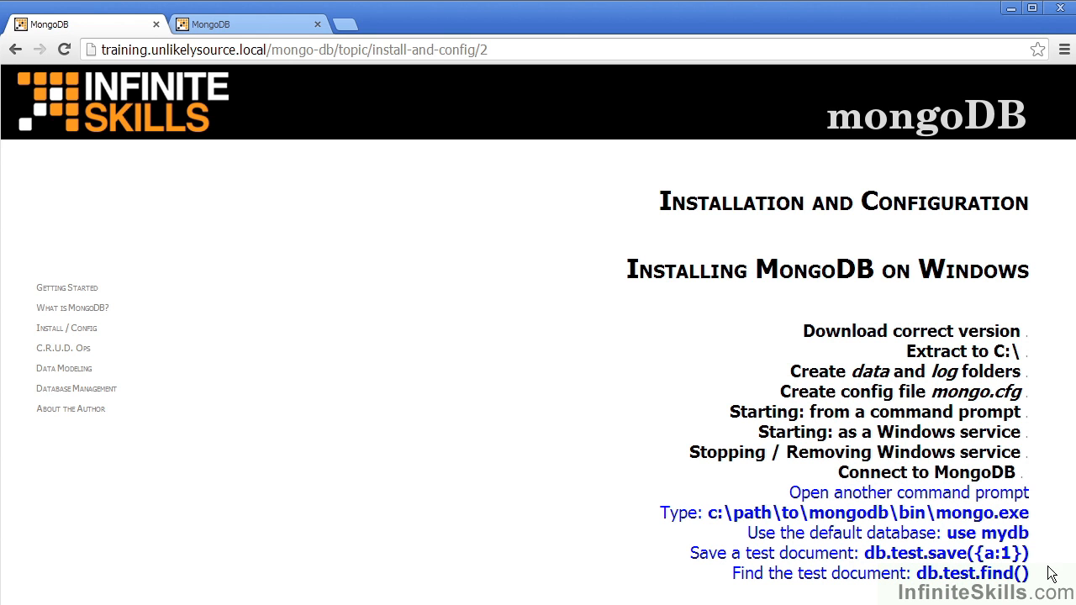
mouse_move(983, 569)
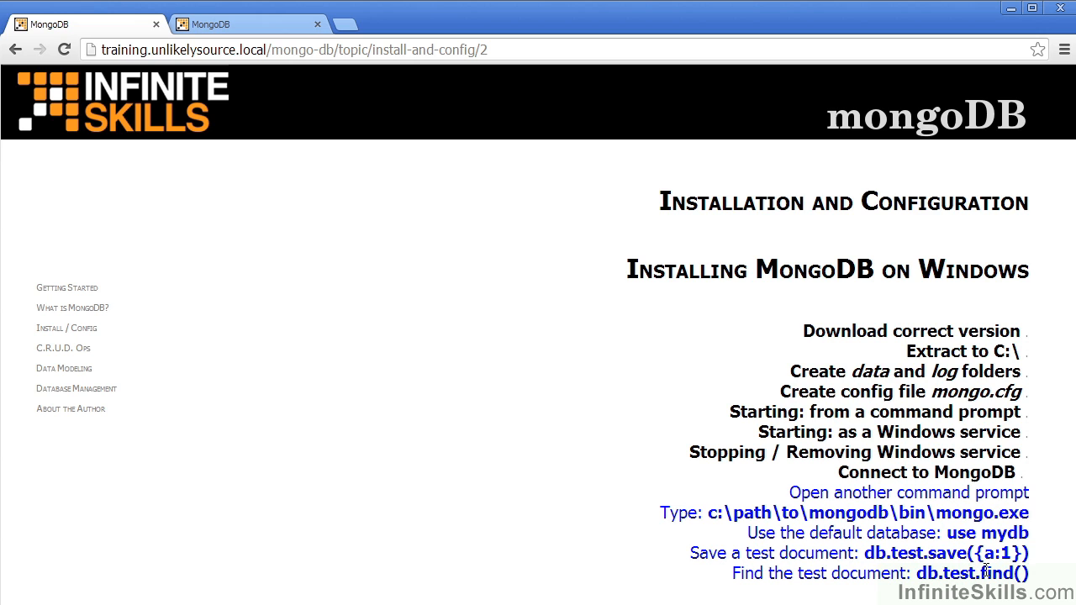